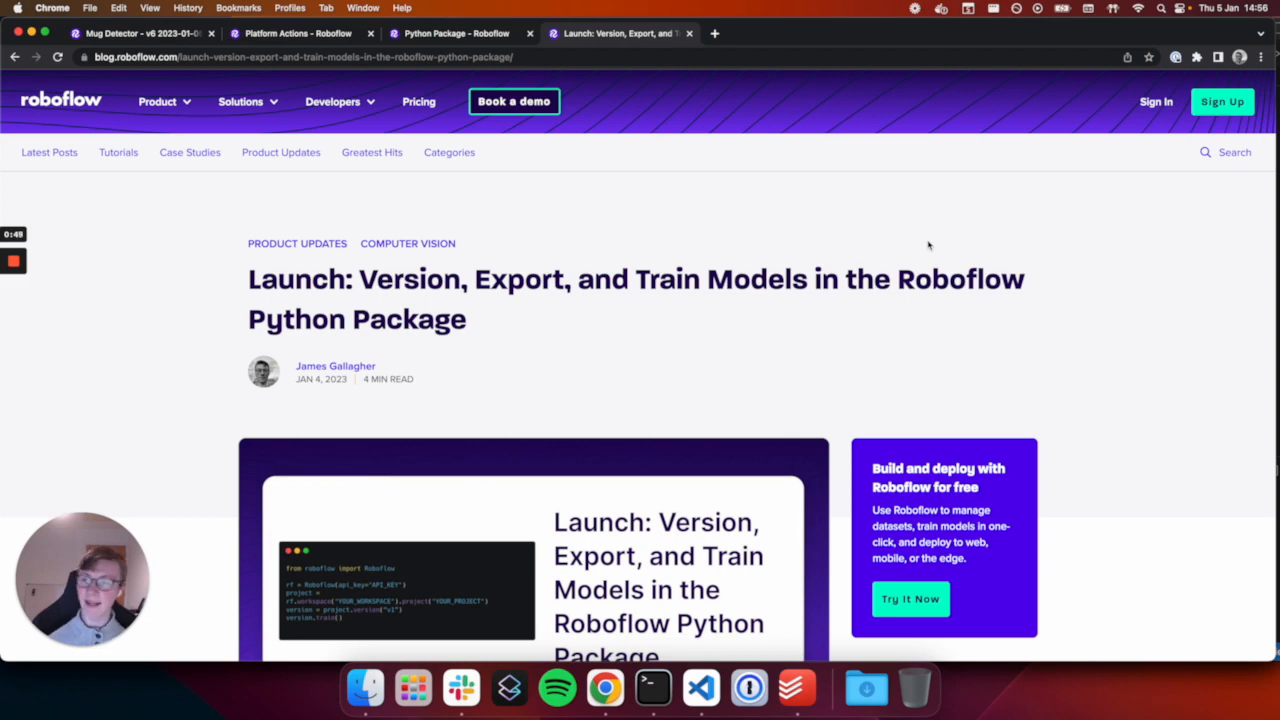
mouse_move(150, 28)
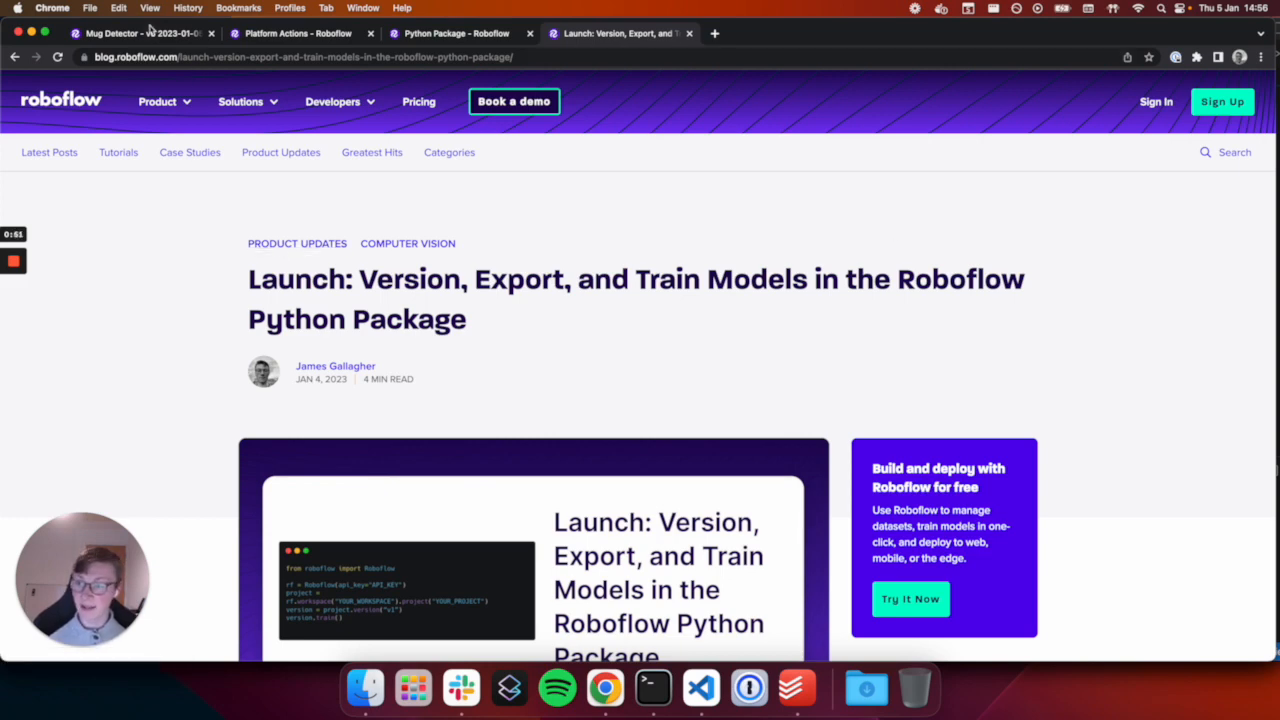
Switch to the Mug Detector page showing version 6's Training In Progress graph
click(140, 32)
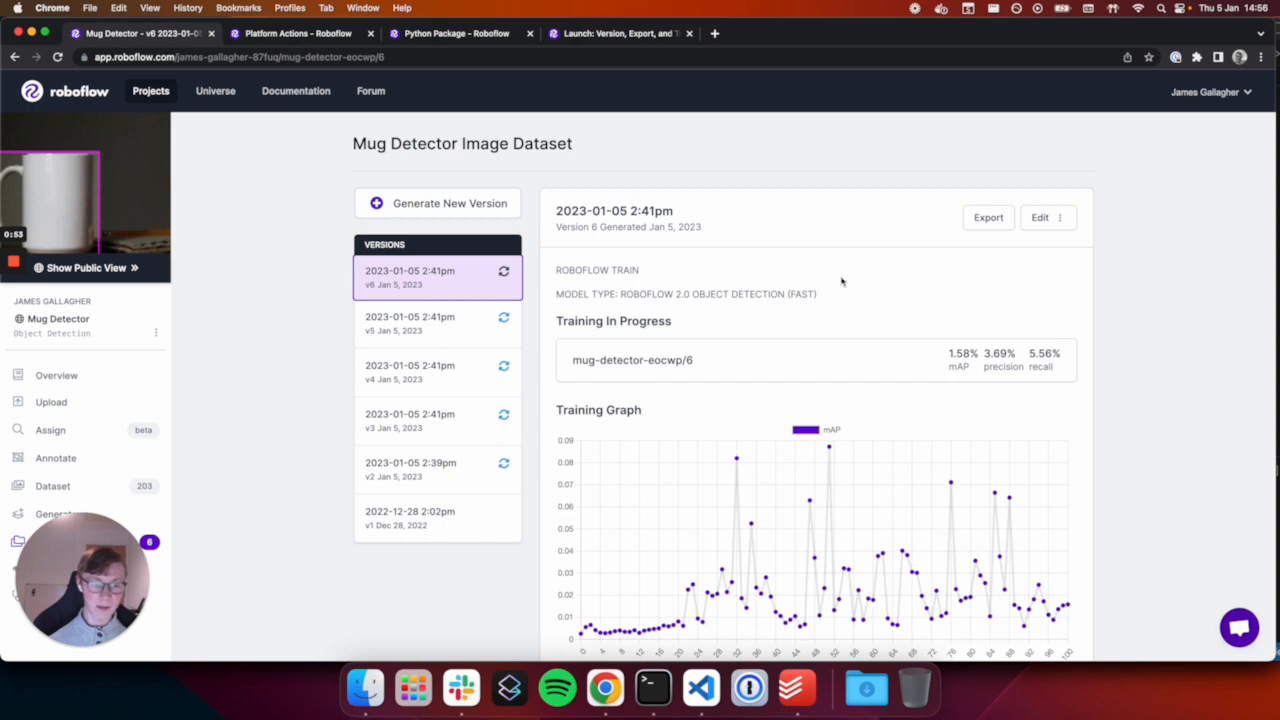
mouse_move(732, 284)
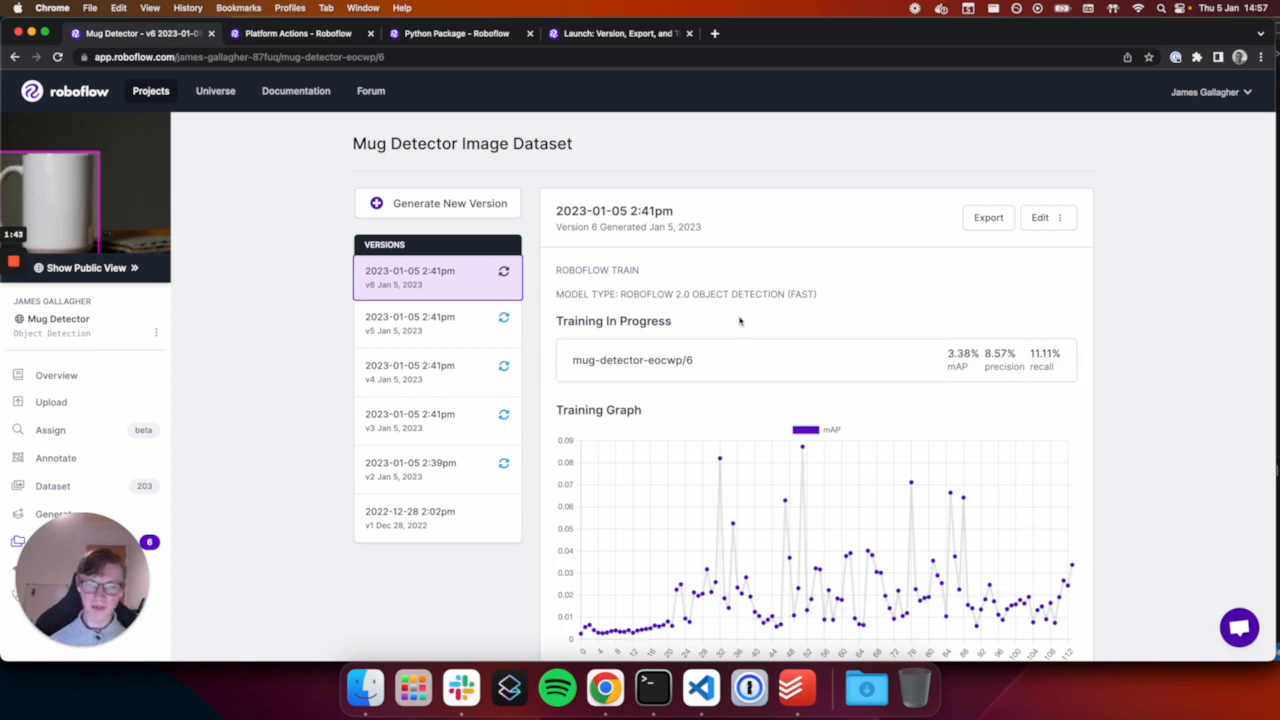
Return to the Roboflow Python package launch blog post
click(616, 32)
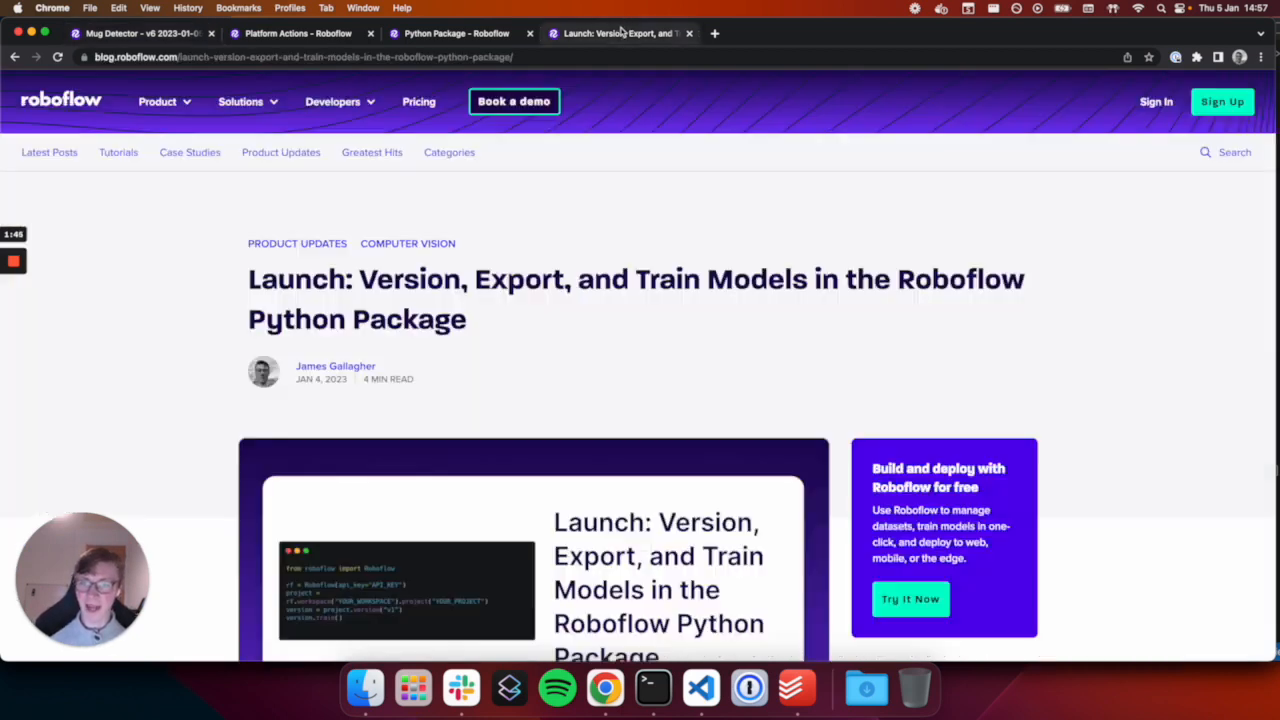
mouse_move(752, 336)
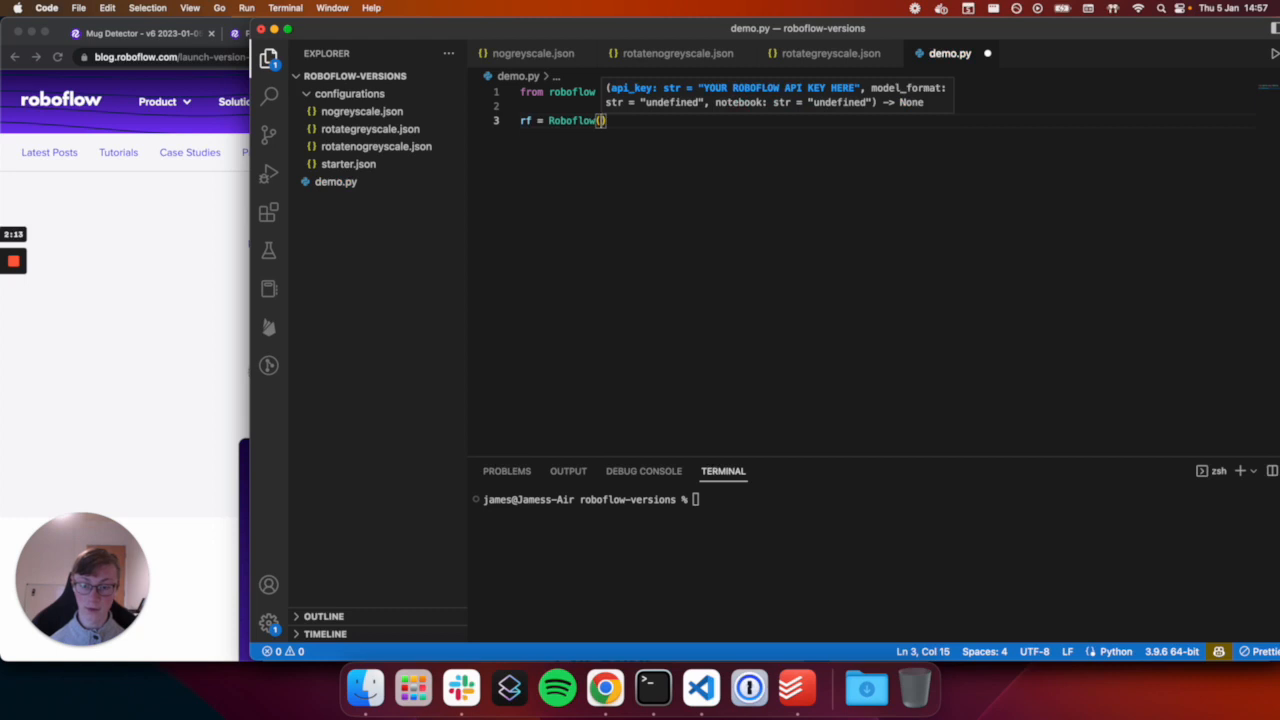
Read api_key from os.environ["ROBOFLOW_API_KEY"] and import os and json
text(api_)
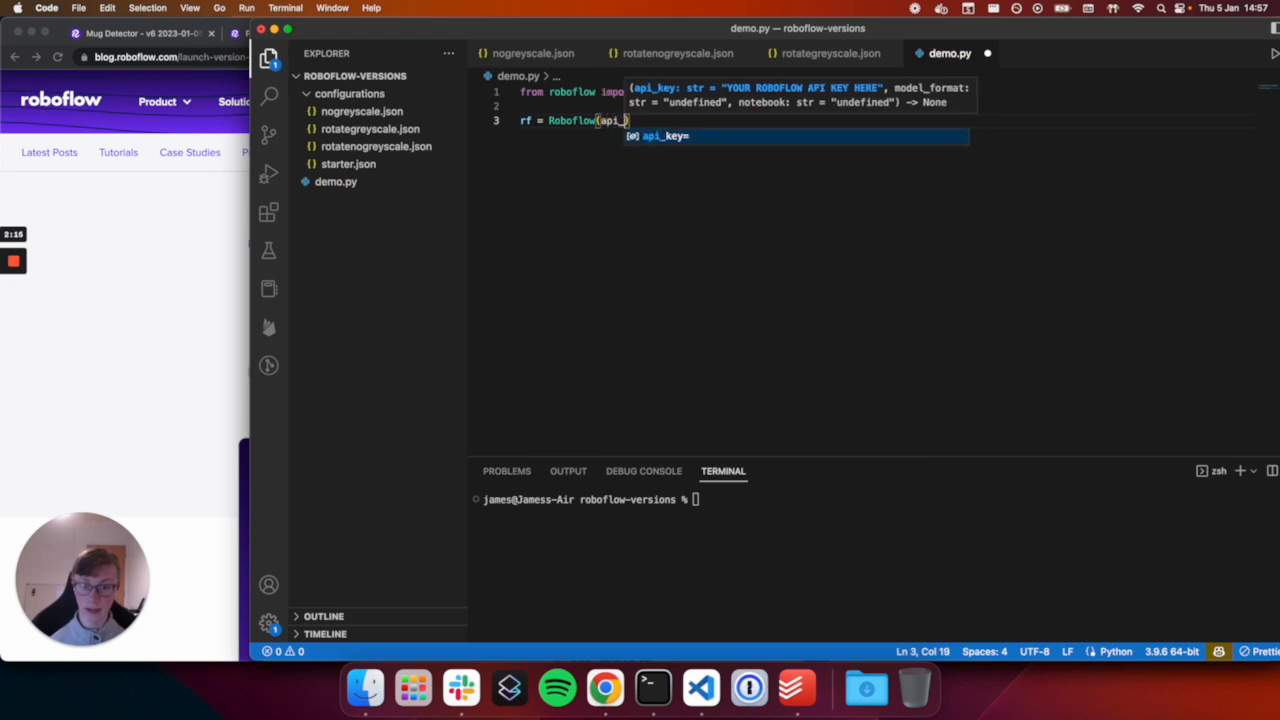
text(o)
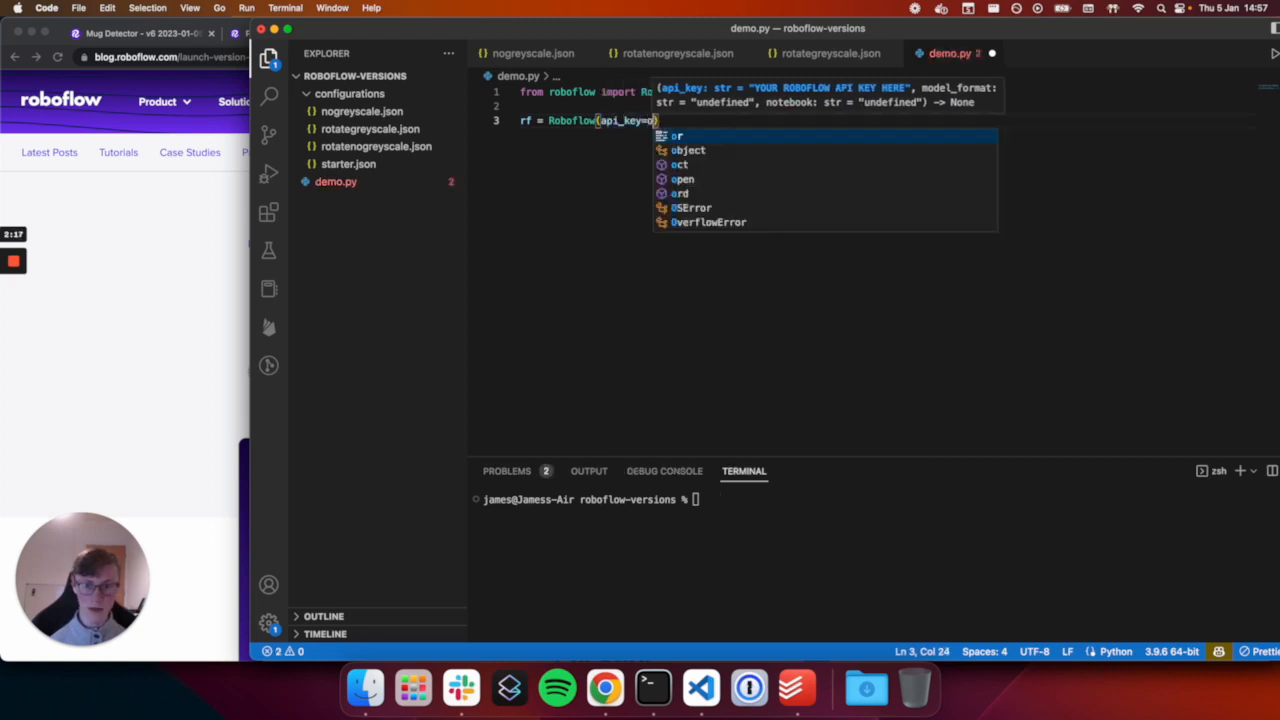
text(s.environ[""])
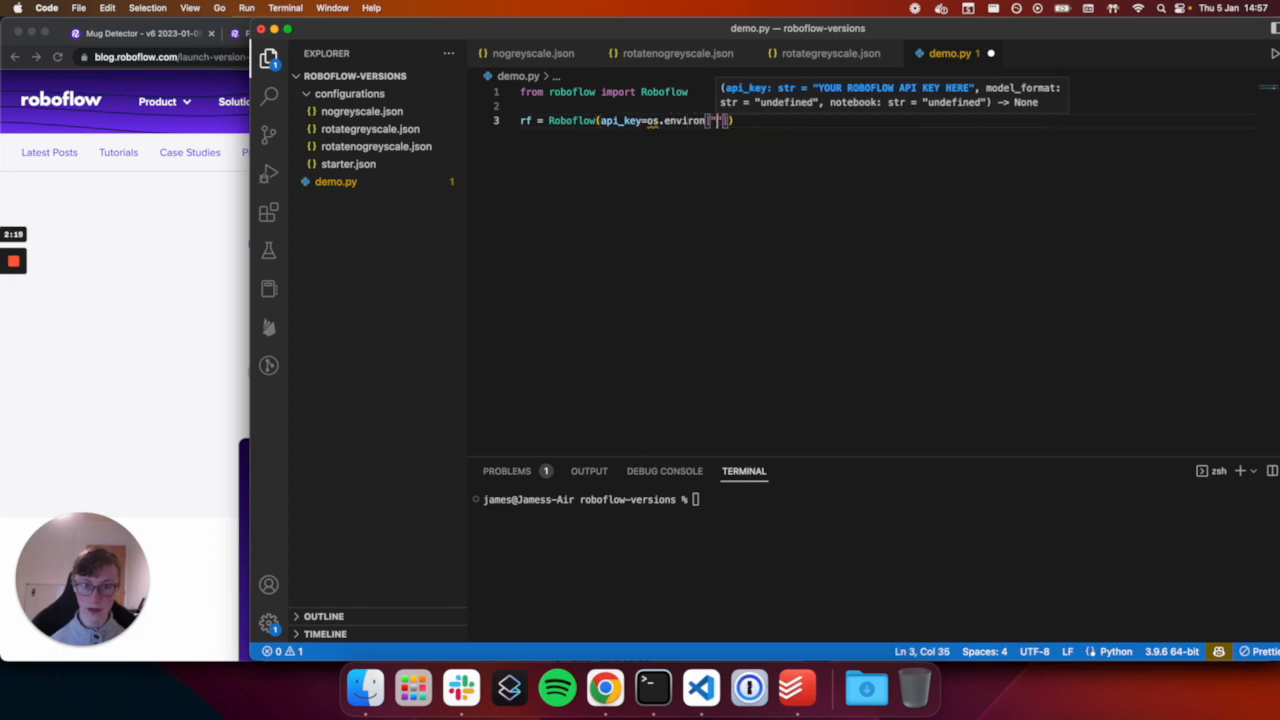
text(ROBOFLOW_API_KE)
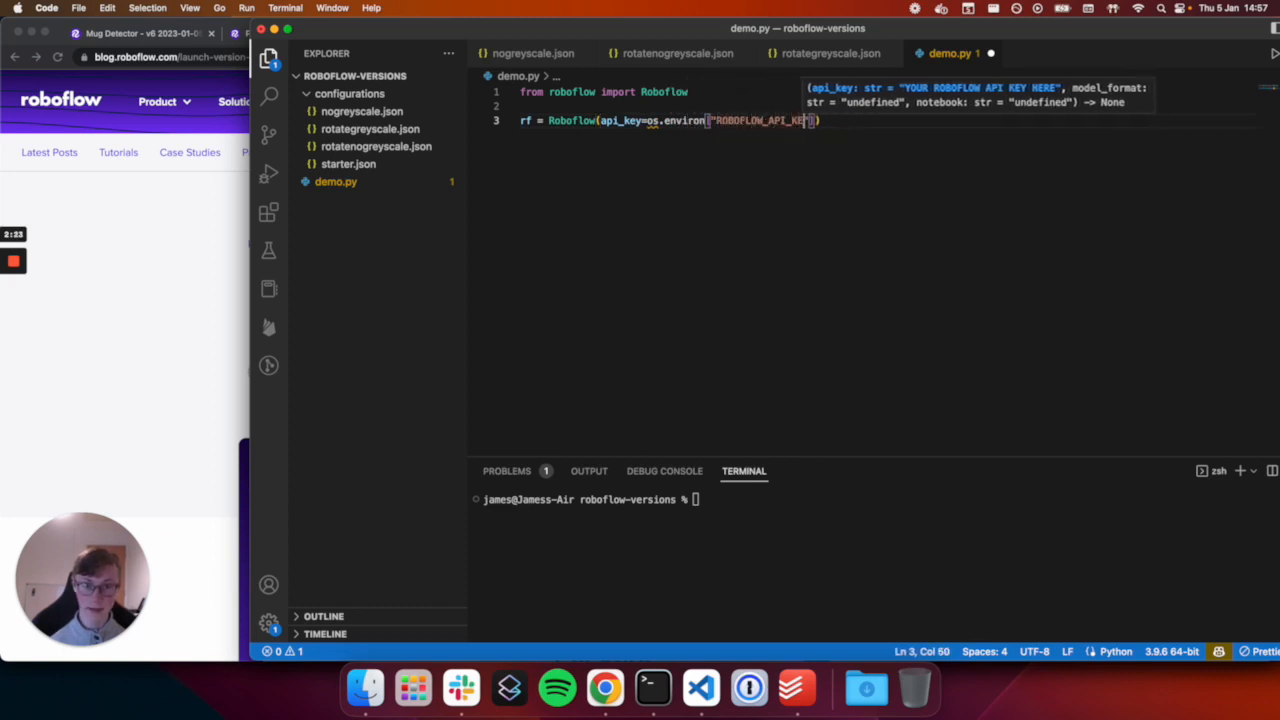
text(import os)
text(import json)
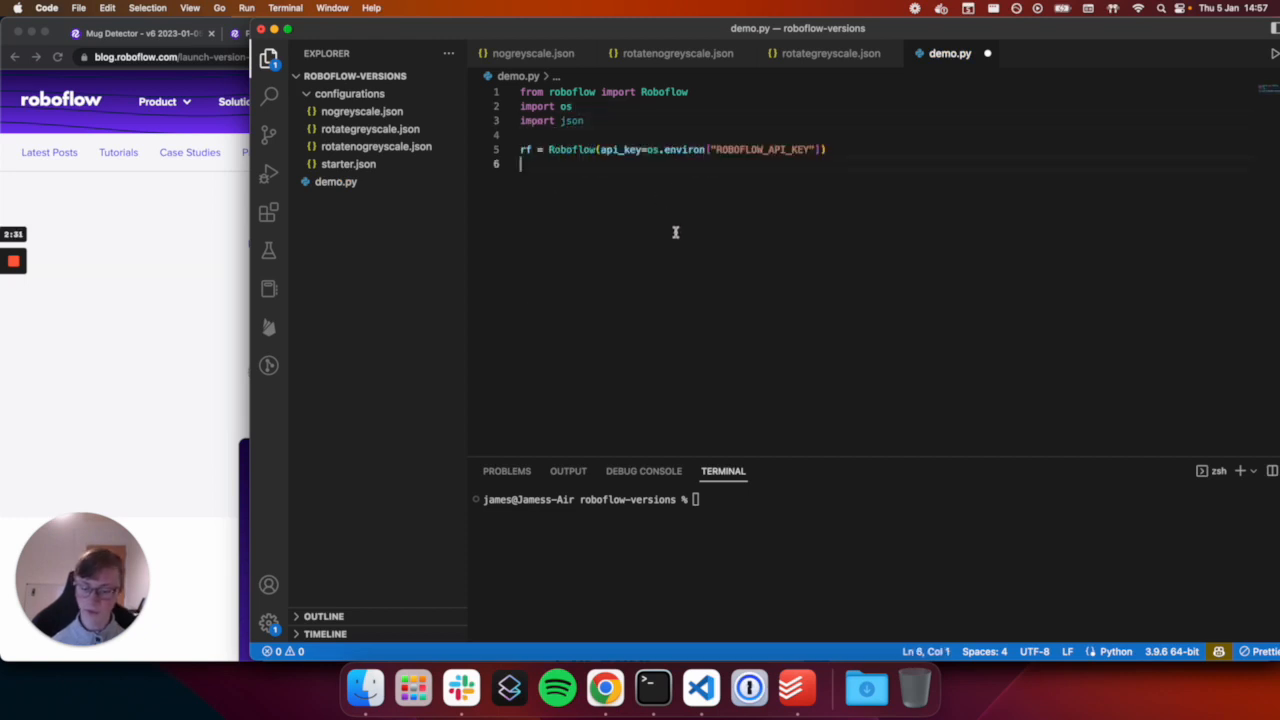
Load workspace = rf.workspace("james-gallagher-87fuq")
text(workspace)
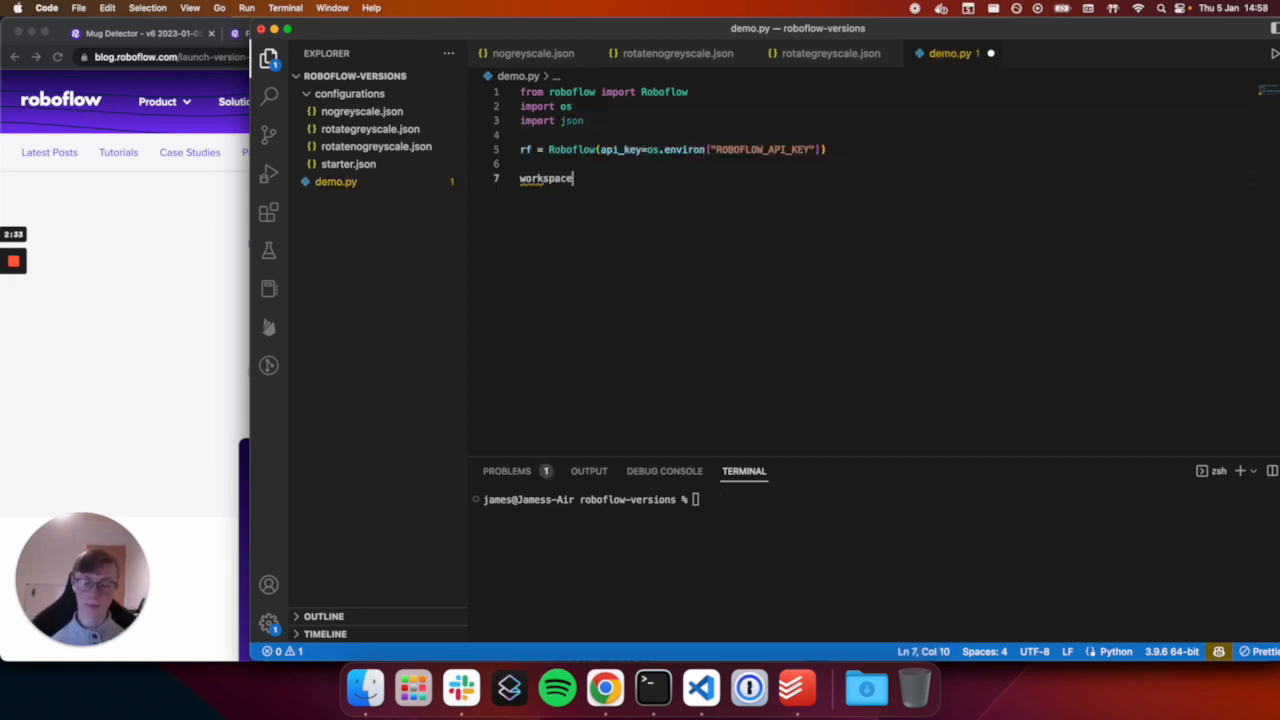
text(= rf.workspace(")
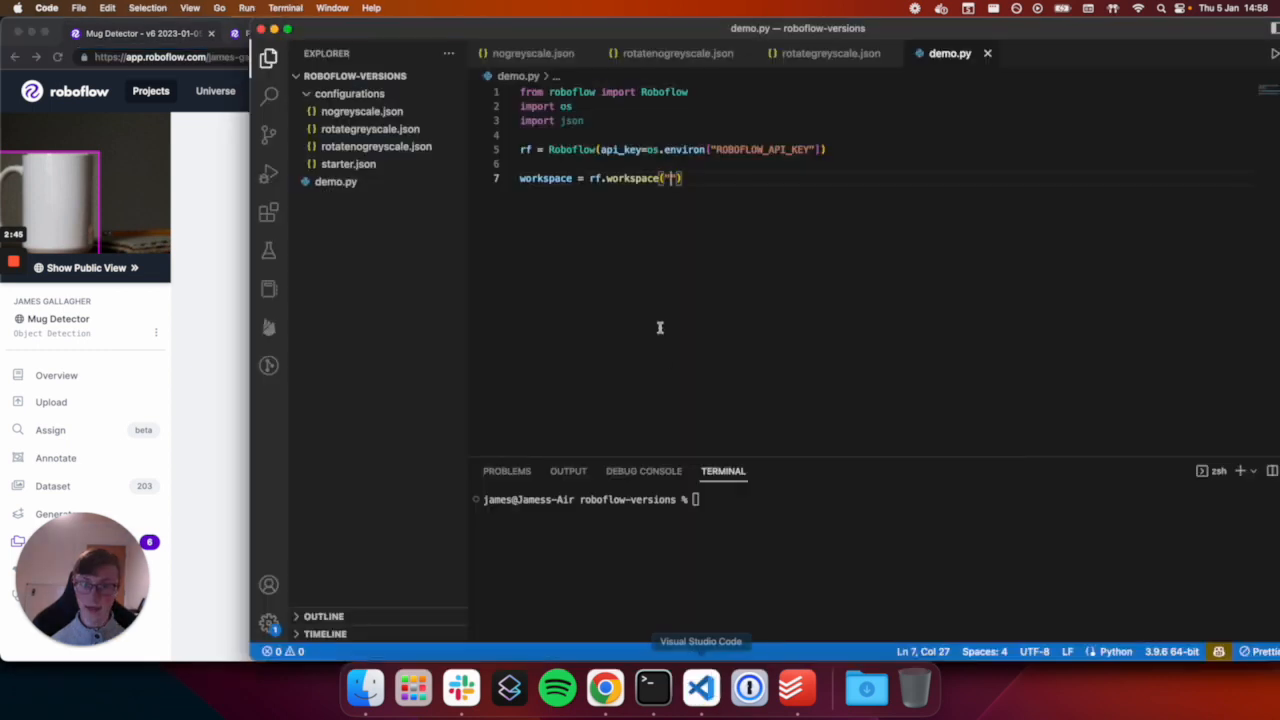
text(james-gallagher-87fuq)
text(projects = [)
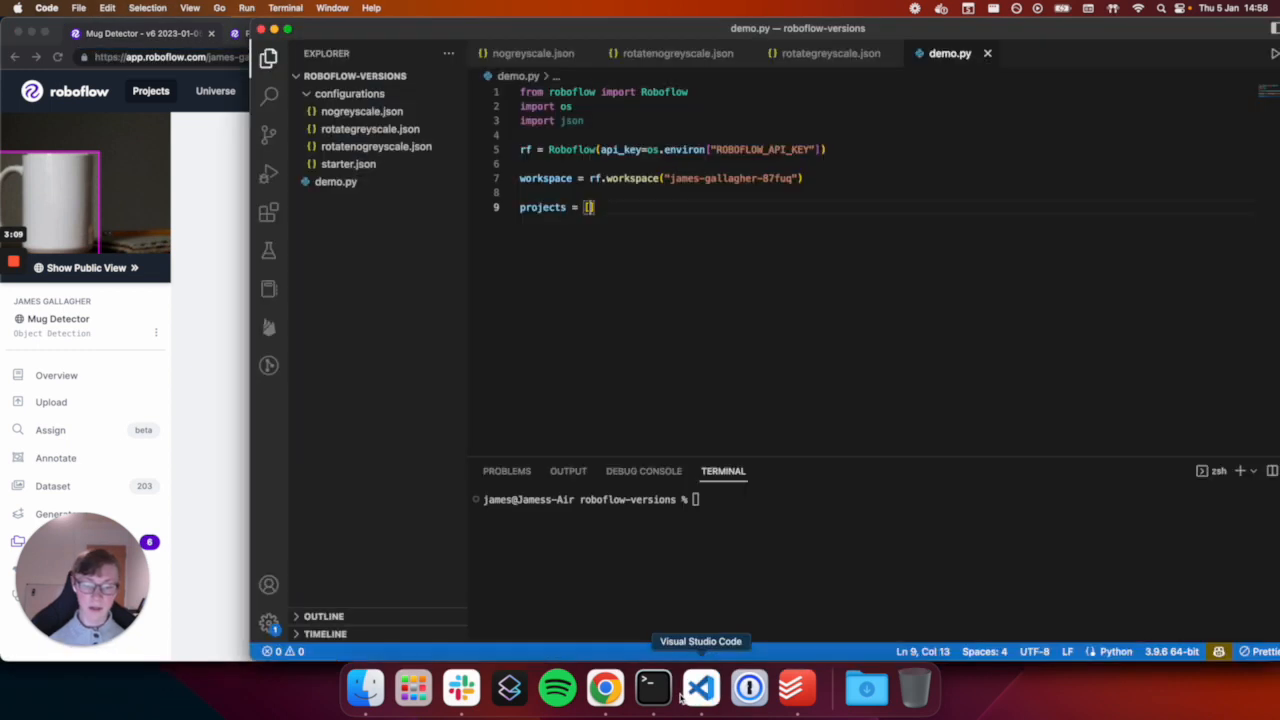
Add "mug-detector-eocwp" to the projects list and look up the second Mug Detector project's id
text("mug-detector-eocwp",)
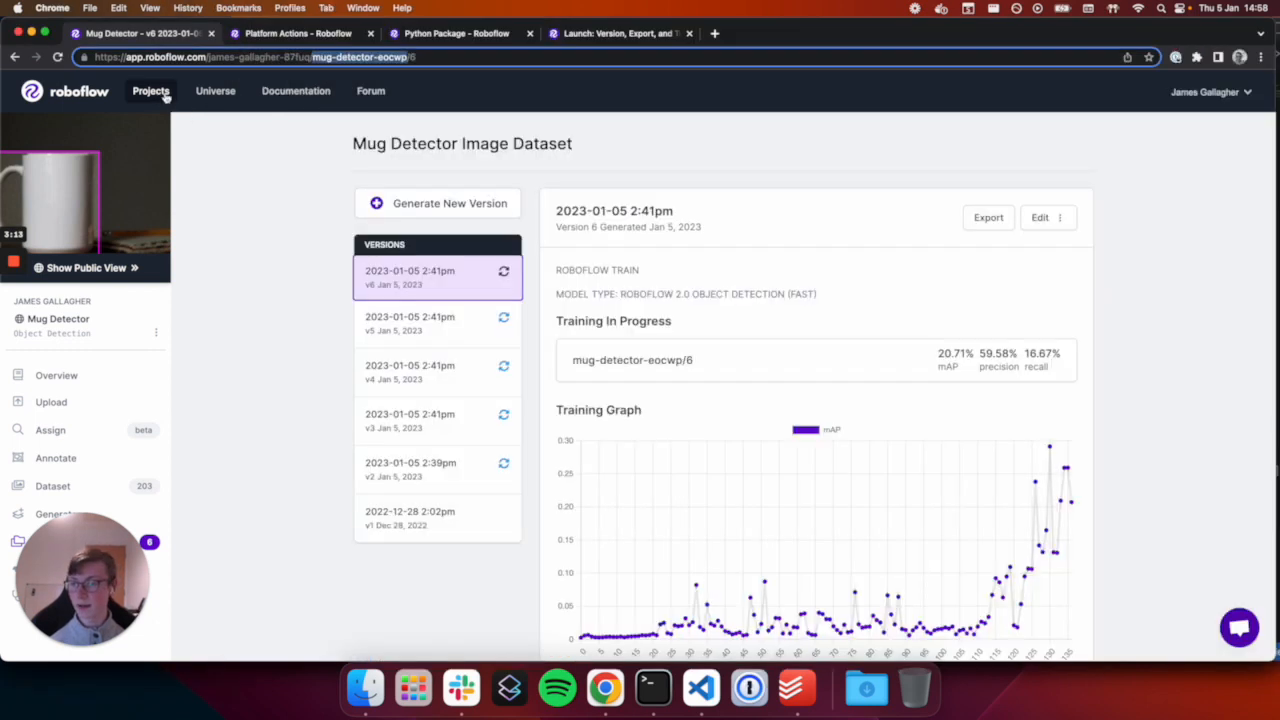
click(150, 92)
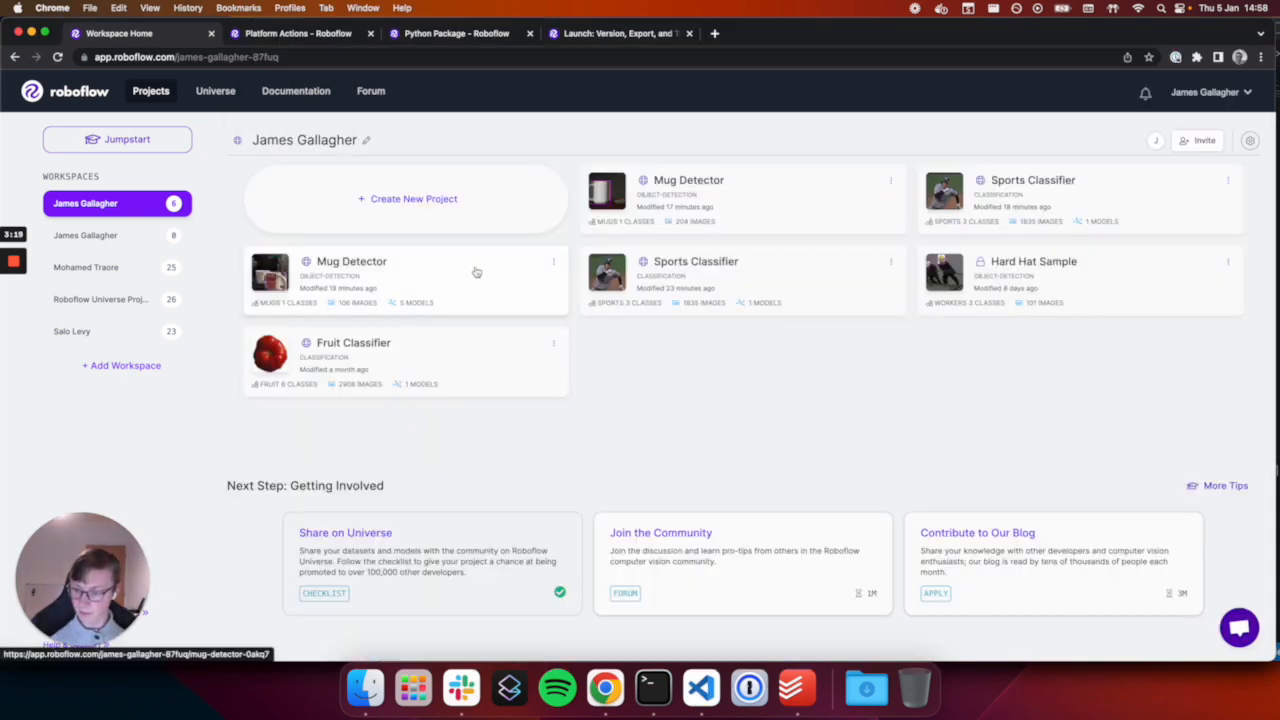
click(352, 260)
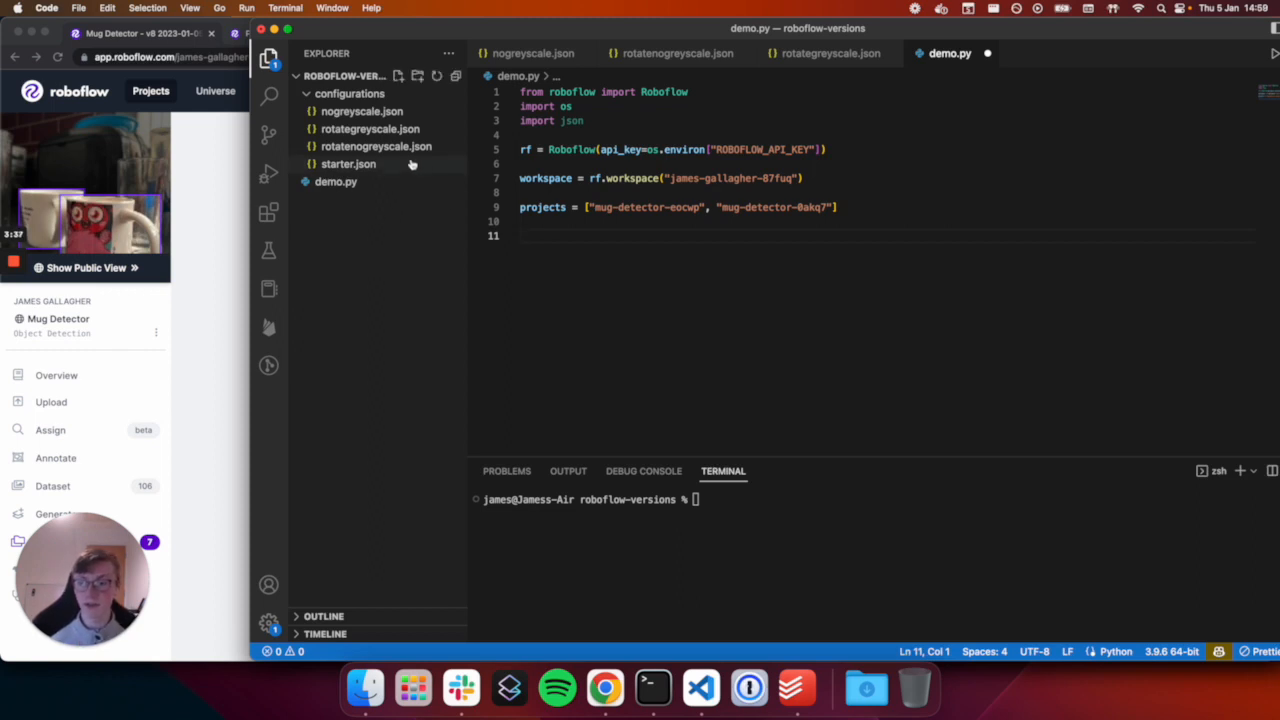
After reviewing starter.json, define def generate_and_train(project, configuration) in demo.py
click(348, 164)
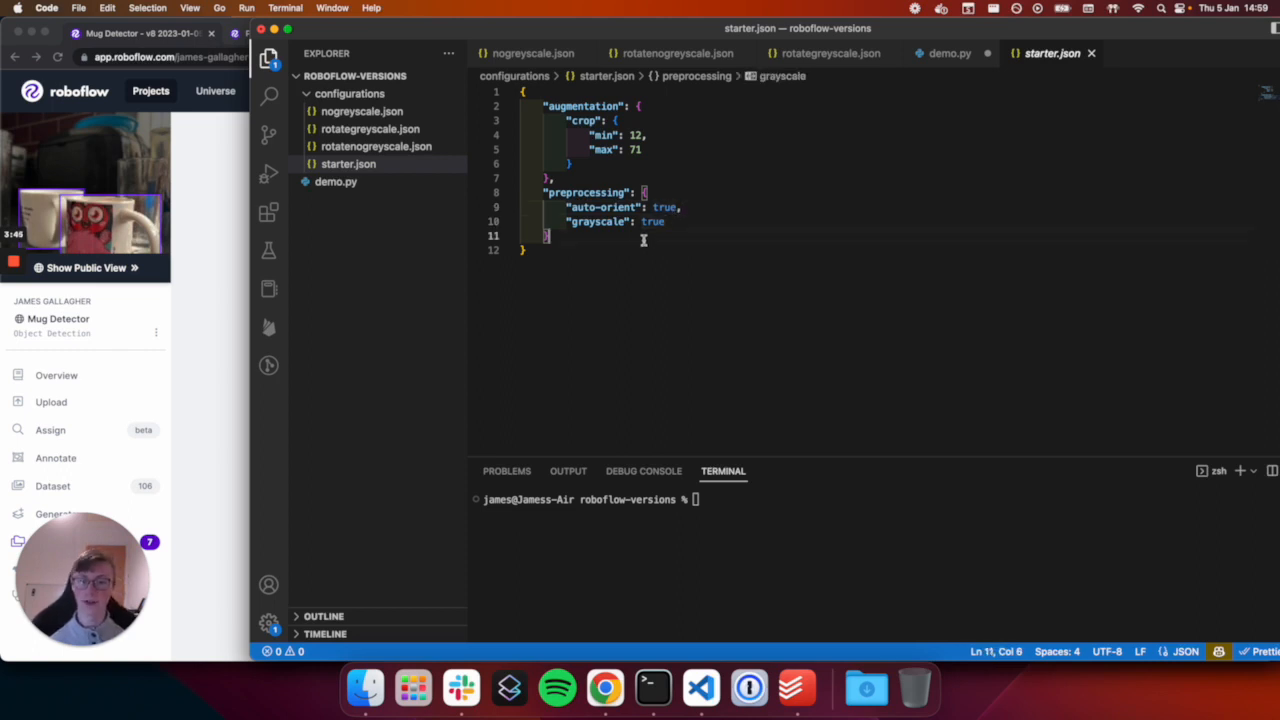
click(336, 180)
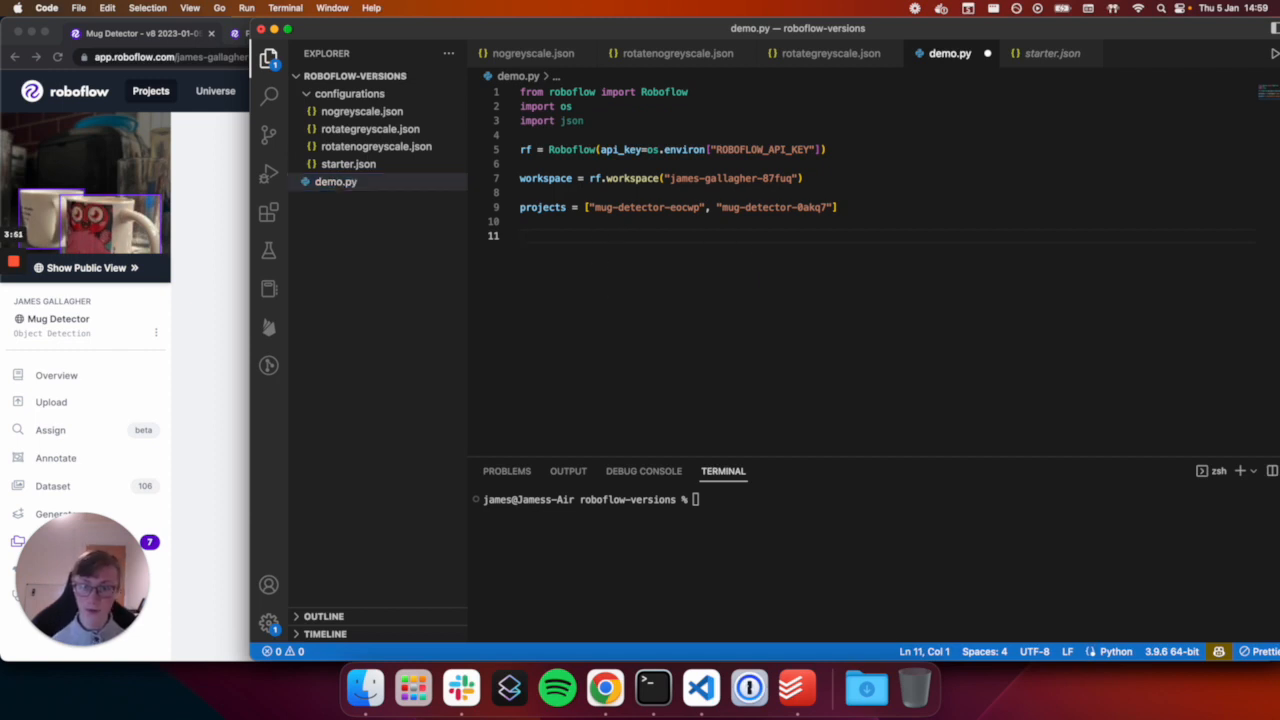
text(def generate)
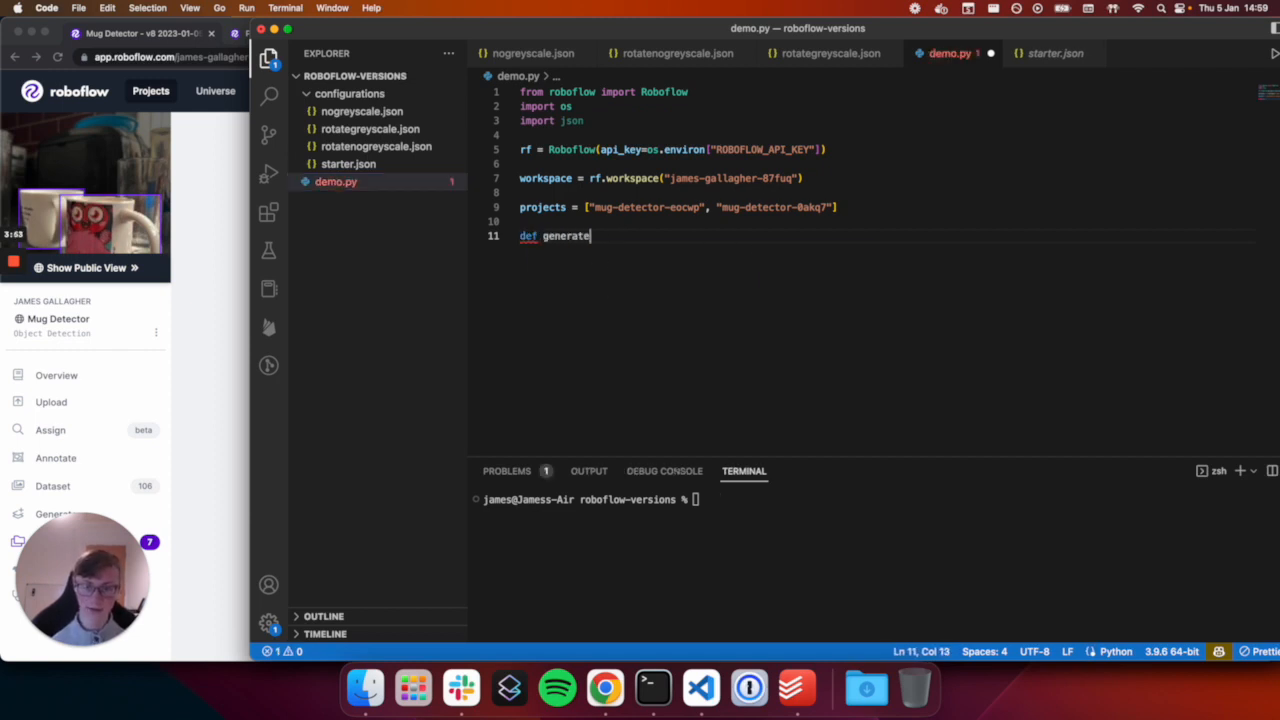
text(_and_train())
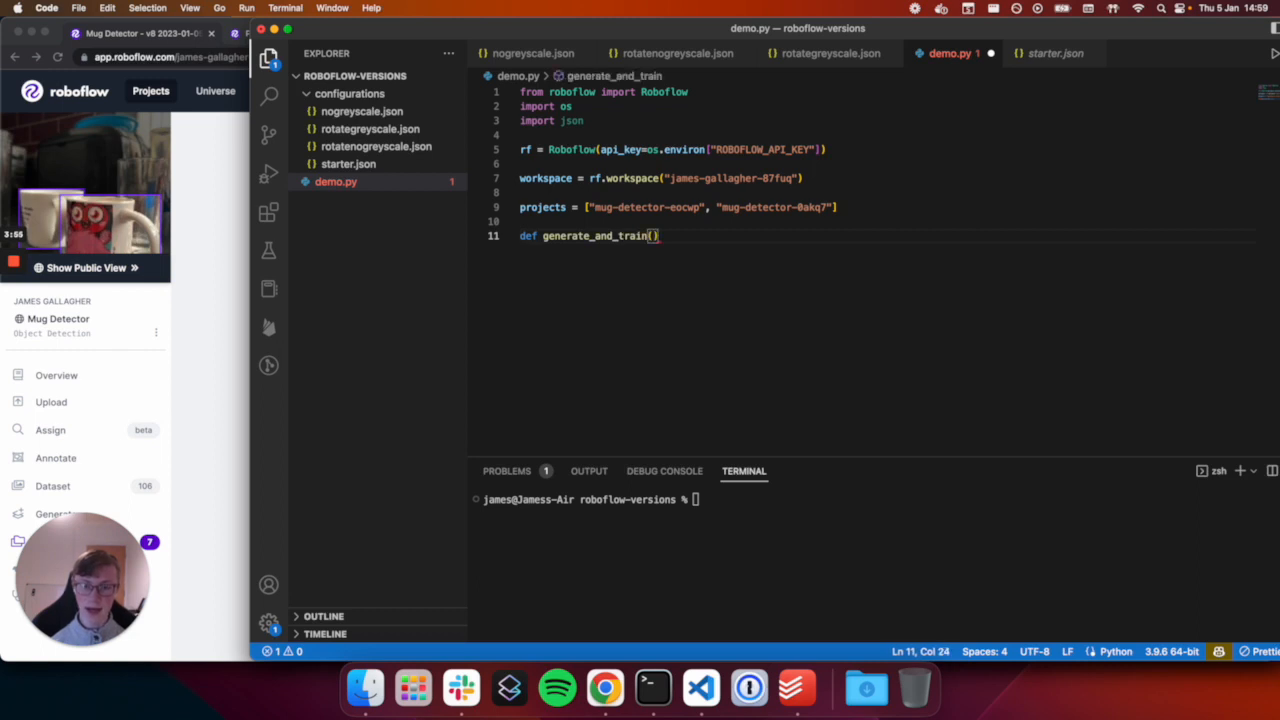
text(project, configuration)
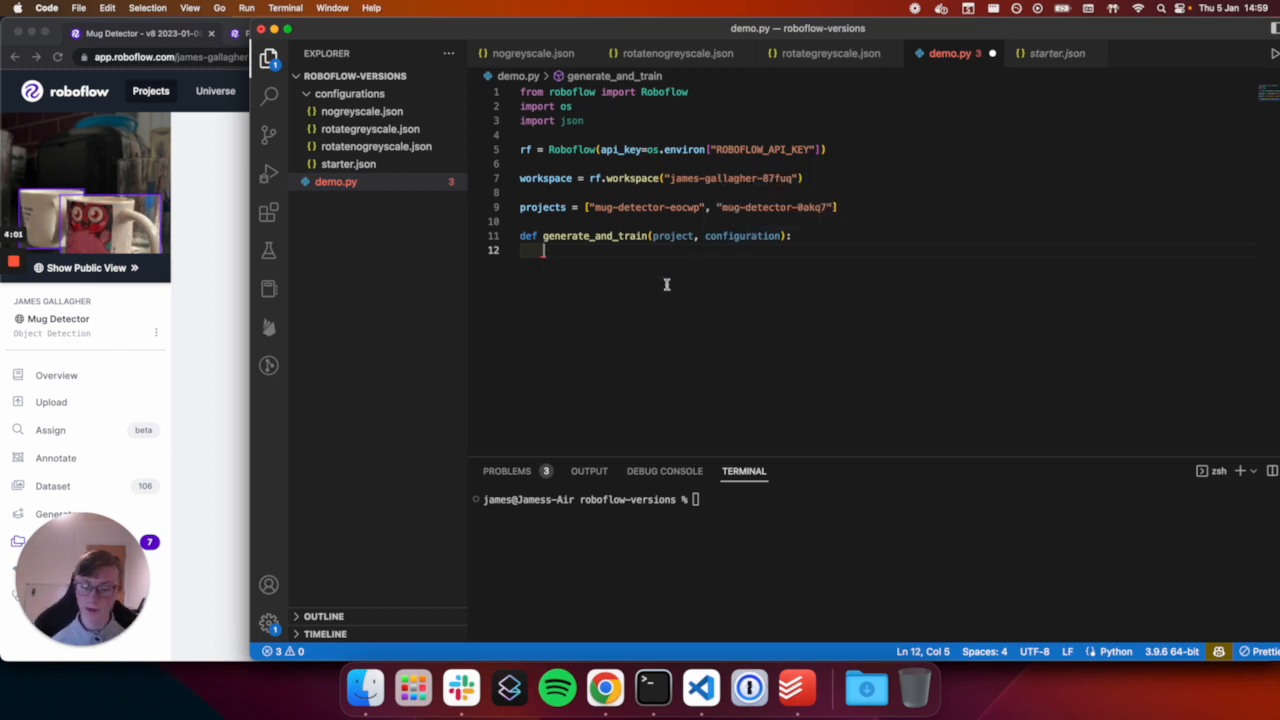
Load rf_project via workspace.project and set version_number = rf_project.generate_version(configuration)
text(rf_project = workspace.)
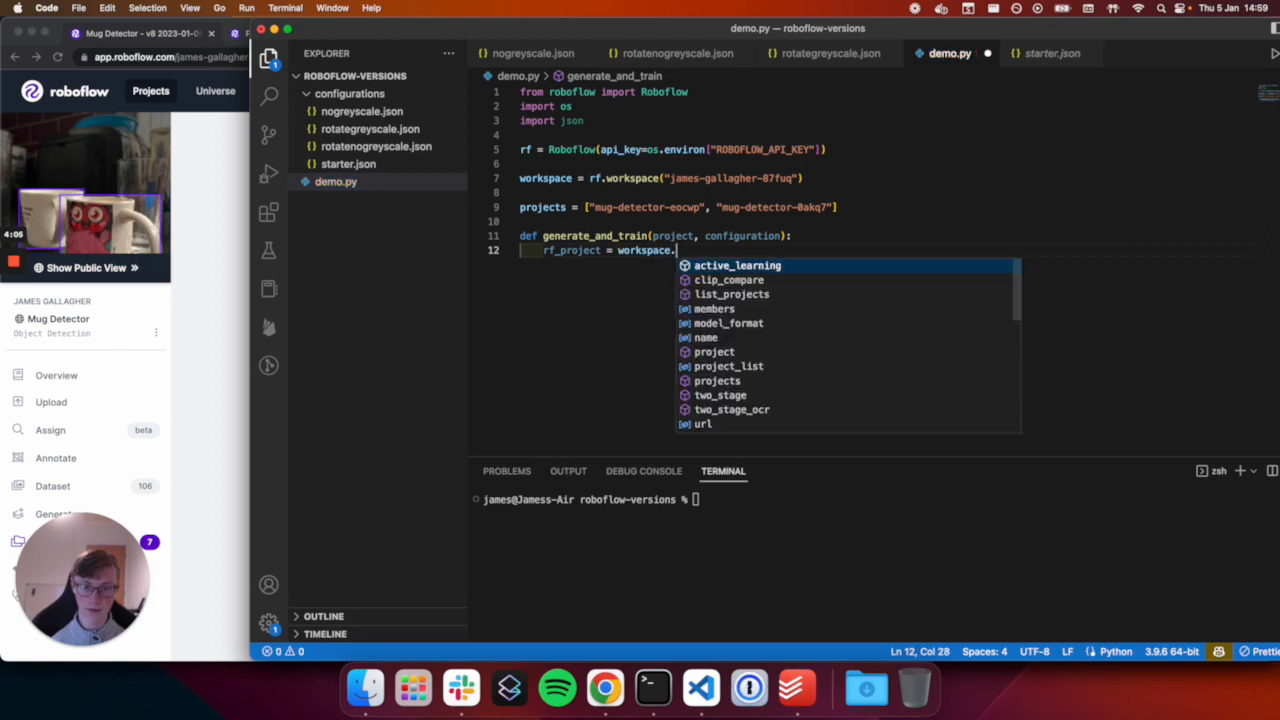
text(project(project)
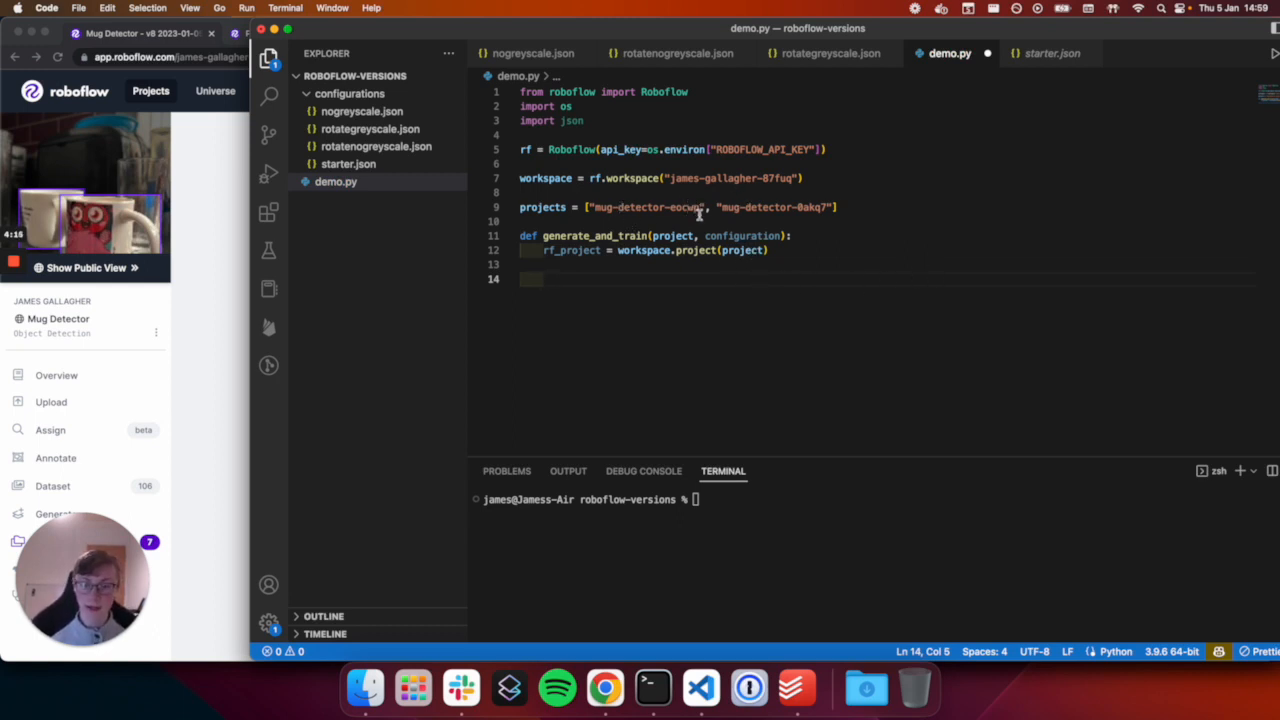
text(version_number =)
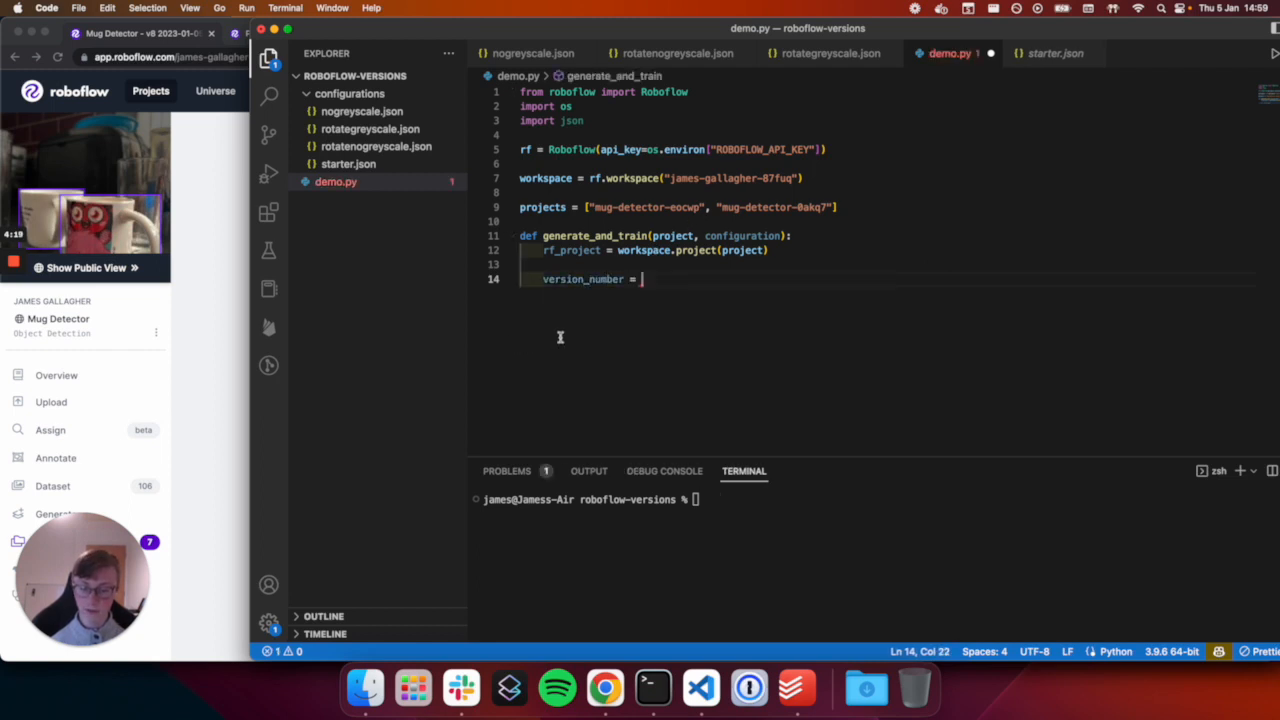
text(roboflow)
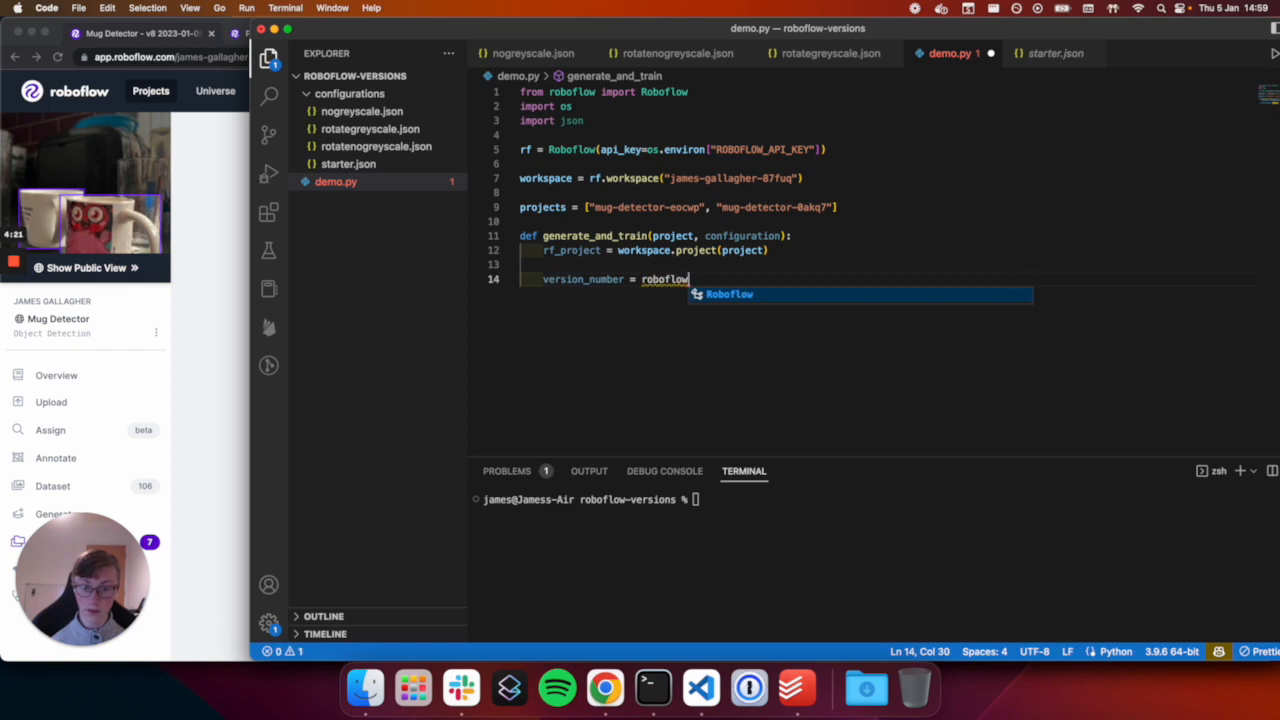
text(rf_project.generate_version()
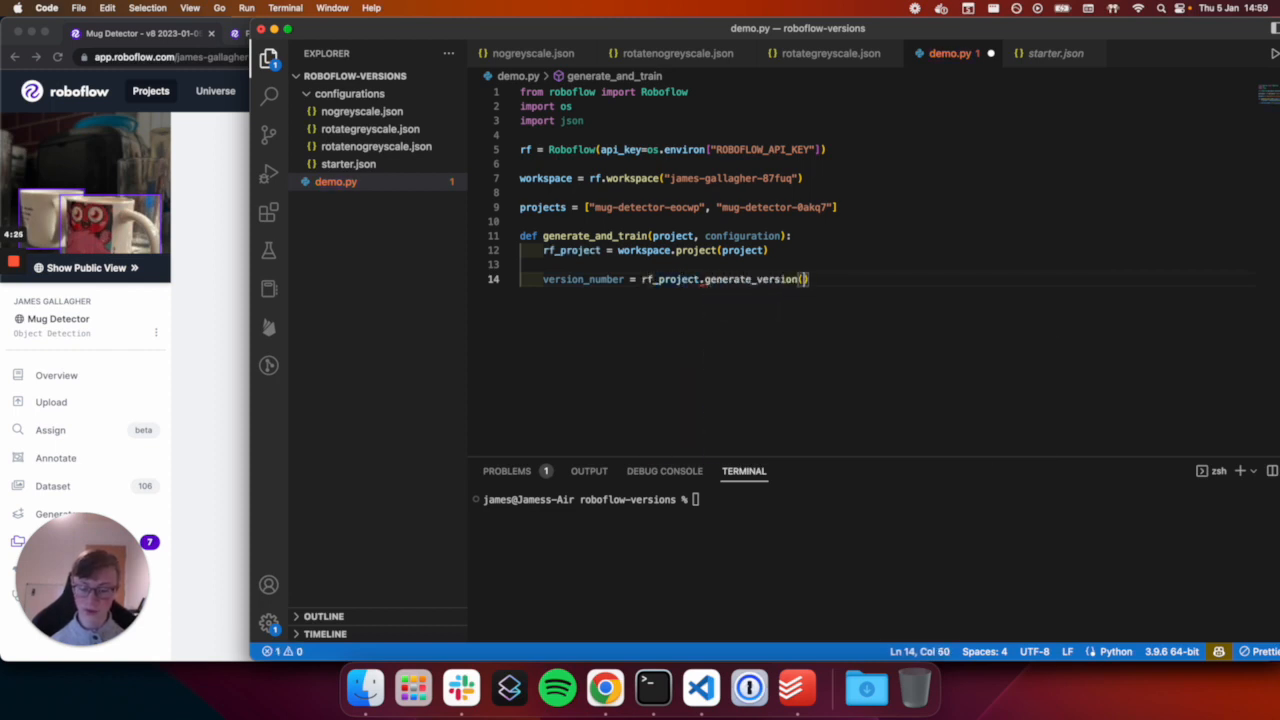
text(configuration)
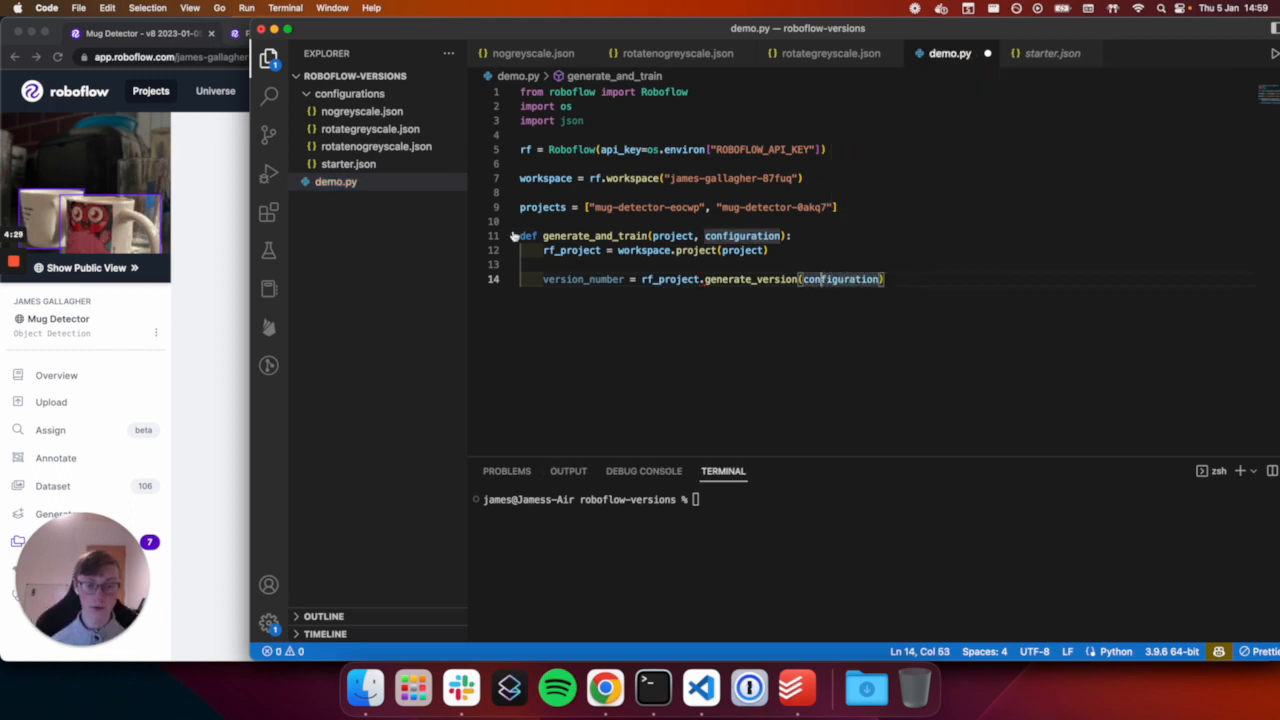
Add project_item = workspace.project(project).version(version_number)
click(348, 164)
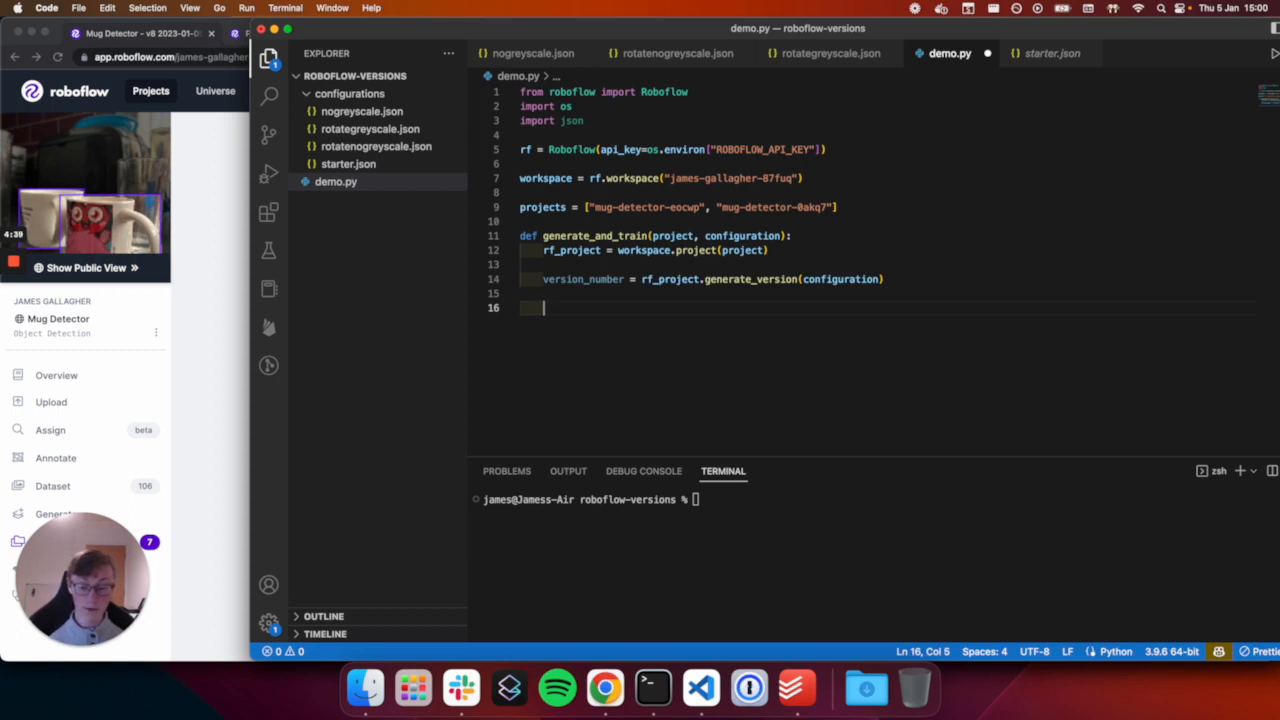
text(project.)
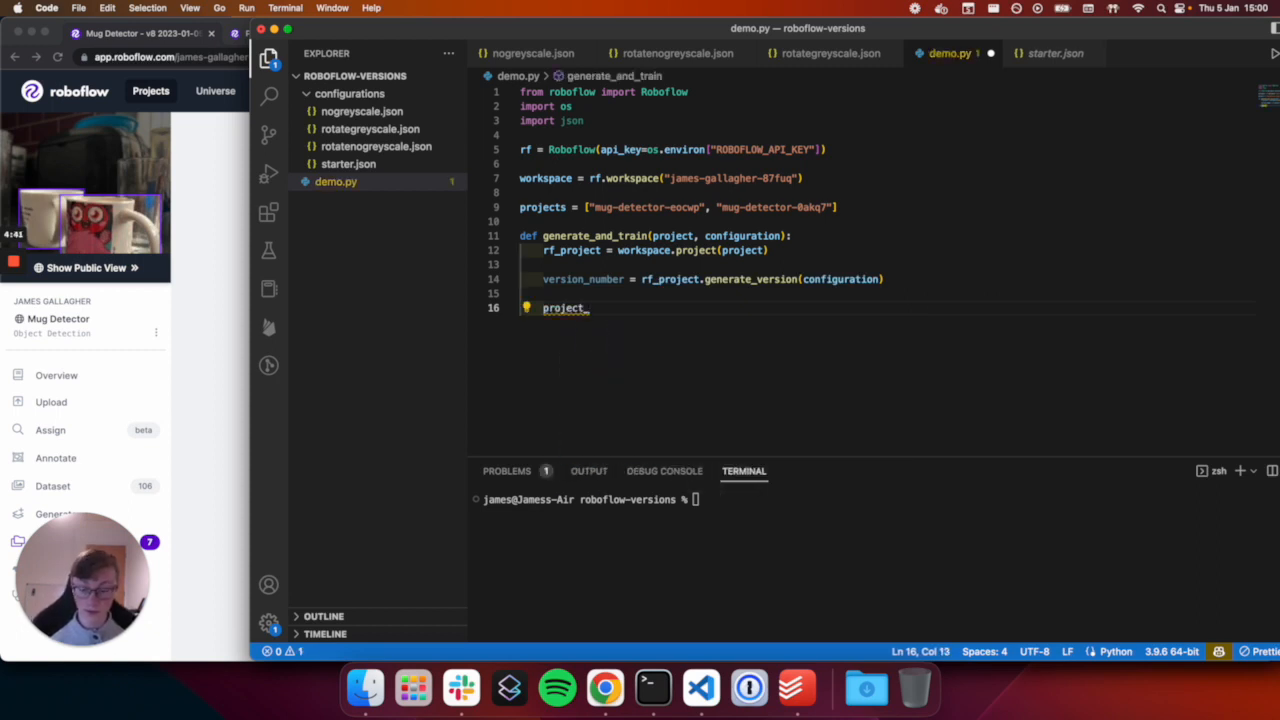
text(_item = workspace.project(project)
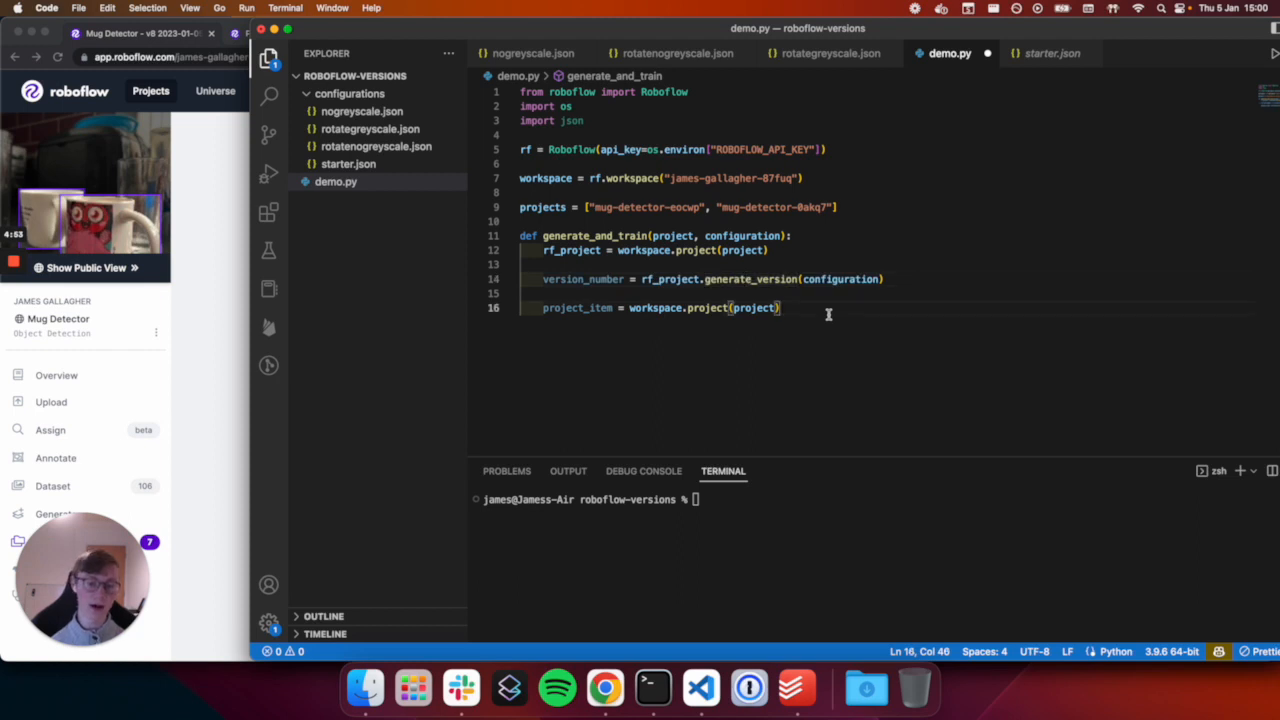
text(.version()
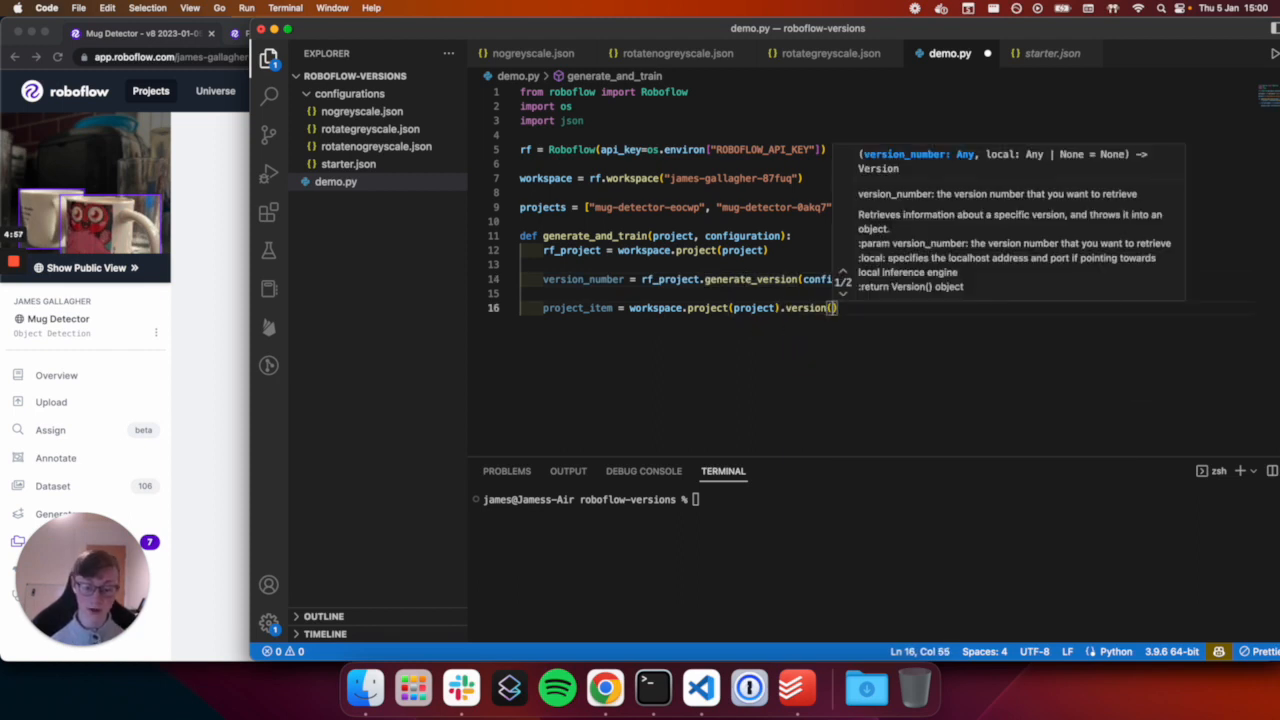
text(version_number)
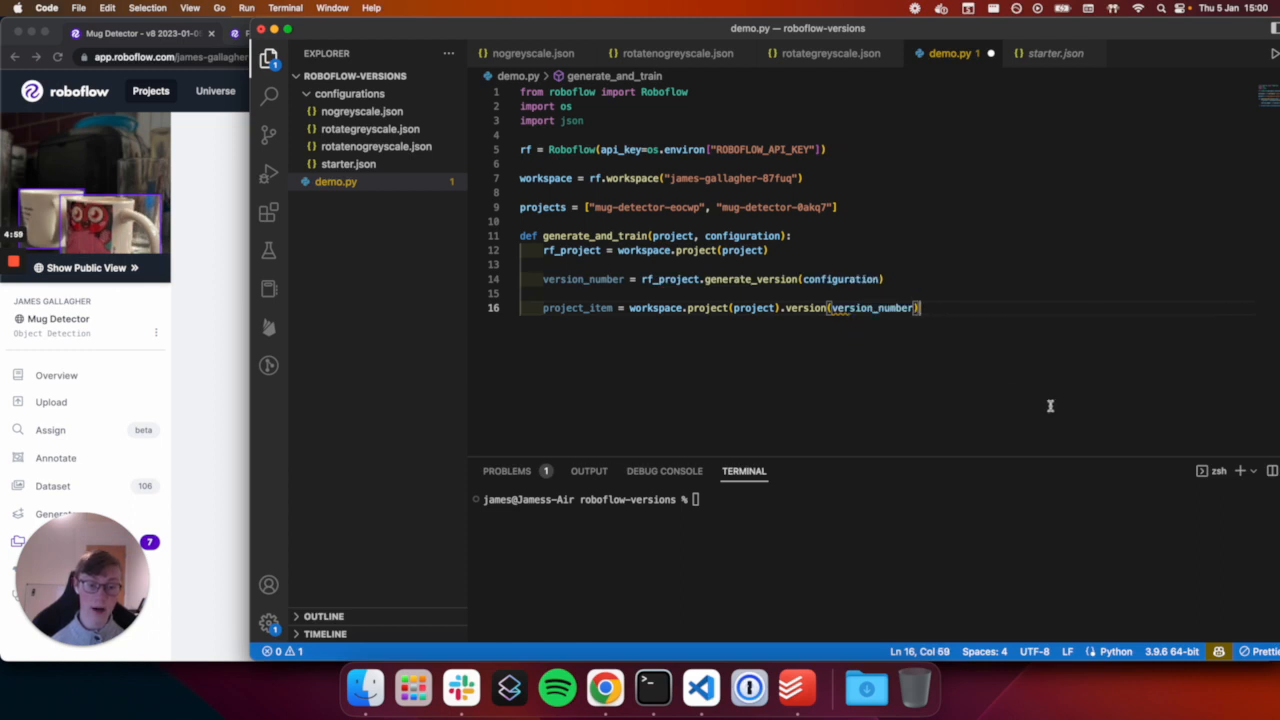
Call project_item.train() and leave blank lines after the function
key(Enter)
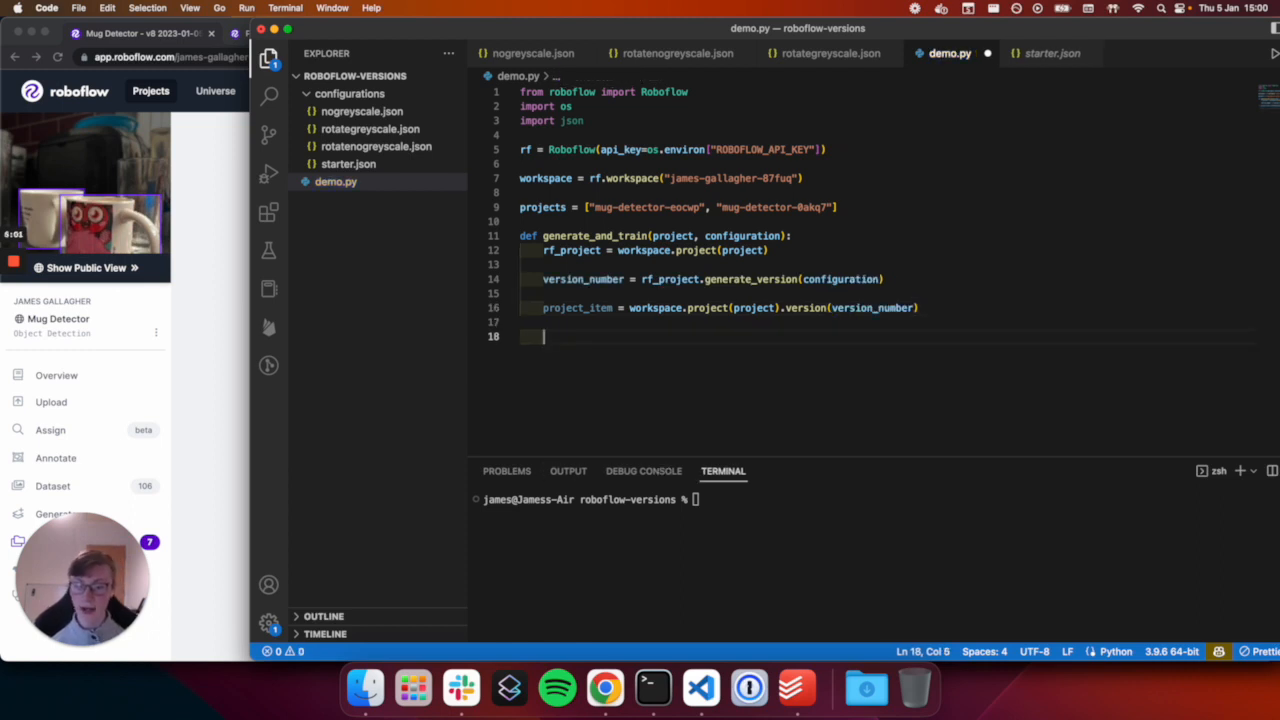
text(project_)
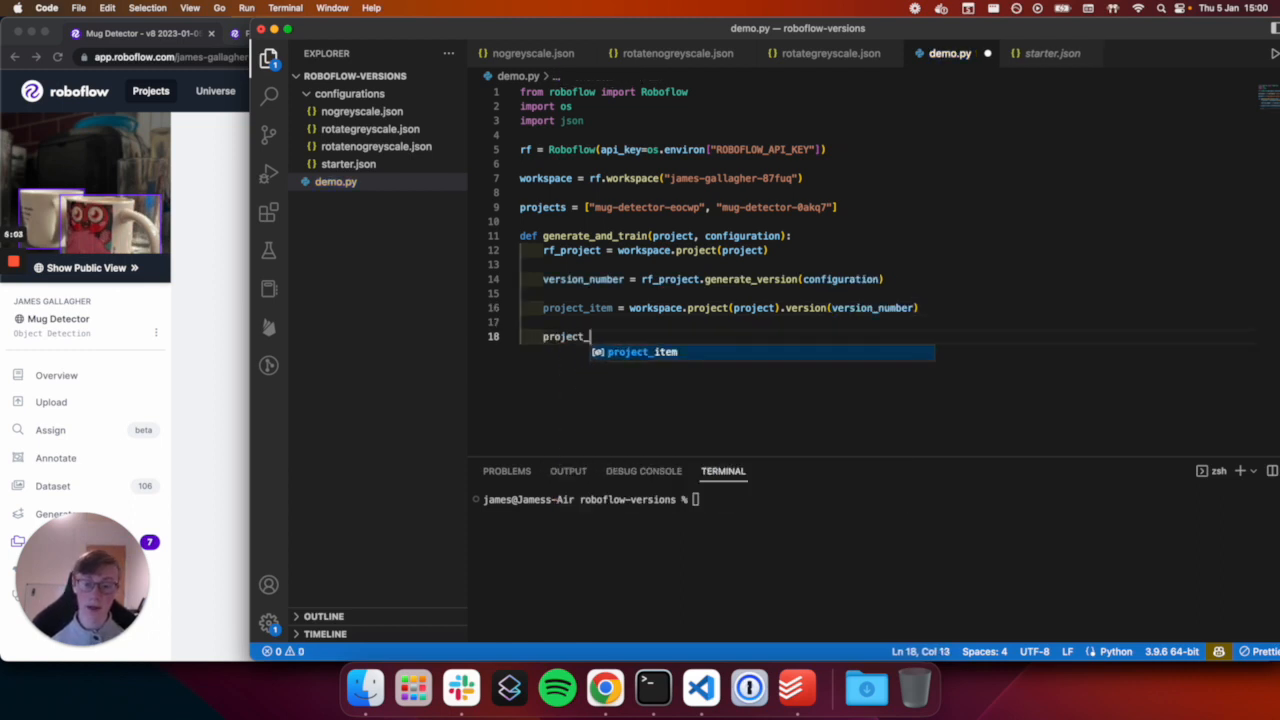
text(.traion())
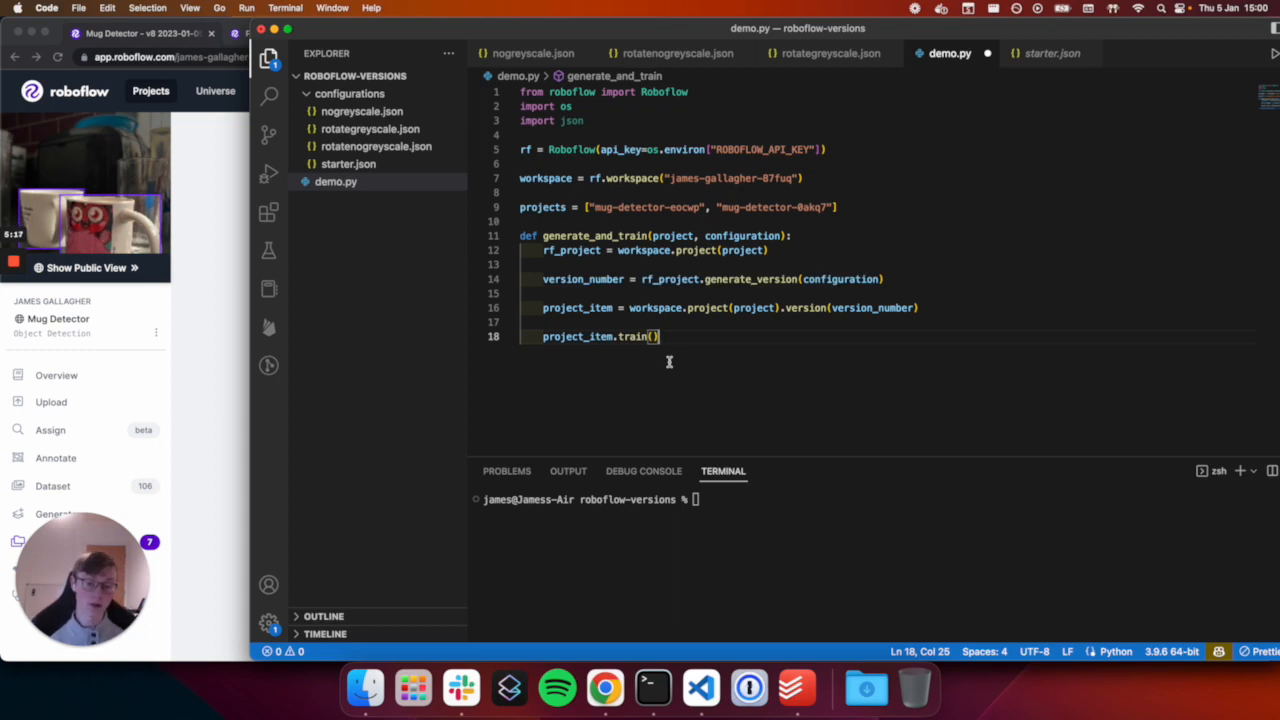
triple_click(598, 336)
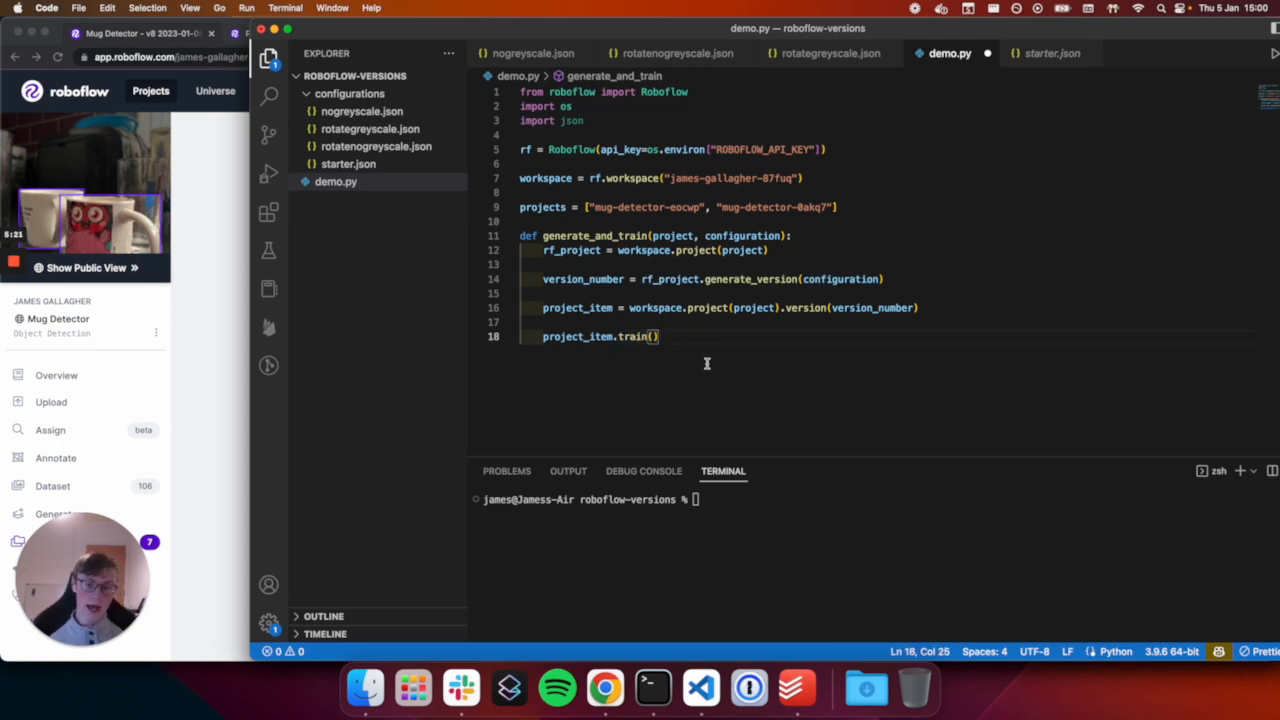
key(Enter)
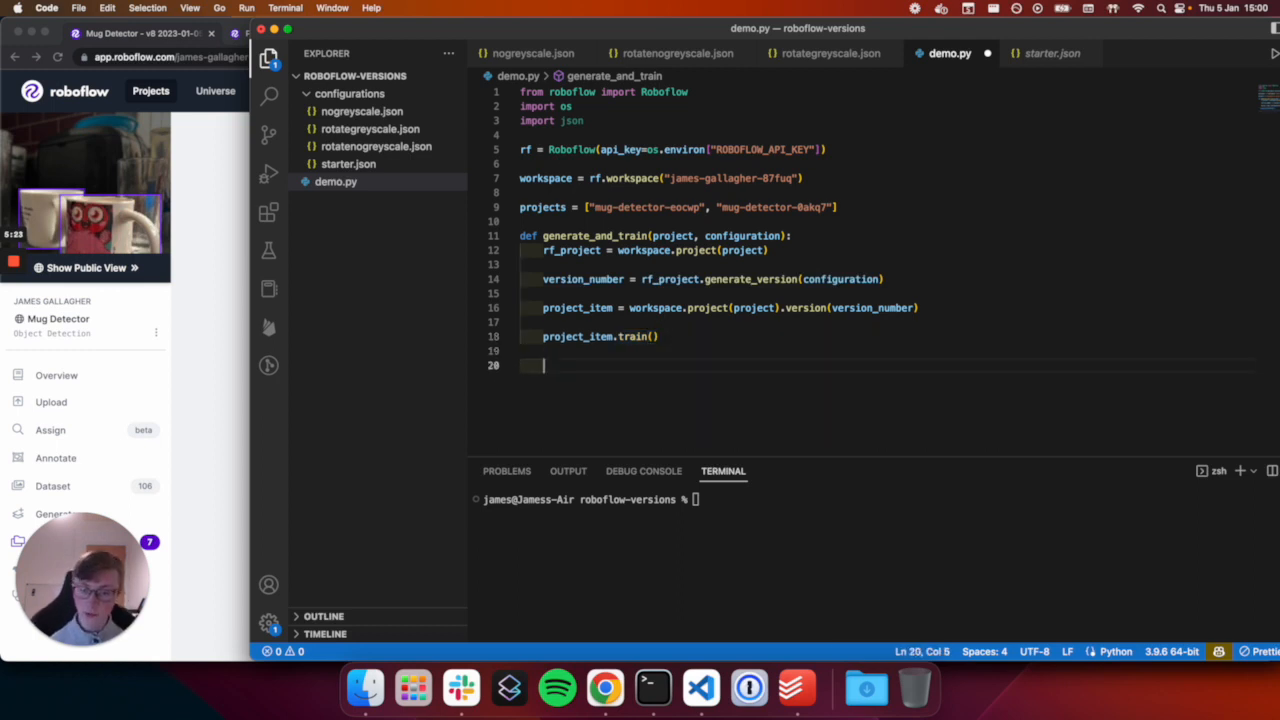
Load configurations/starter.json with json.load inside a with open block
text(generate_and_train()
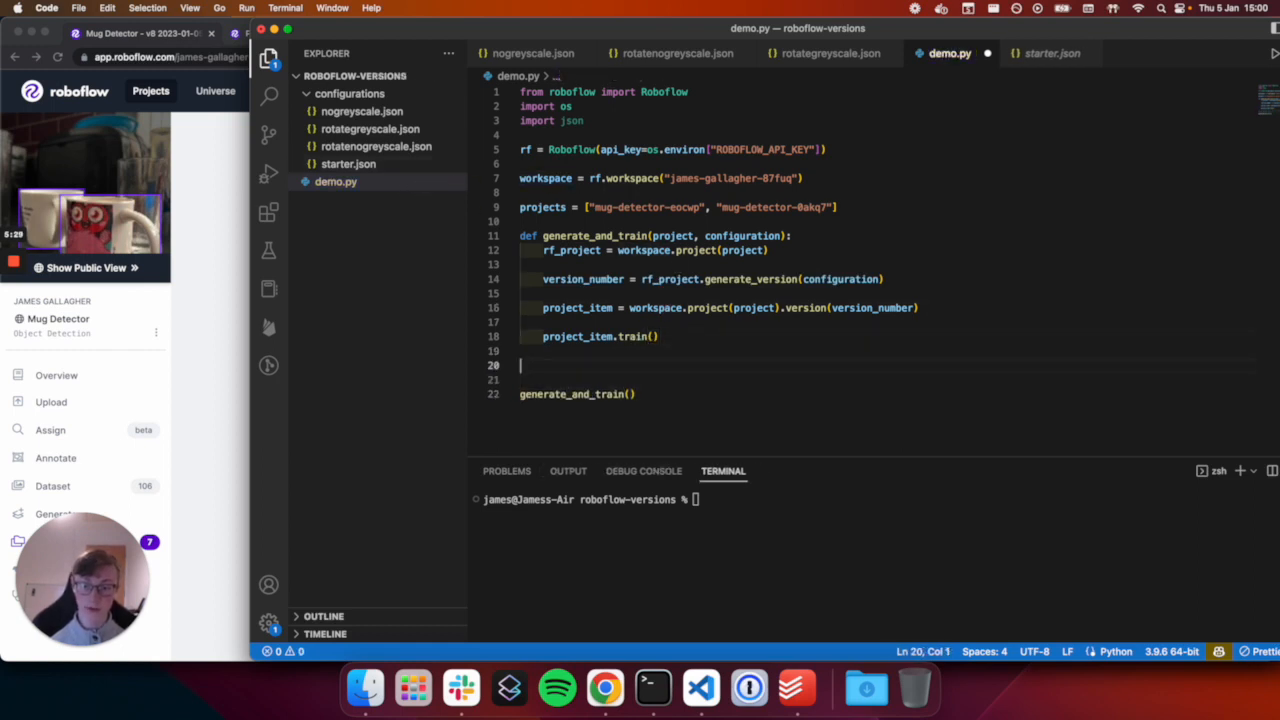
text(with open()
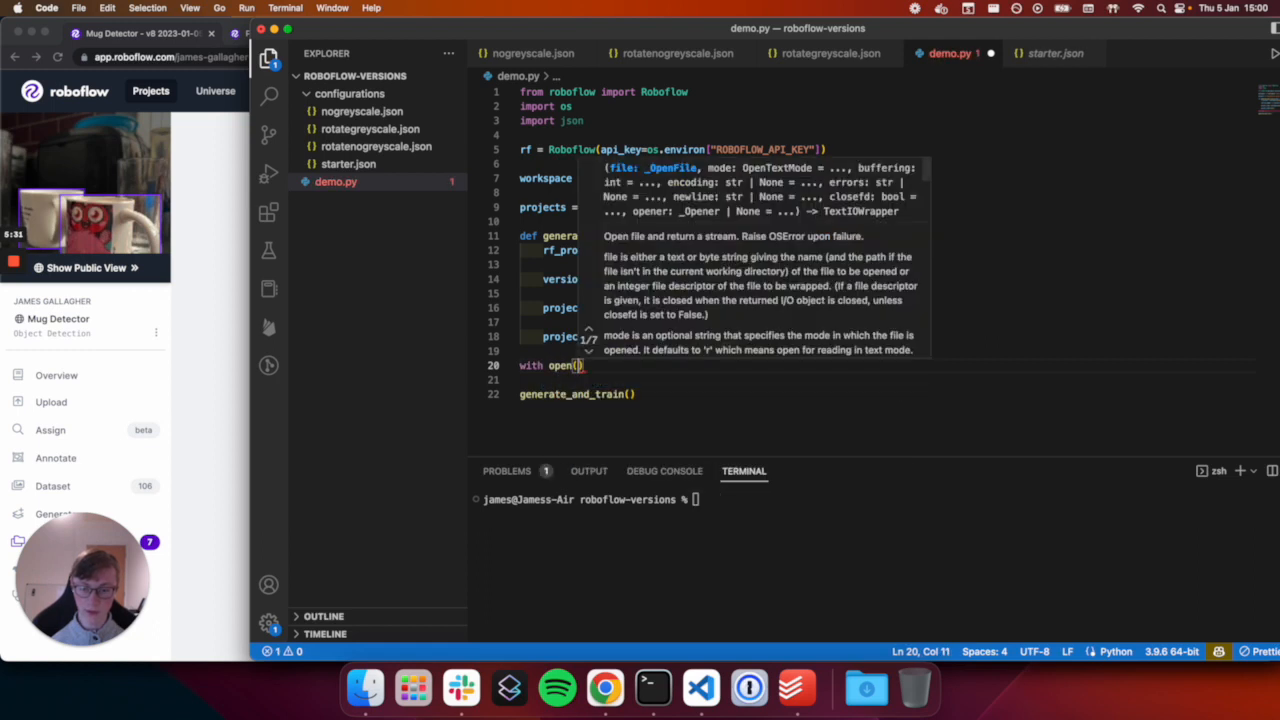
text(")
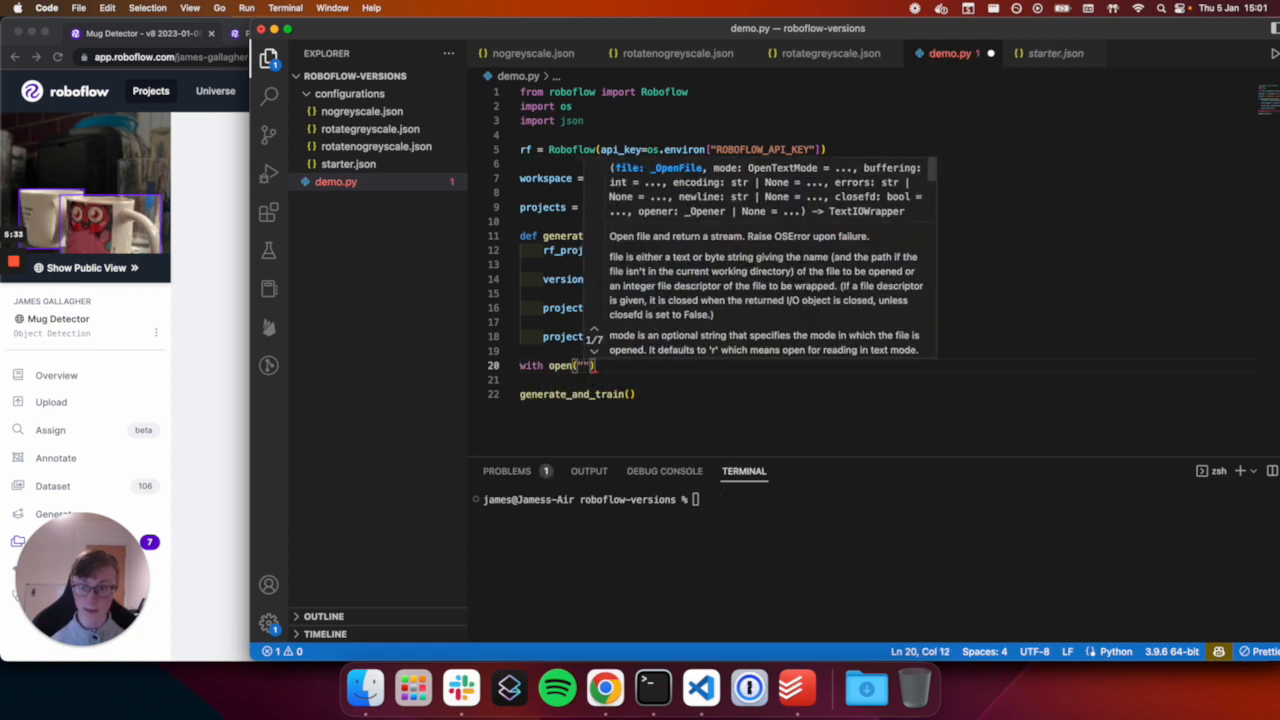
text(configurations/starter.json", "r)
text(configuration =)
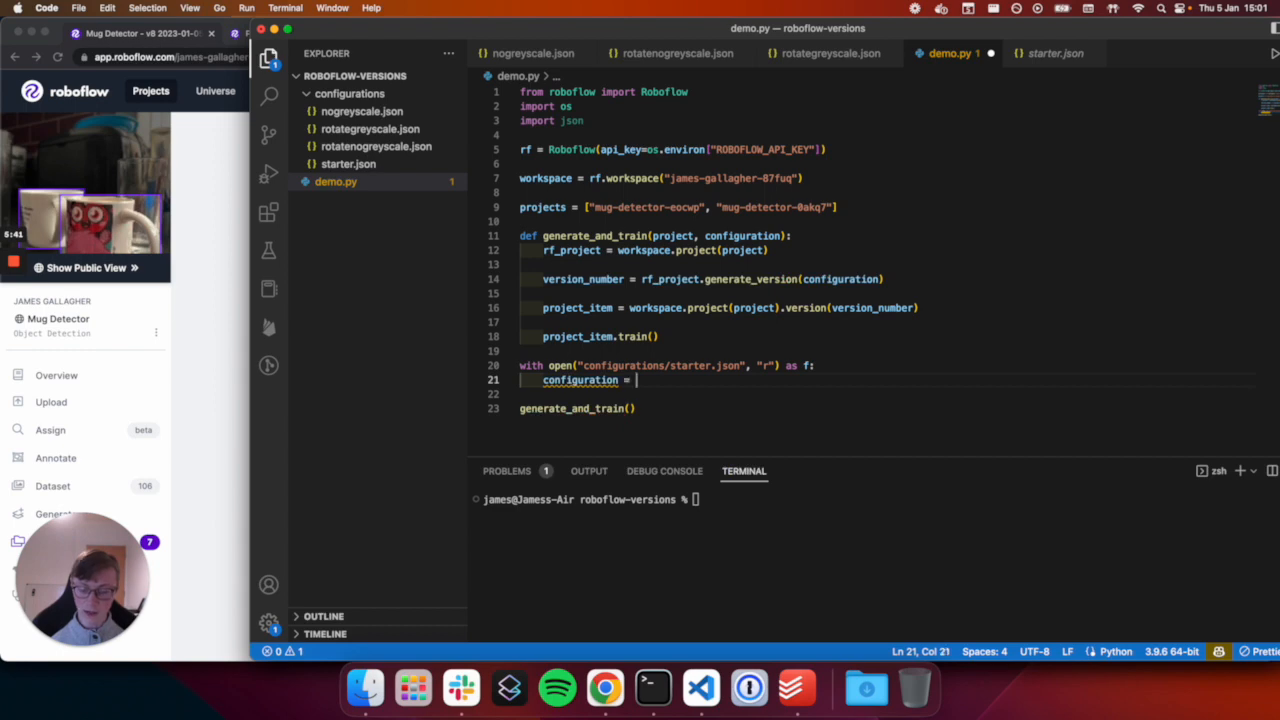
text(json.load(f)
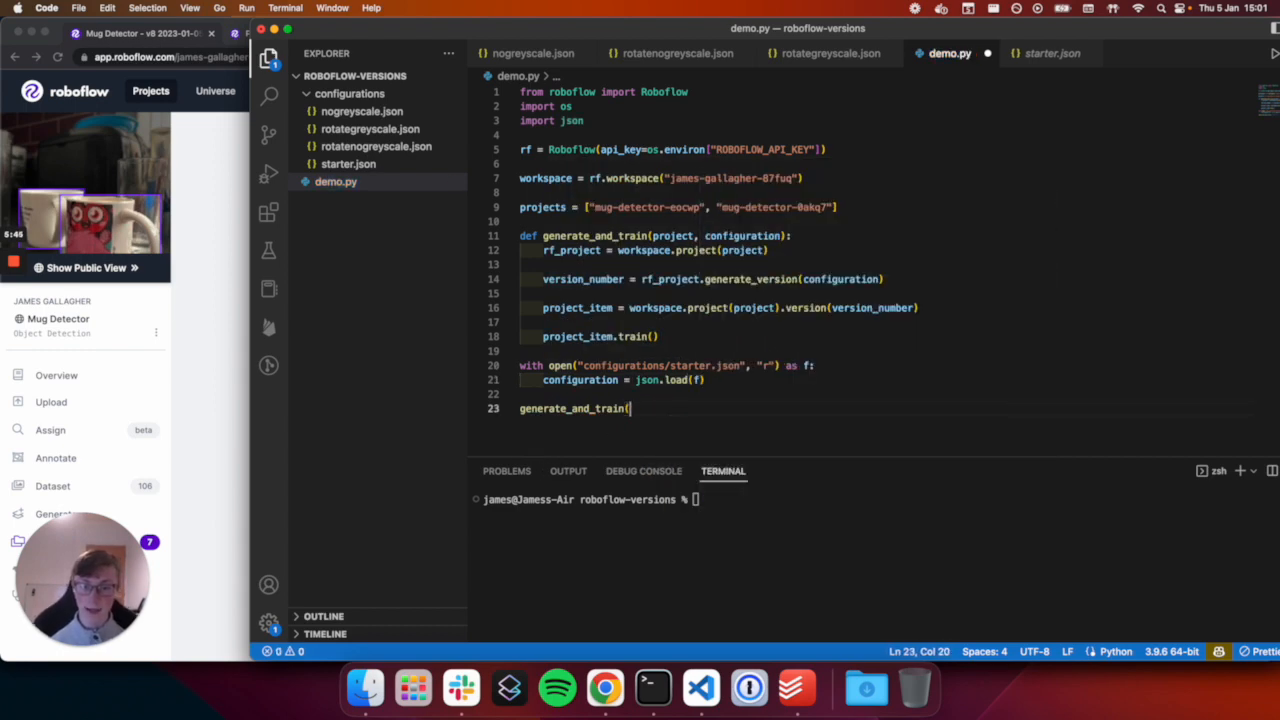
Call generate_and_train(projects[0], configuration), then view starter.json's settings
text(projects[0],)
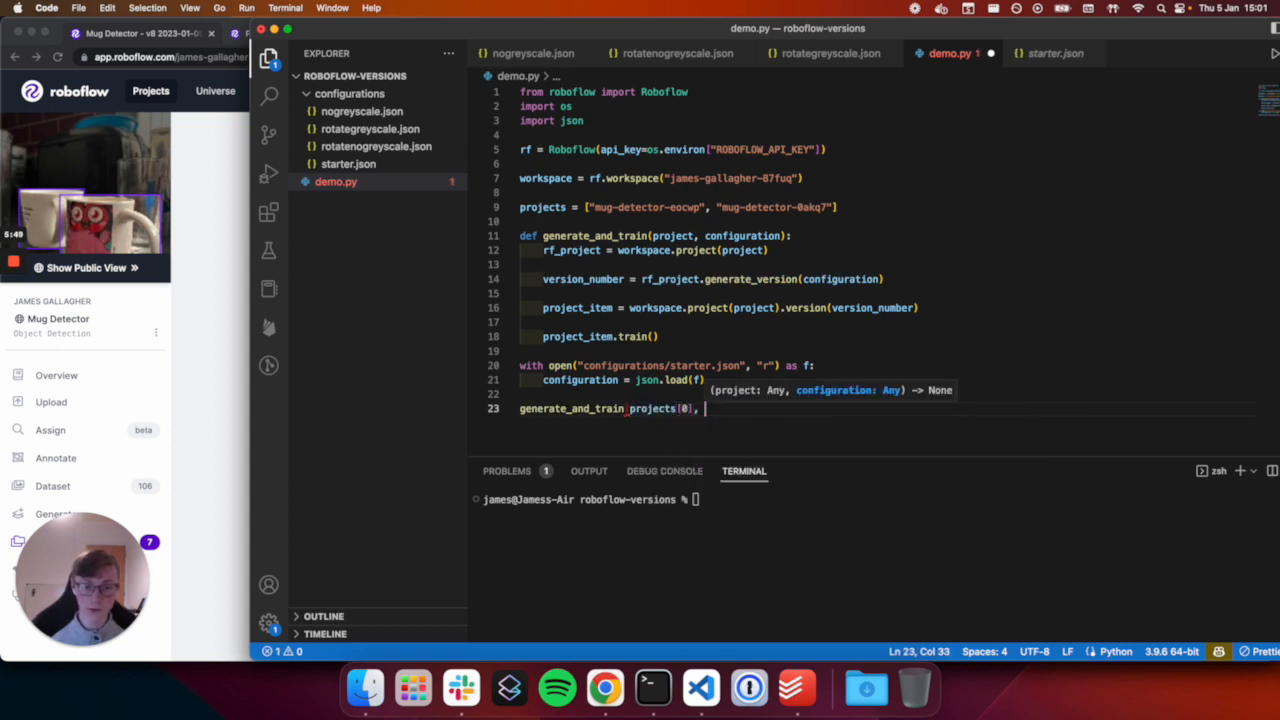
text(configuration))
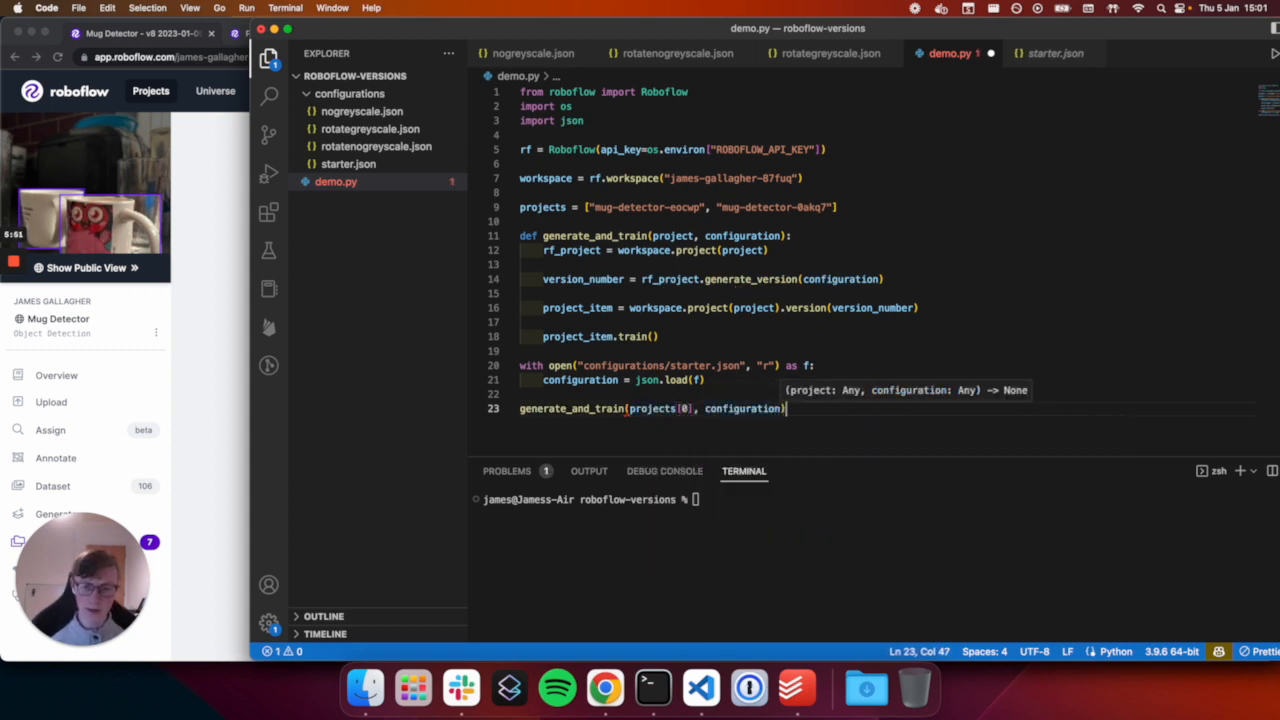
text(p)
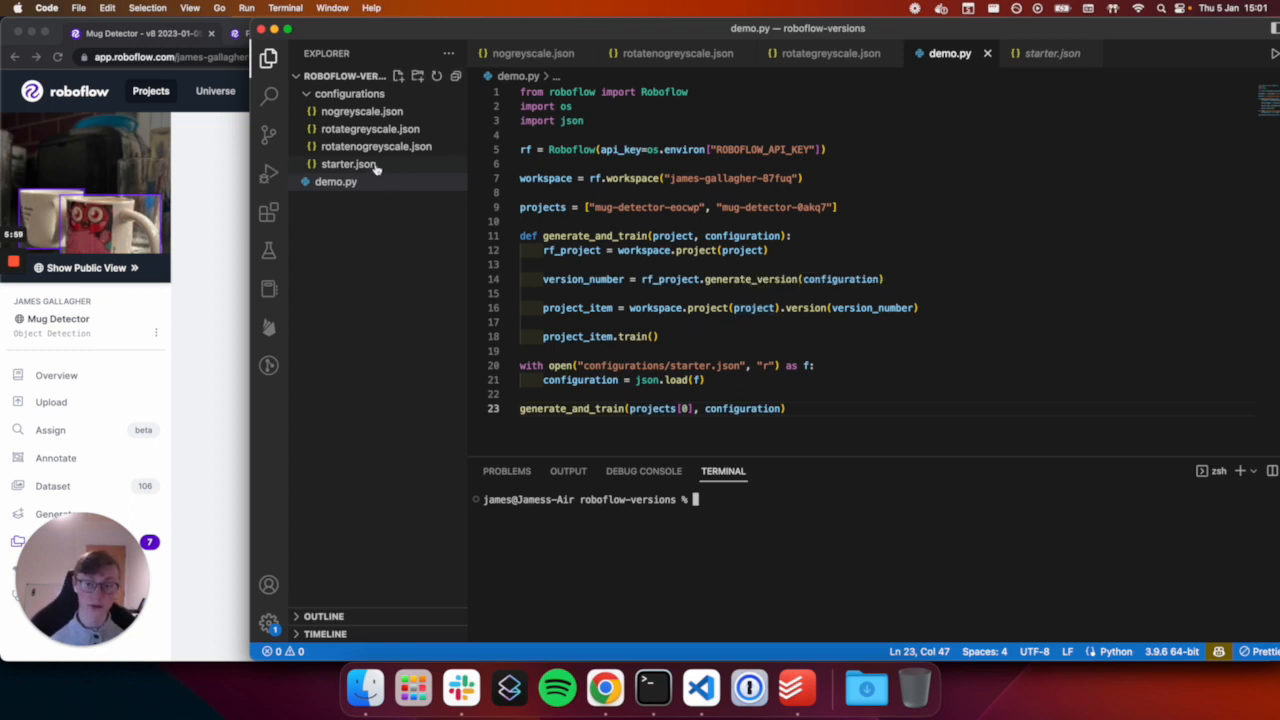
click(348, 164)
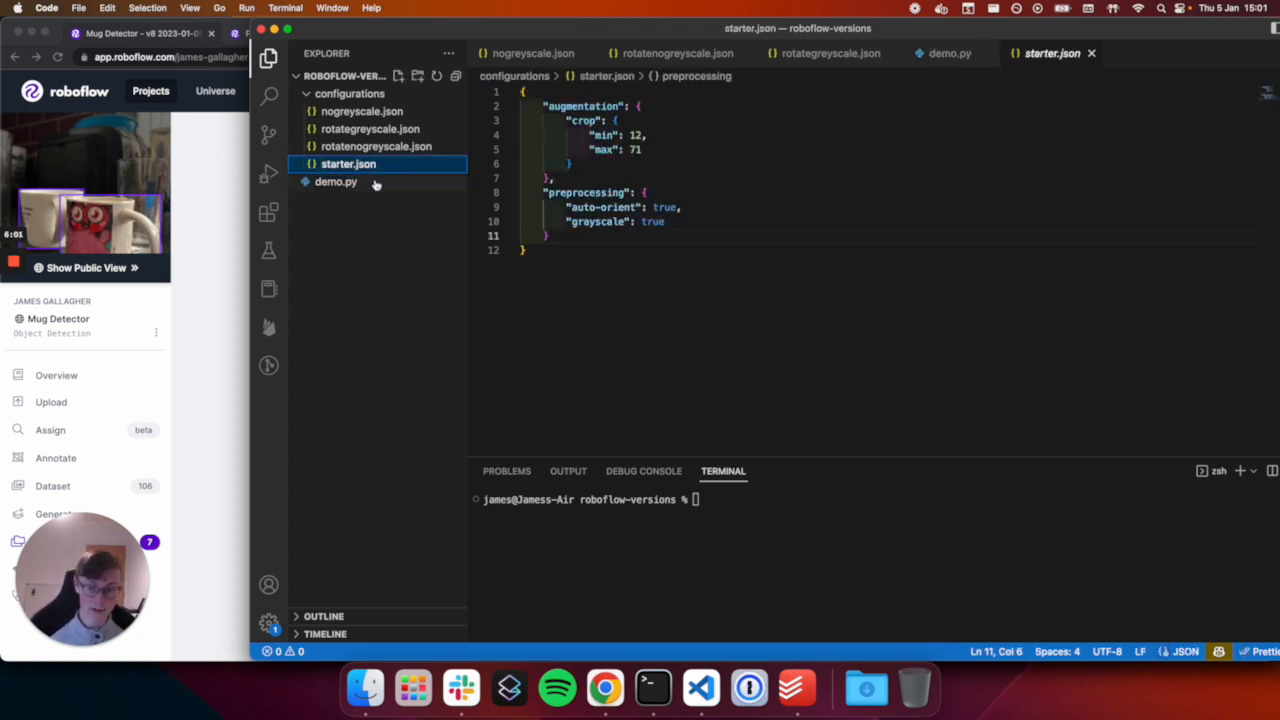
Run python3 demo.py in the integrated terminal to generate and train version 7
click(336, 180)
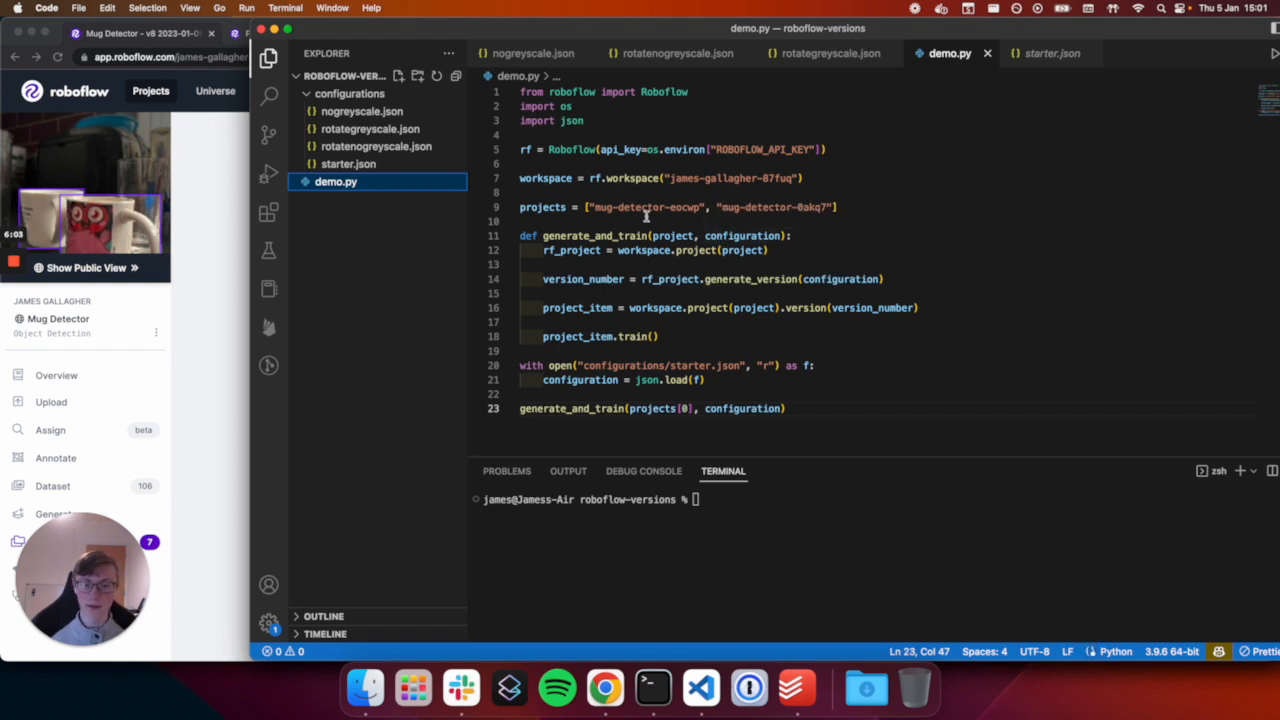
double_click(644, 206)
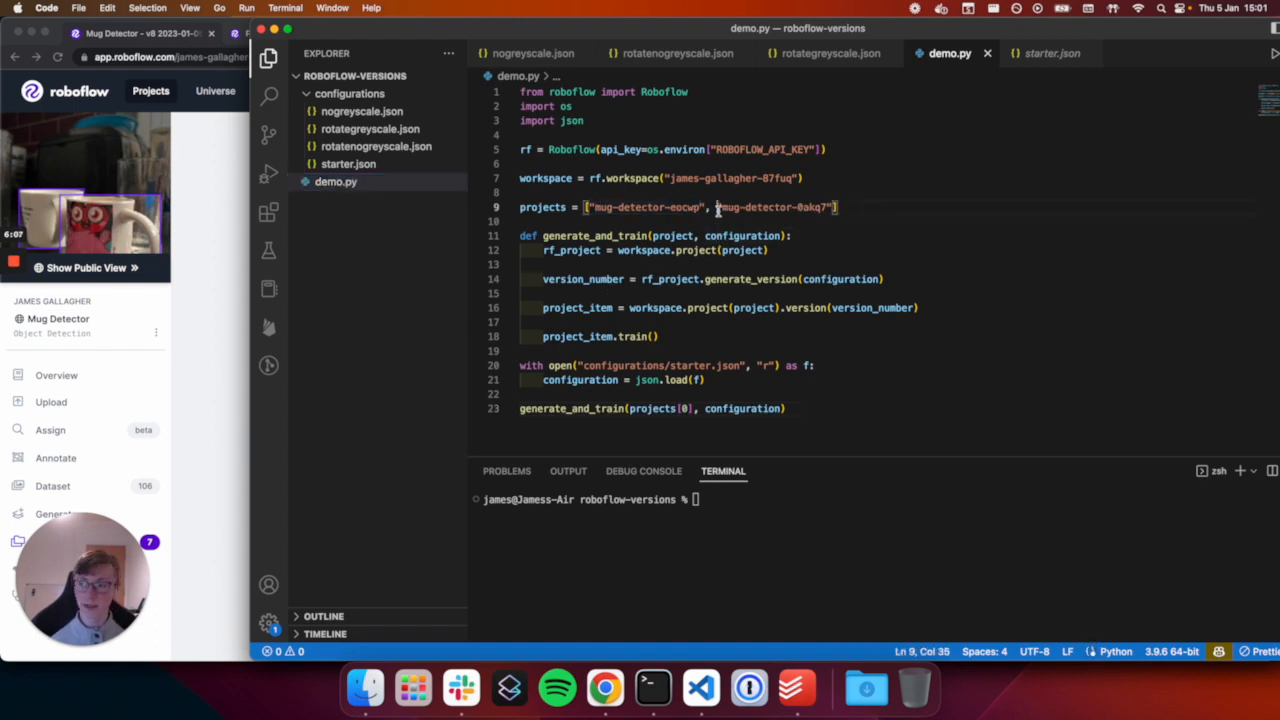
text(python3 demo.py)
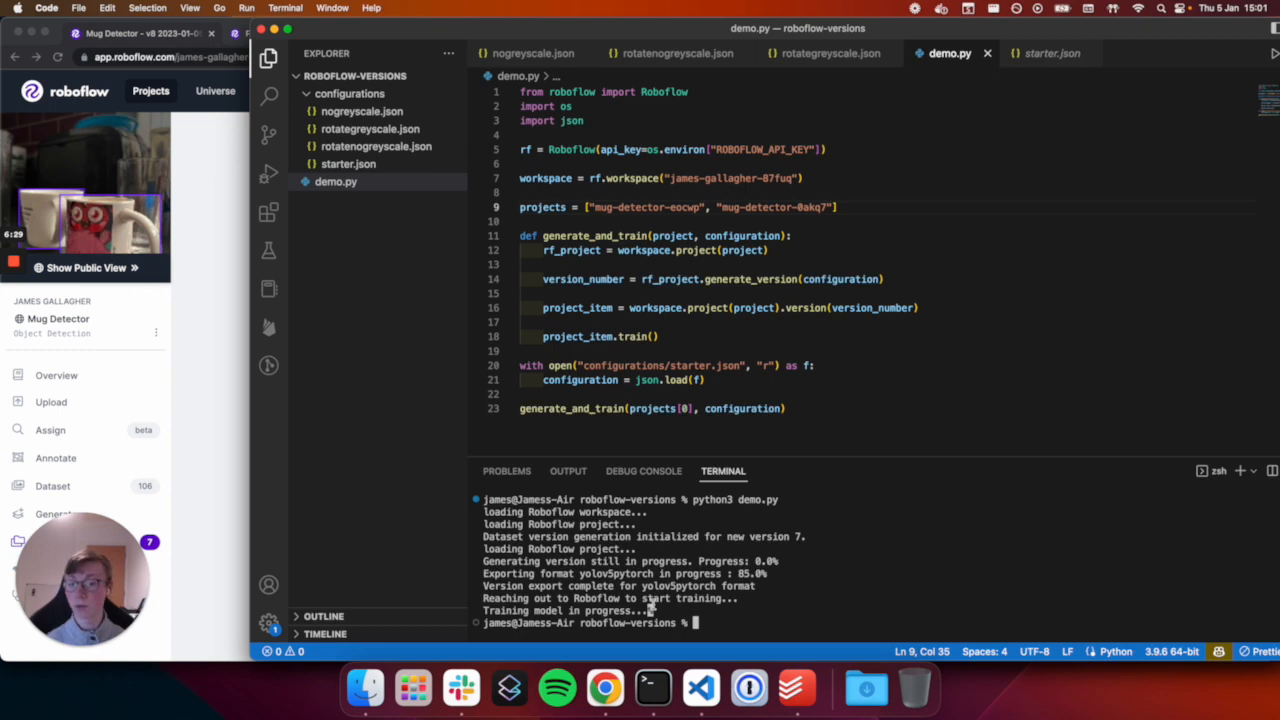
mouse_move(708, 32)
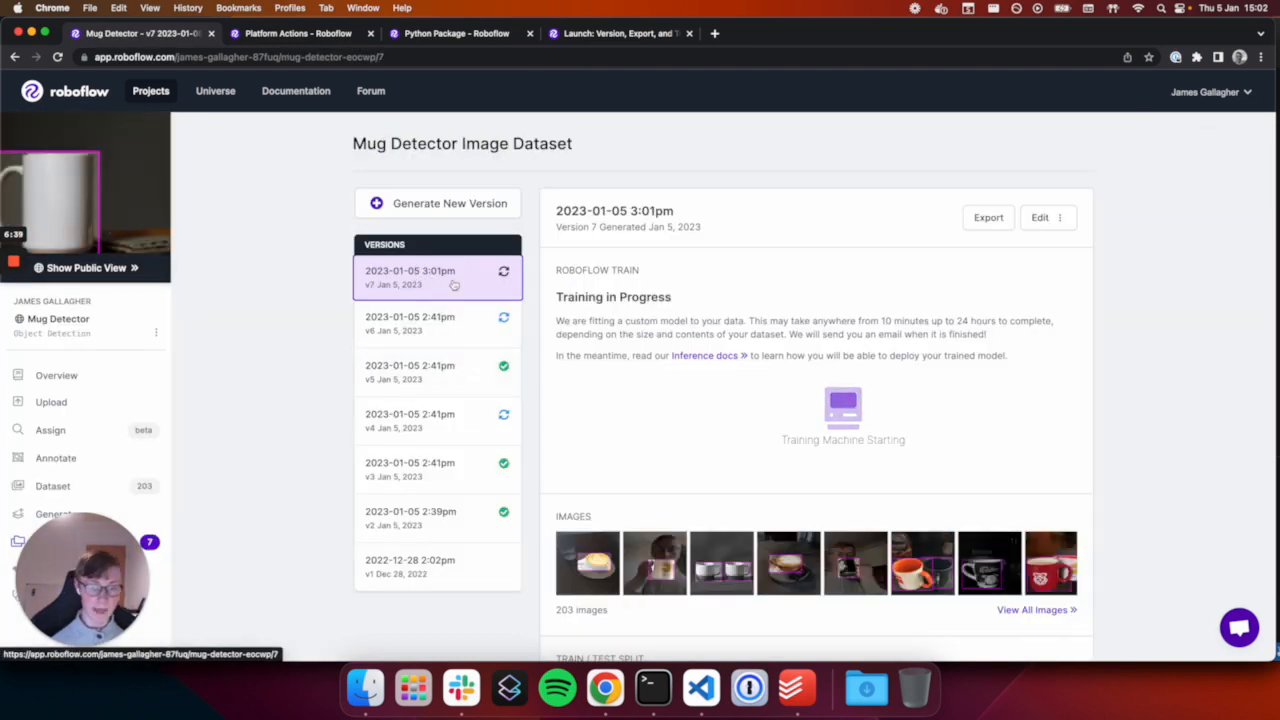
mouse_move(700, 688)
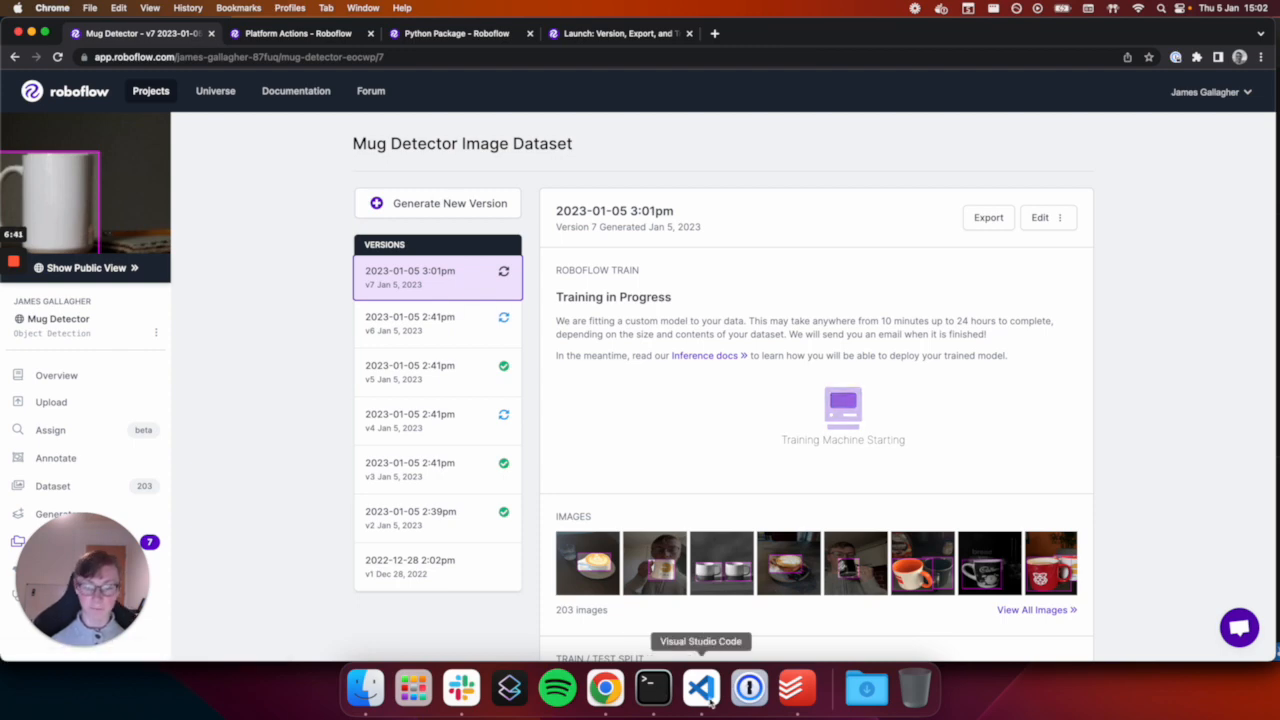
Return from the version 7 training page to Visual Studio Code
click(700, 688)
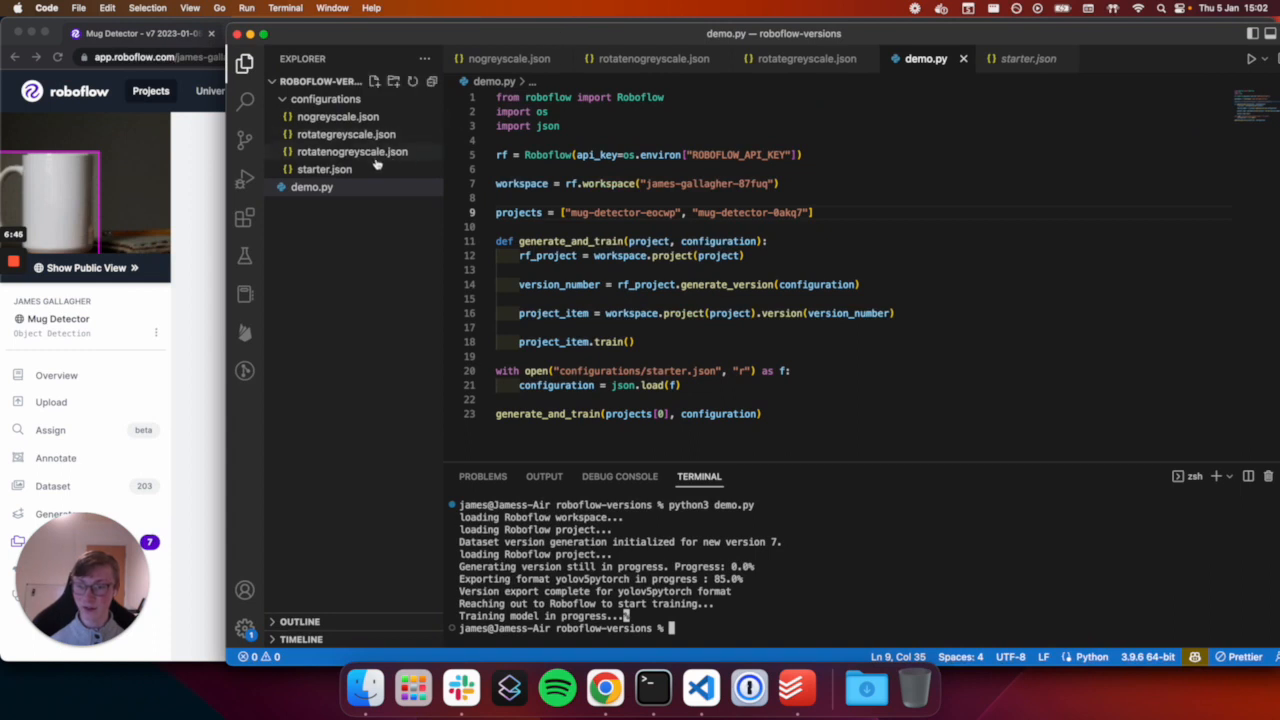
Define def apply_multiple_experiments(project) in demo.py
click(324, 168)
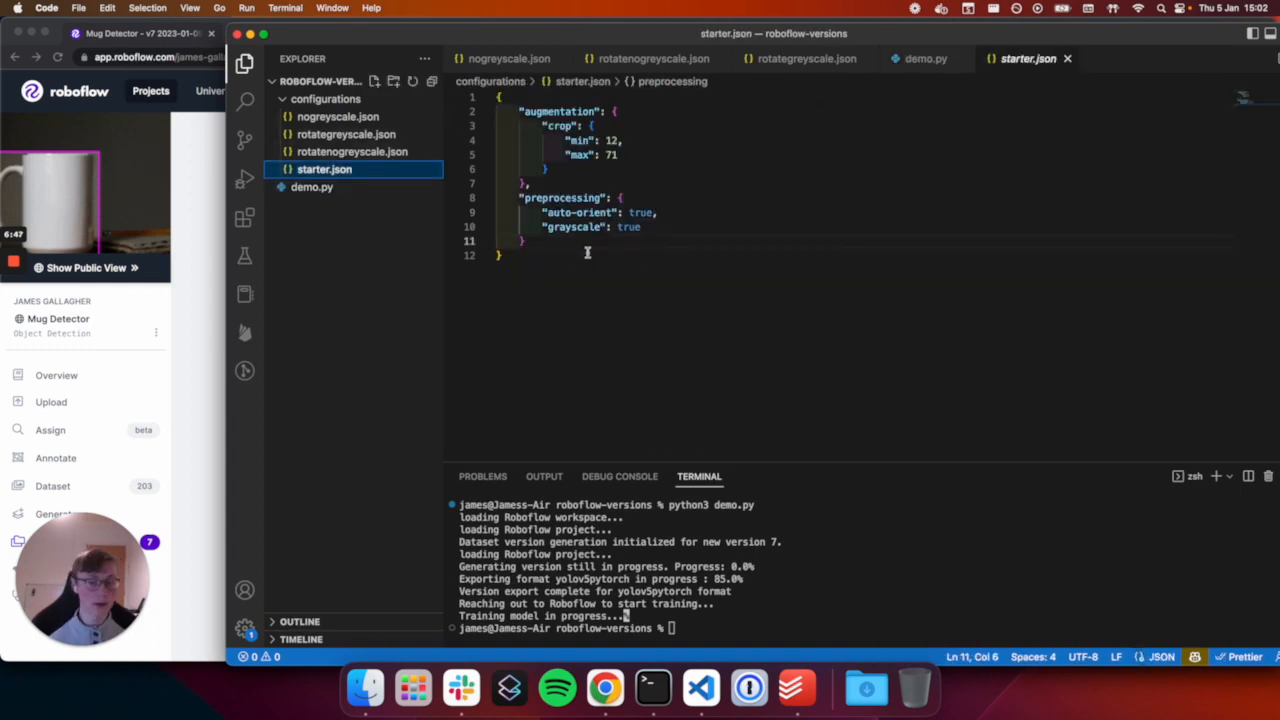
click(312, 188)
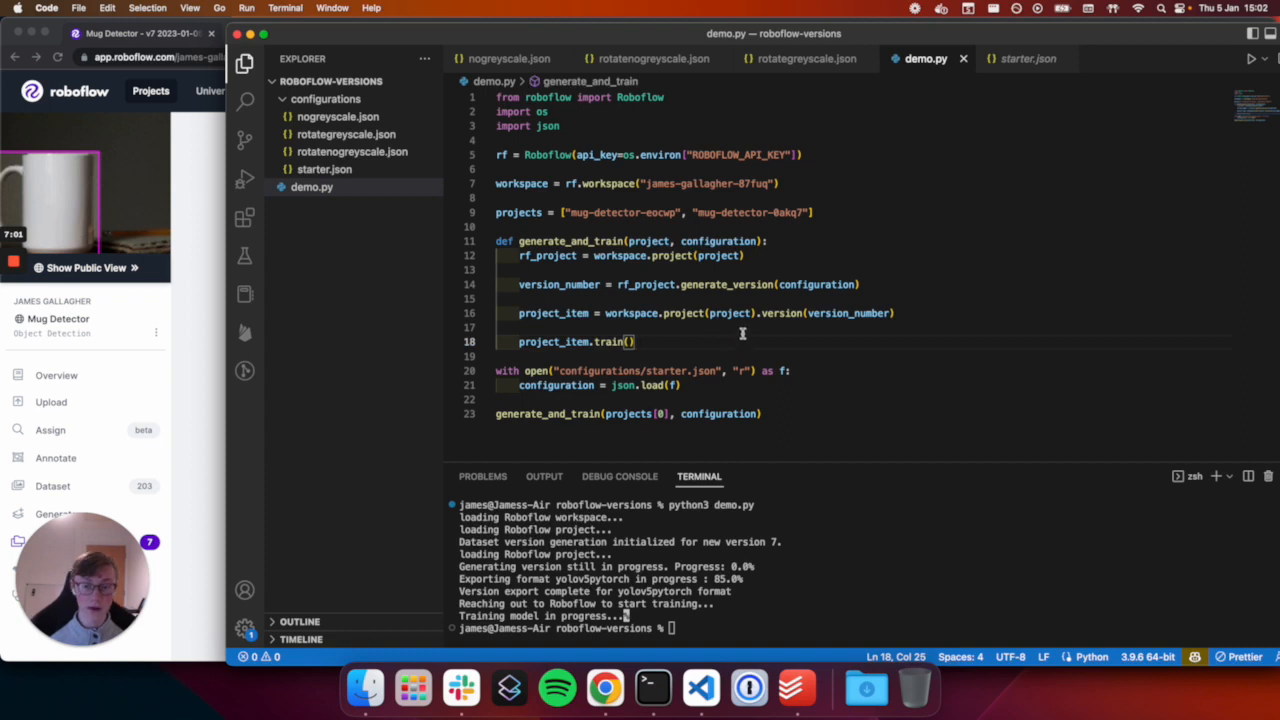
text(def apply_multiple_exprer)
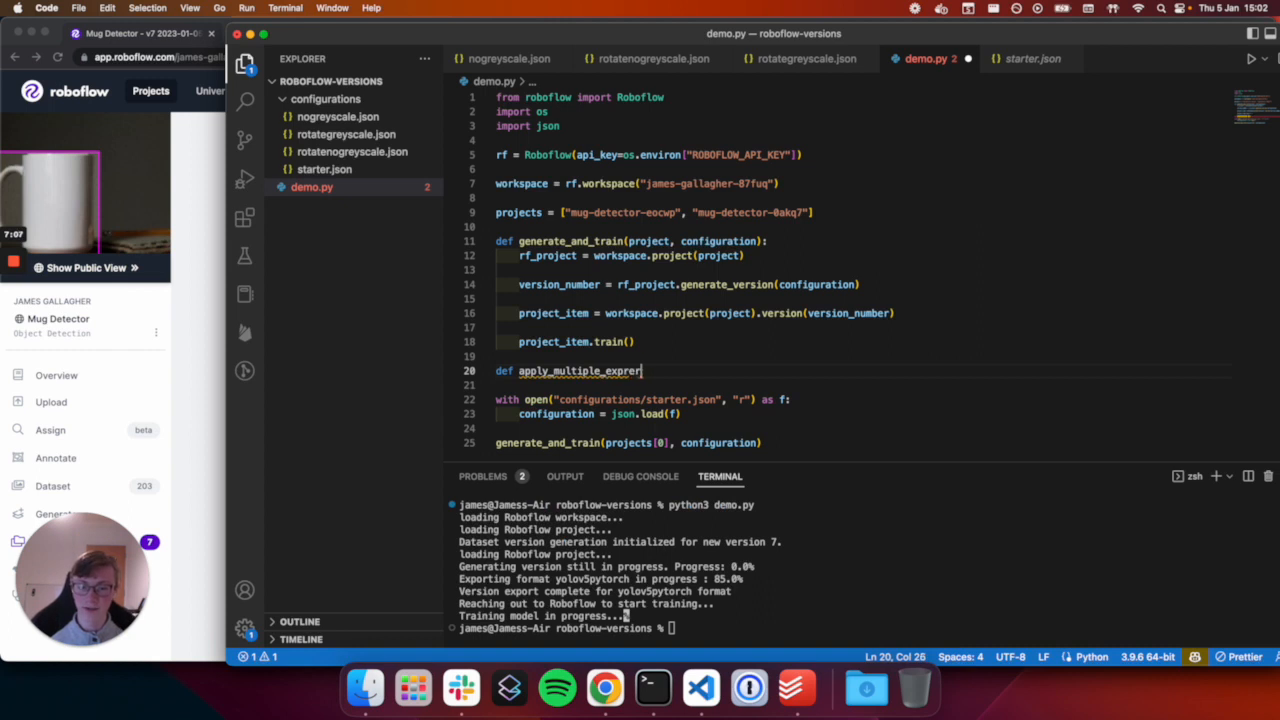
text(iments)
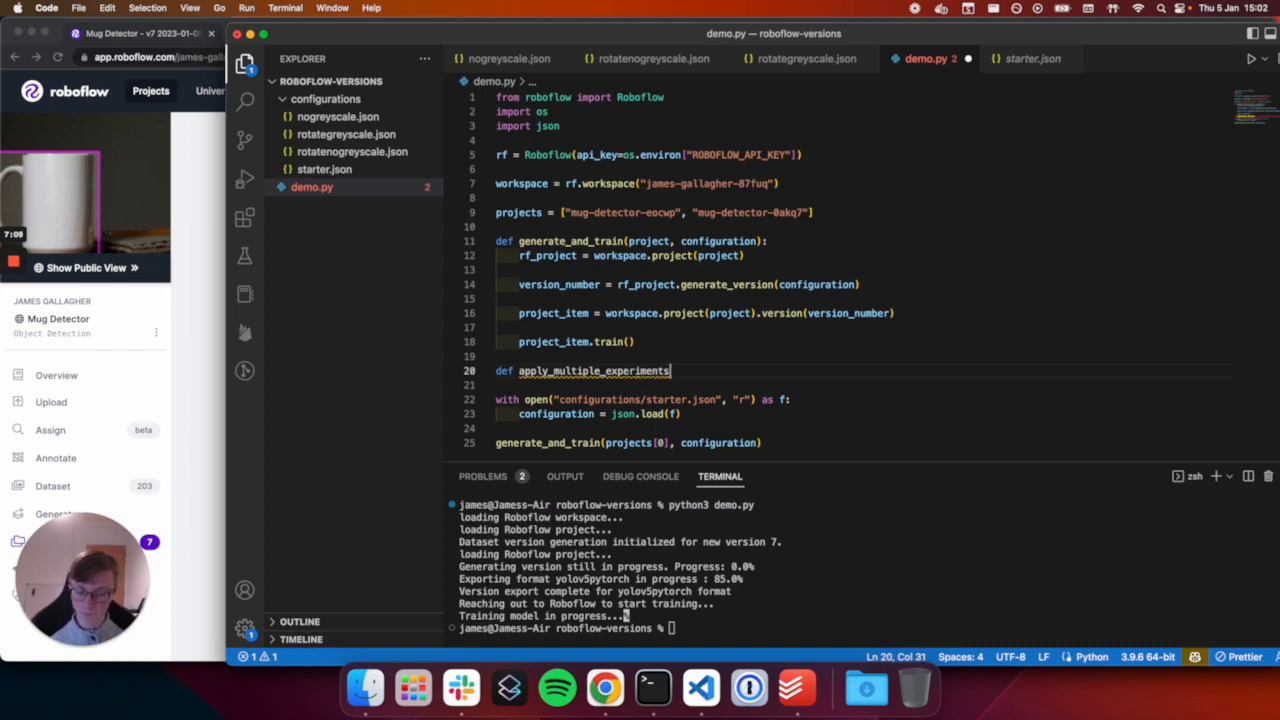
text((project):)
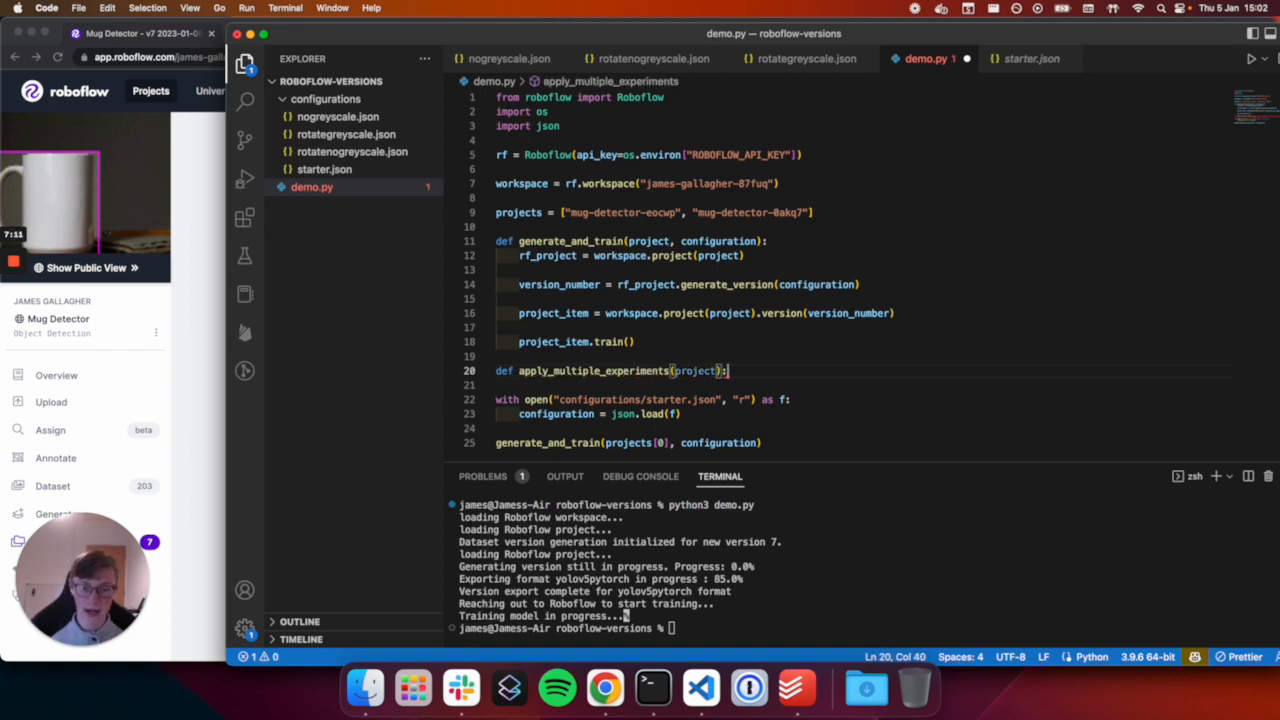
Loop over os.listdir("configurations"), opening each file and setting configuration = json.load
text(for configuration in)
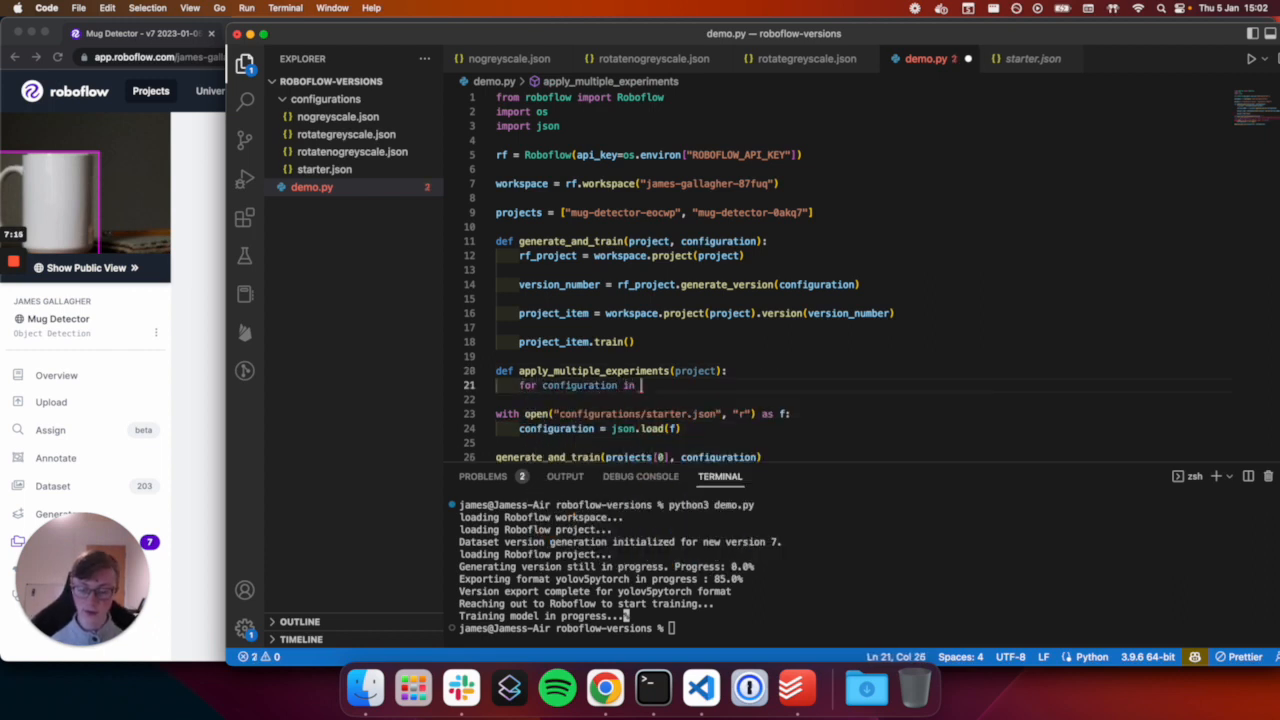
text(os.listdir("configuration)
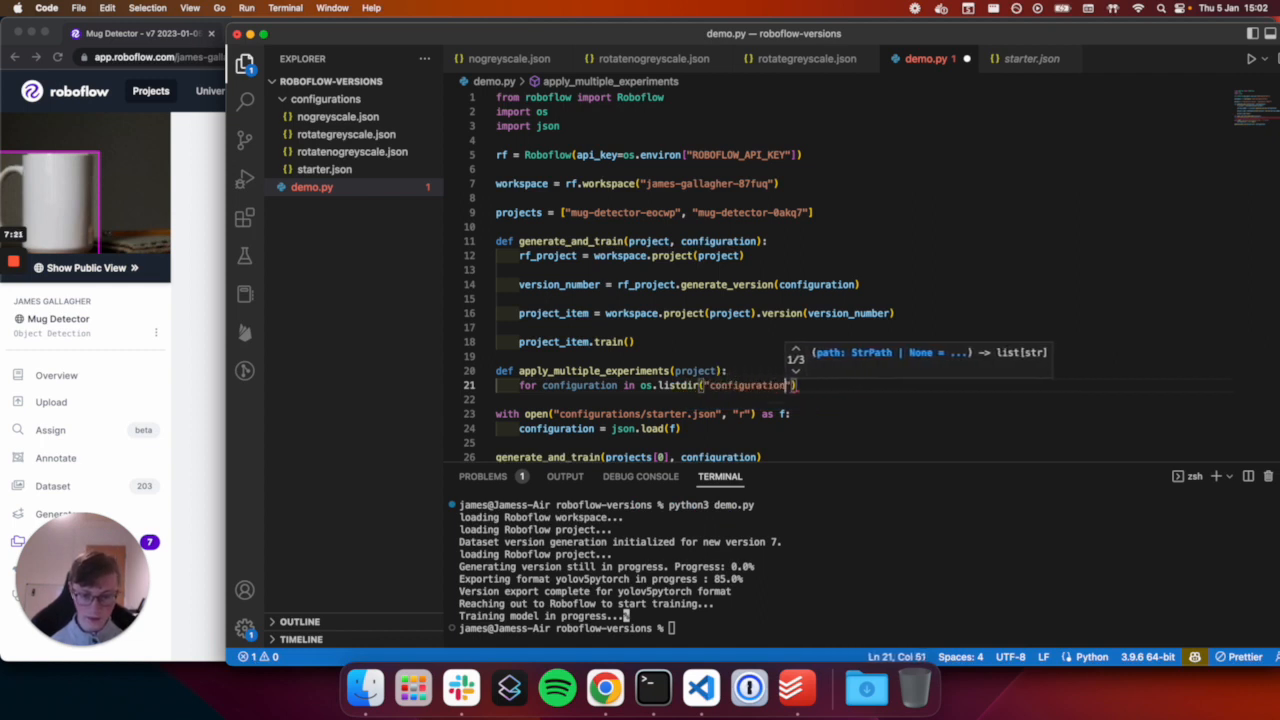
text(with open("f")
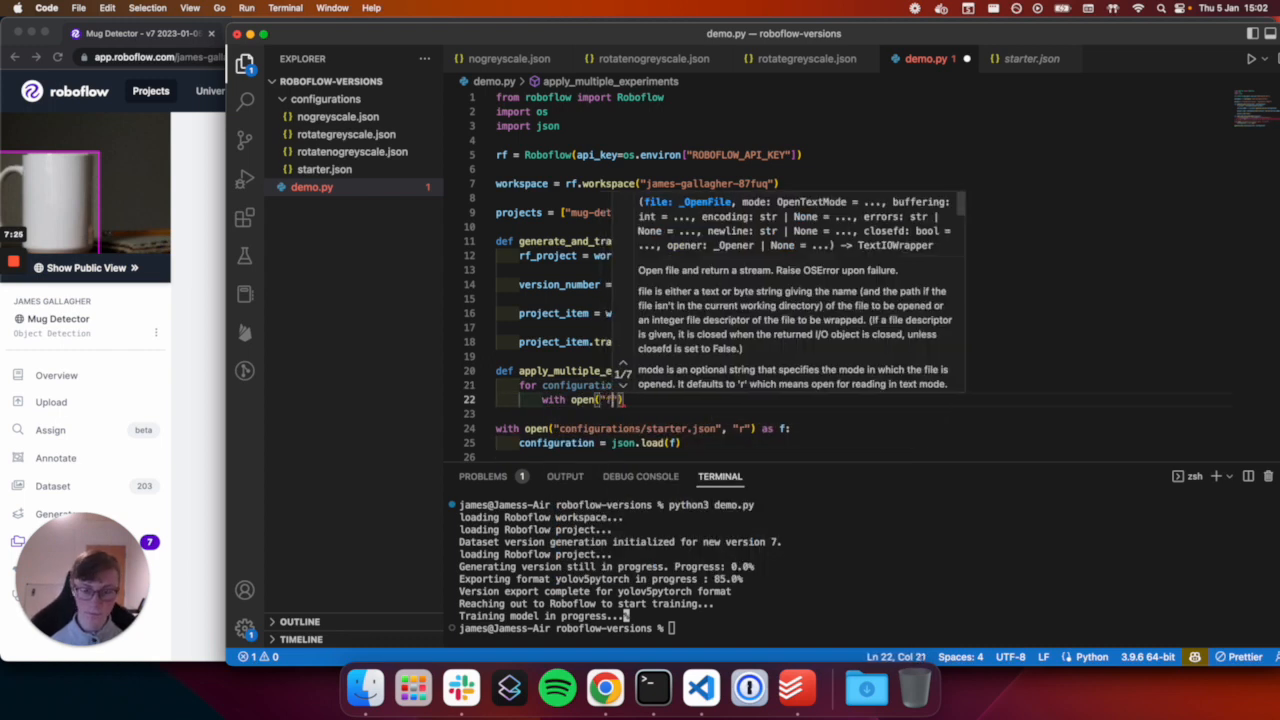
text(configuration/{)
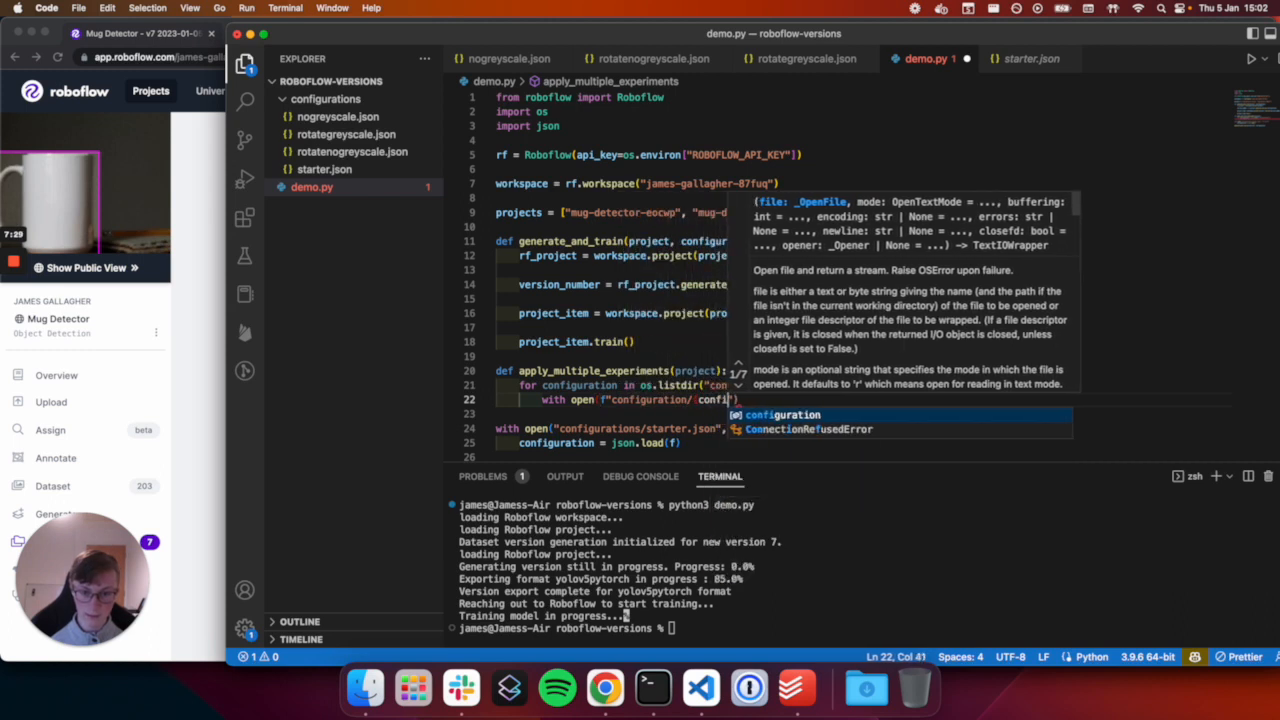
text(configuration})
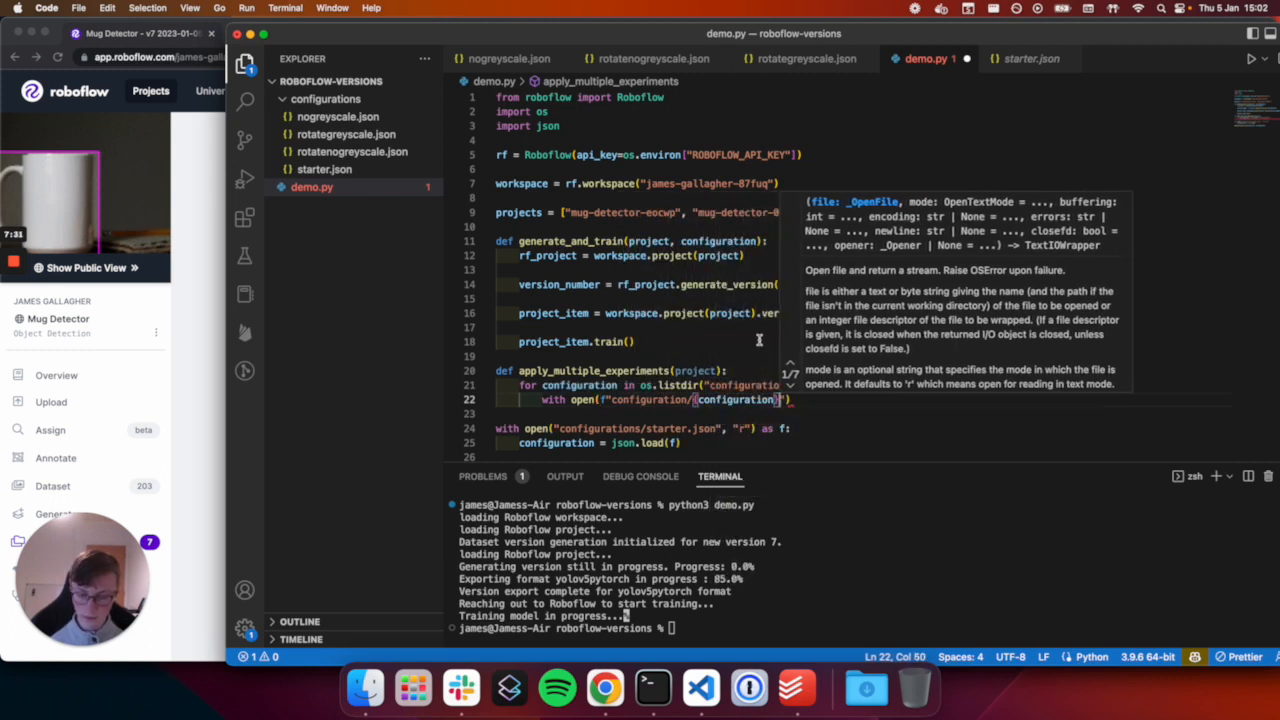
text(c)
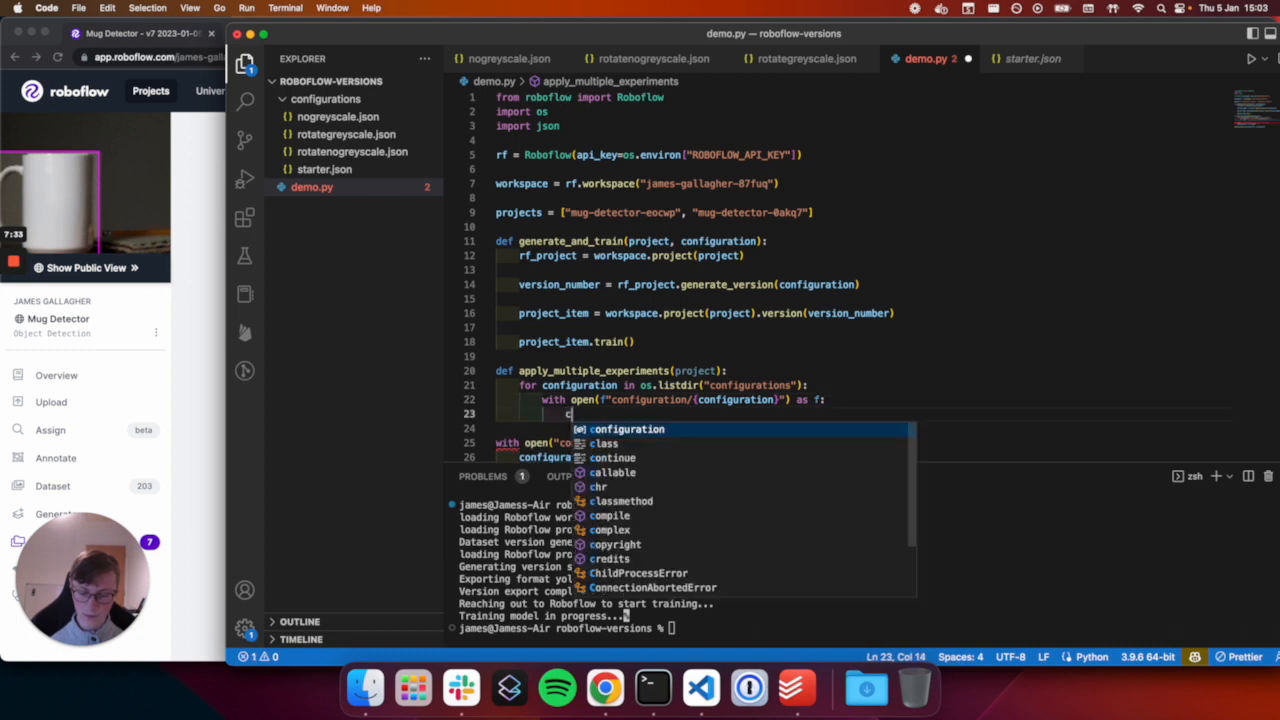
text(onfiguration = json.load(f)
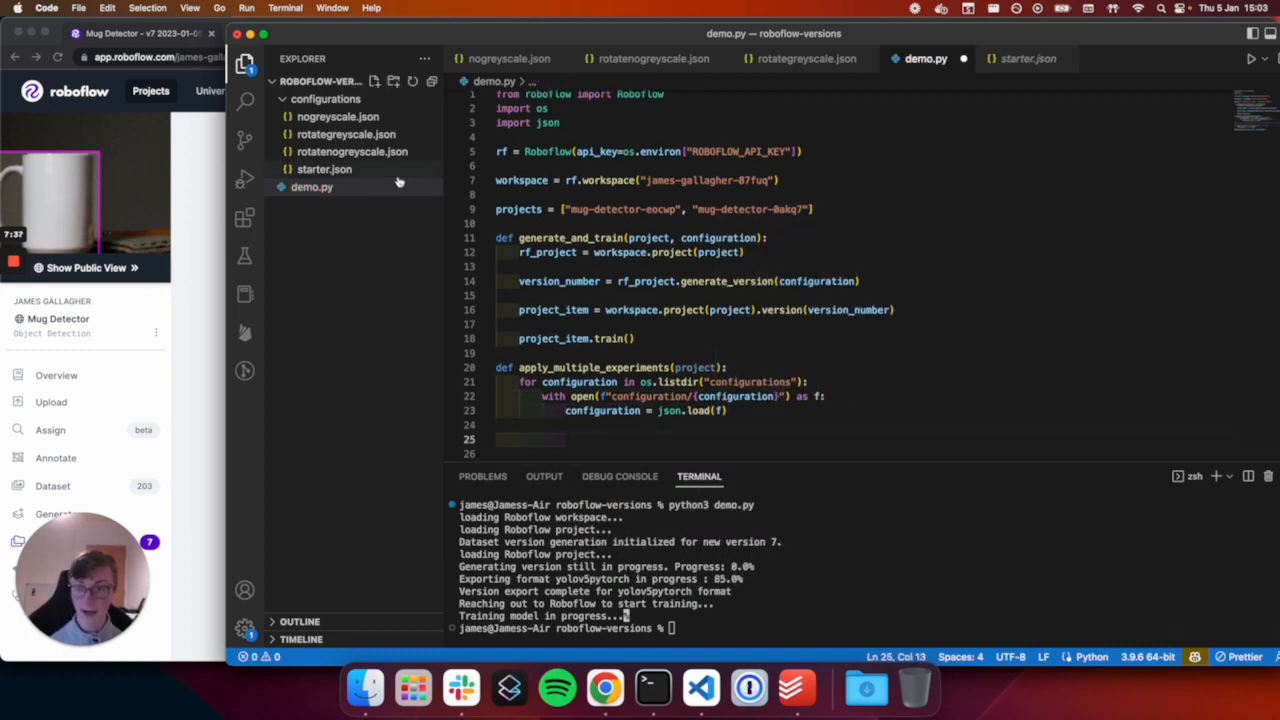
mouse_move(324, 168)
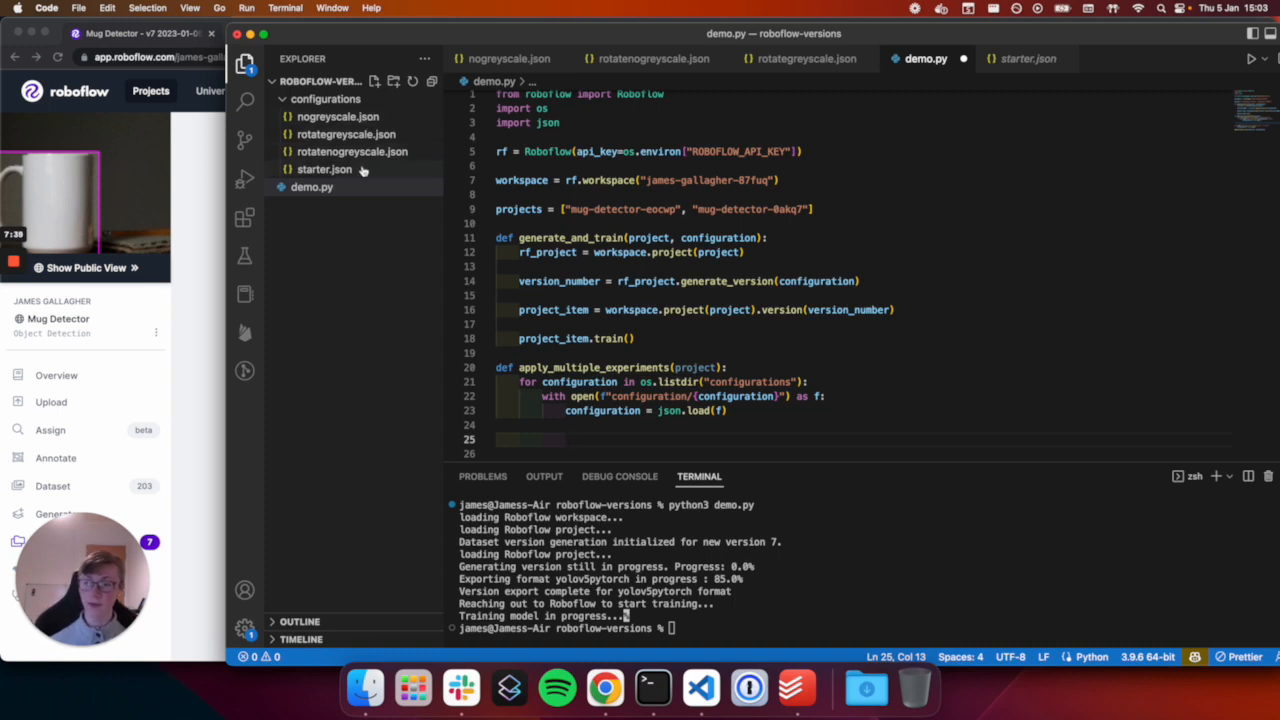
click(352, 152)
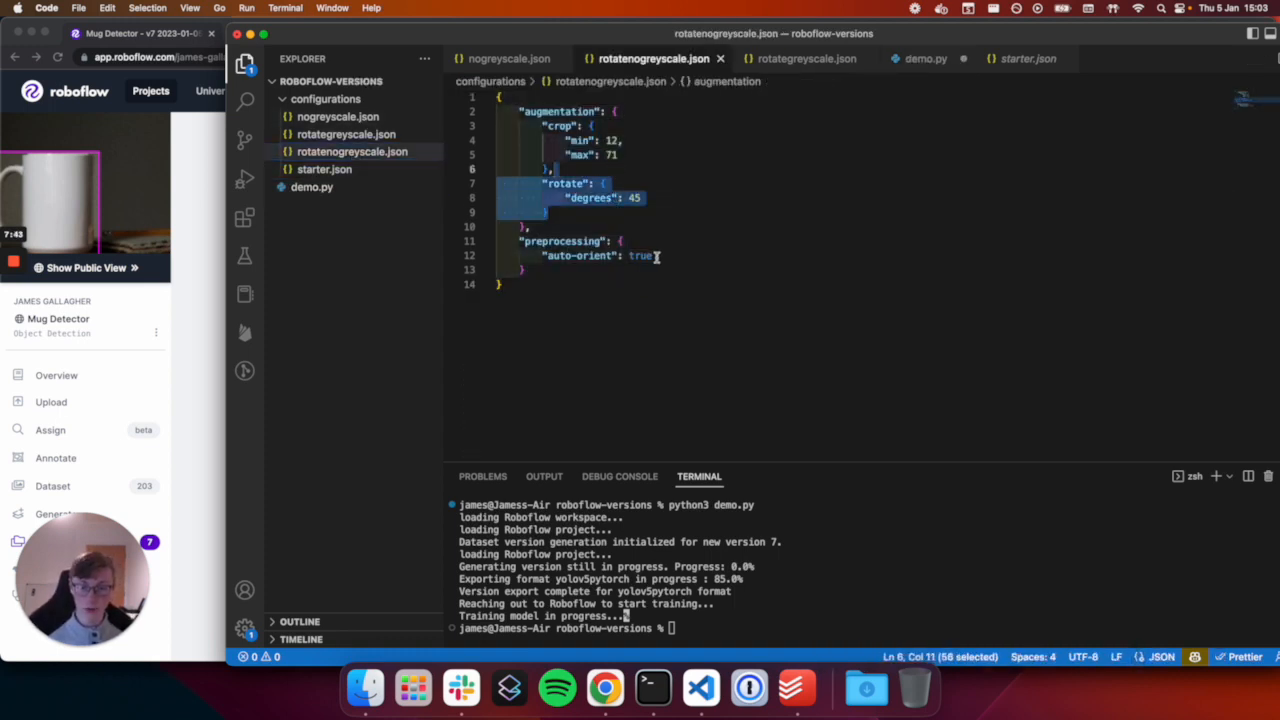
click(346, 134)
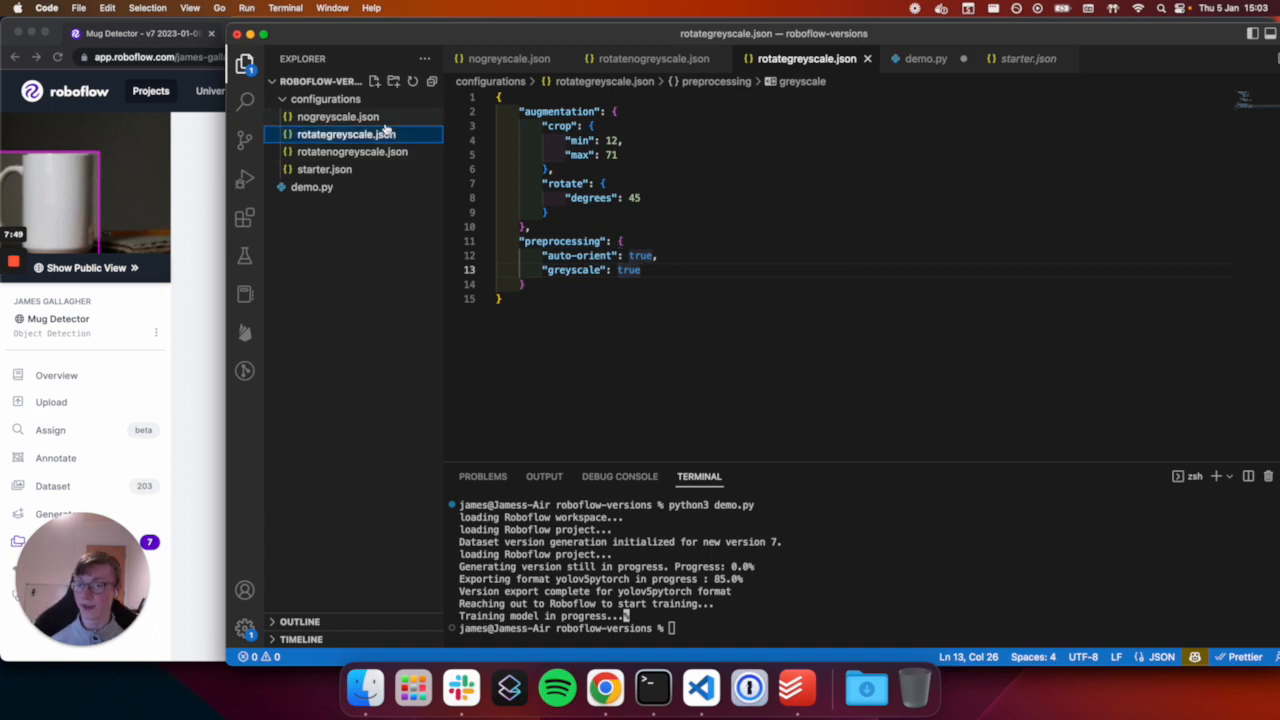
click(338, 116)
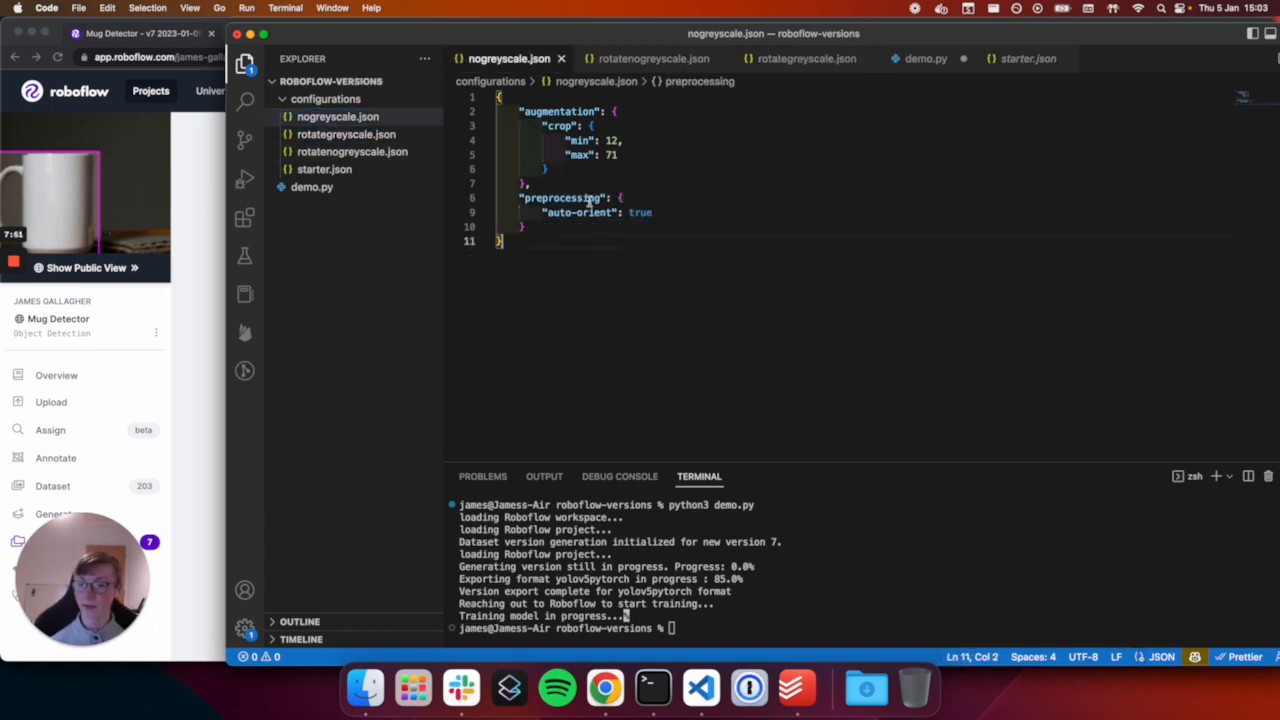
click(324, 168)
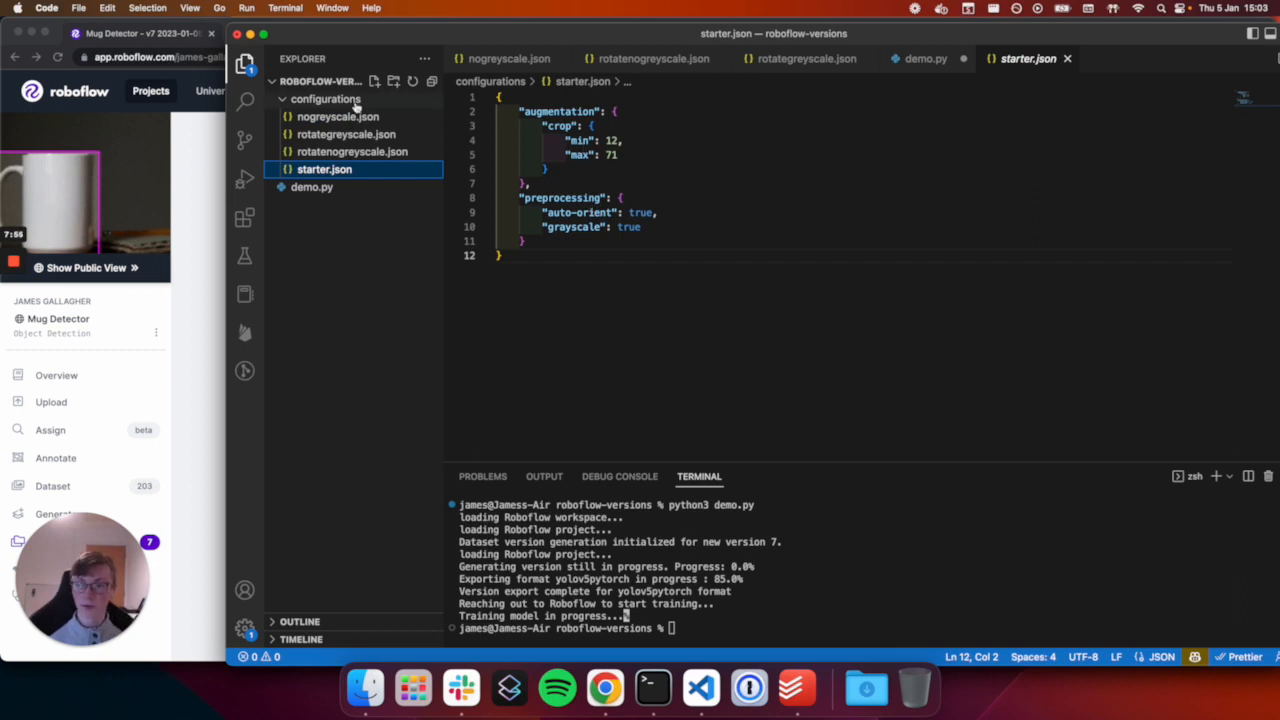
click(338, 116)
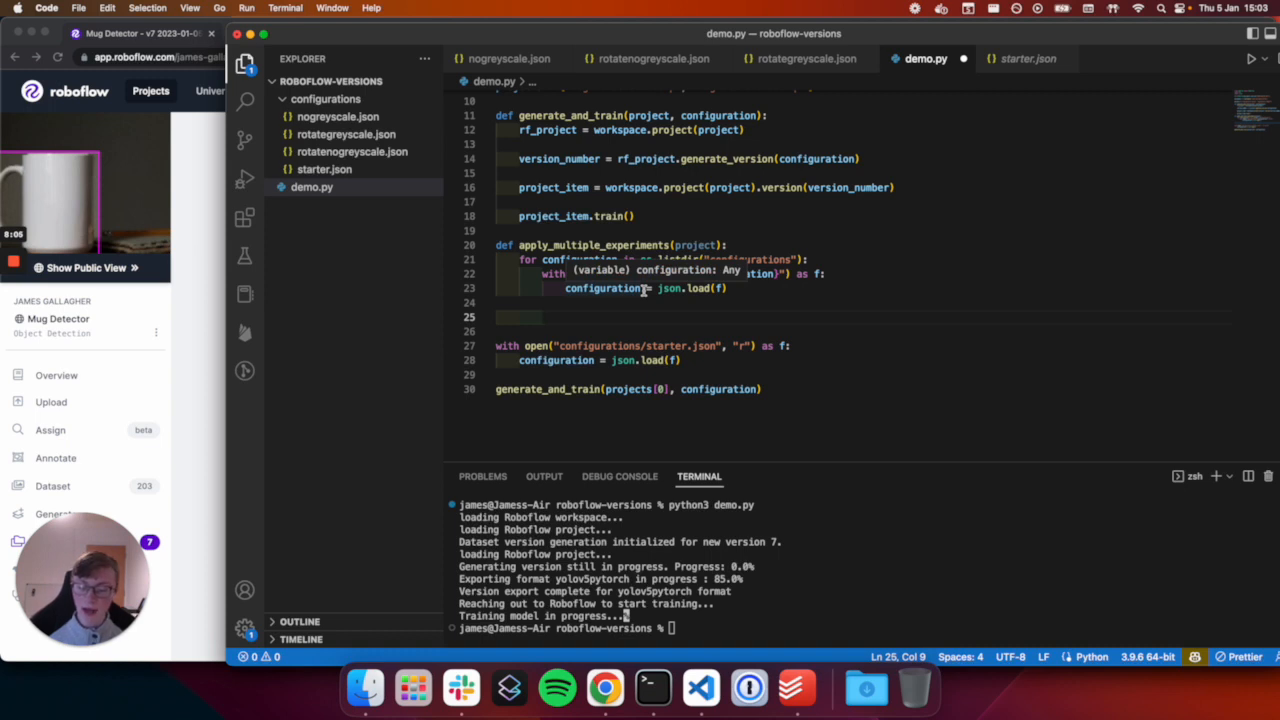
Call generate_and_train(project, configuration) in the loop and invoke apply_multiple_experiments(projects[0])
text(generate_and_train(project,)
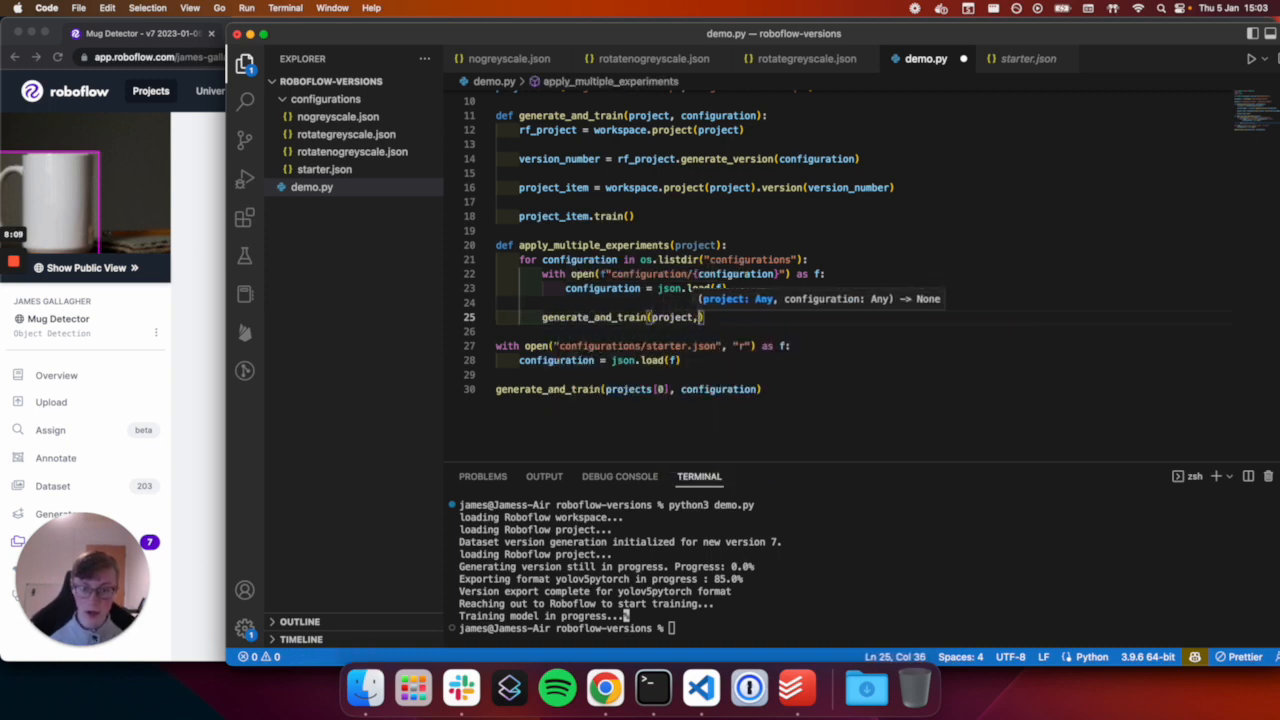
text(configuration)
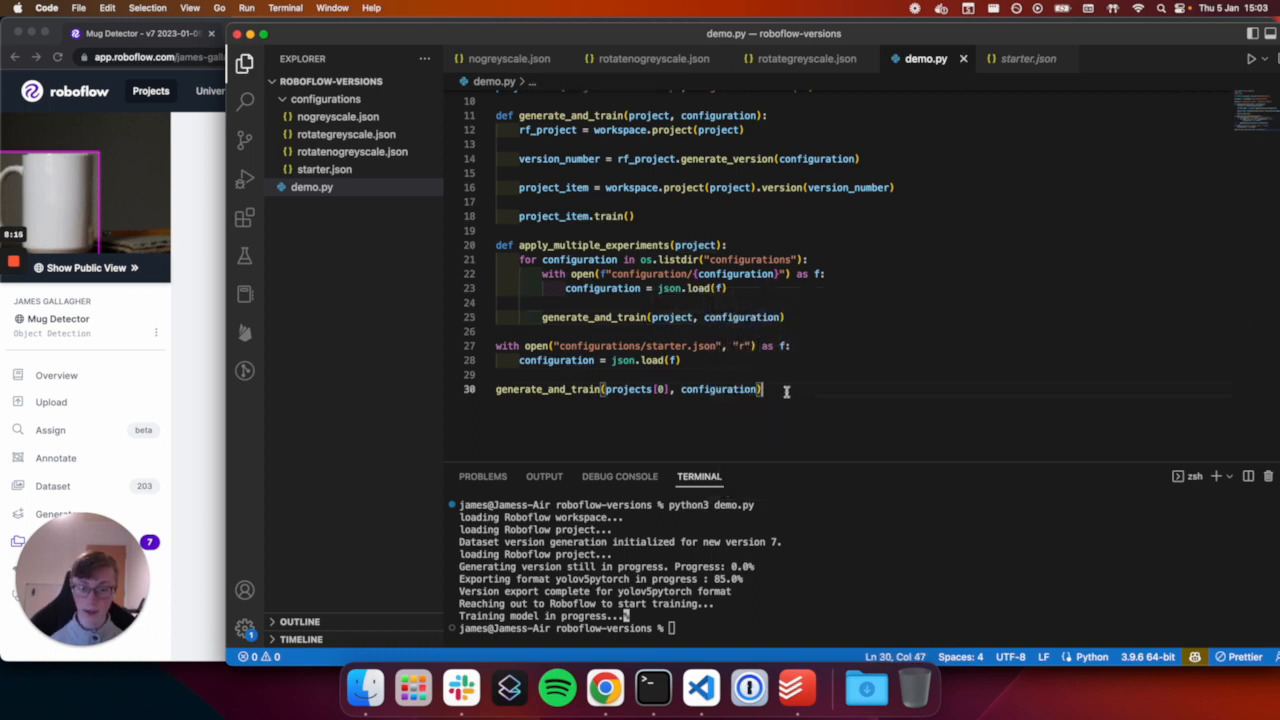
mouse_move(678, 260)
text(# )
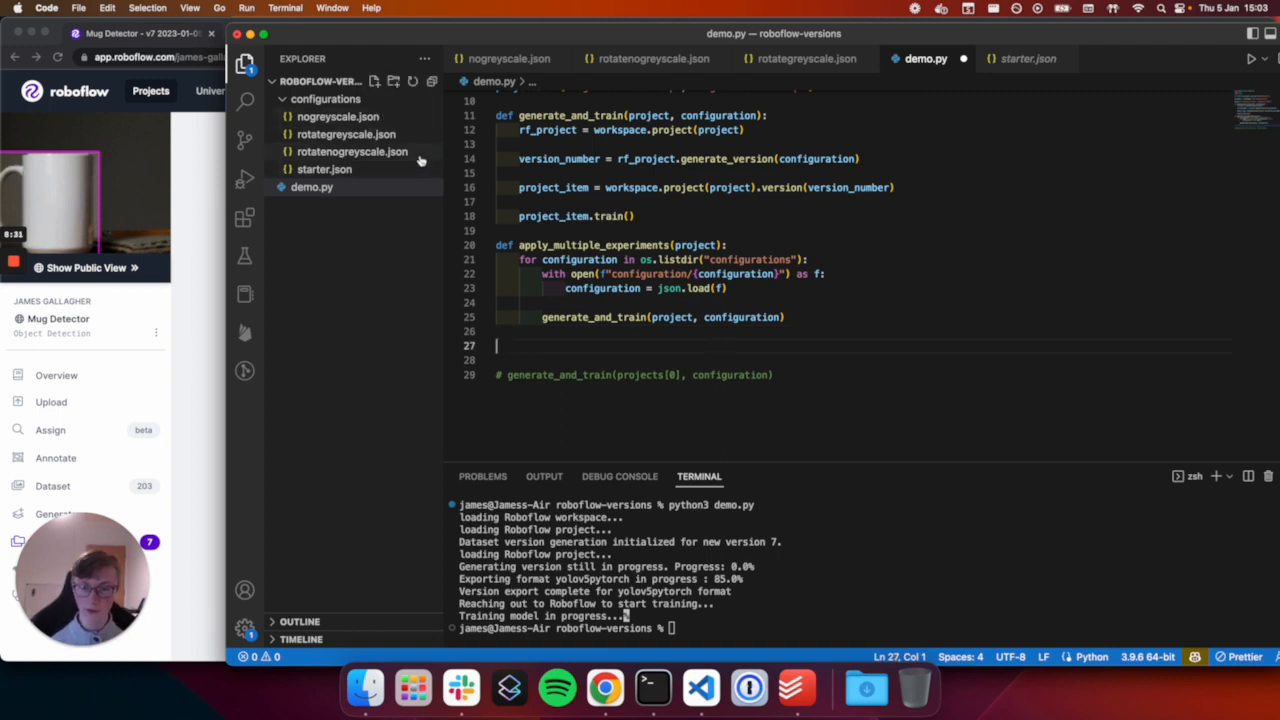
text(apply_multiple_experiments())
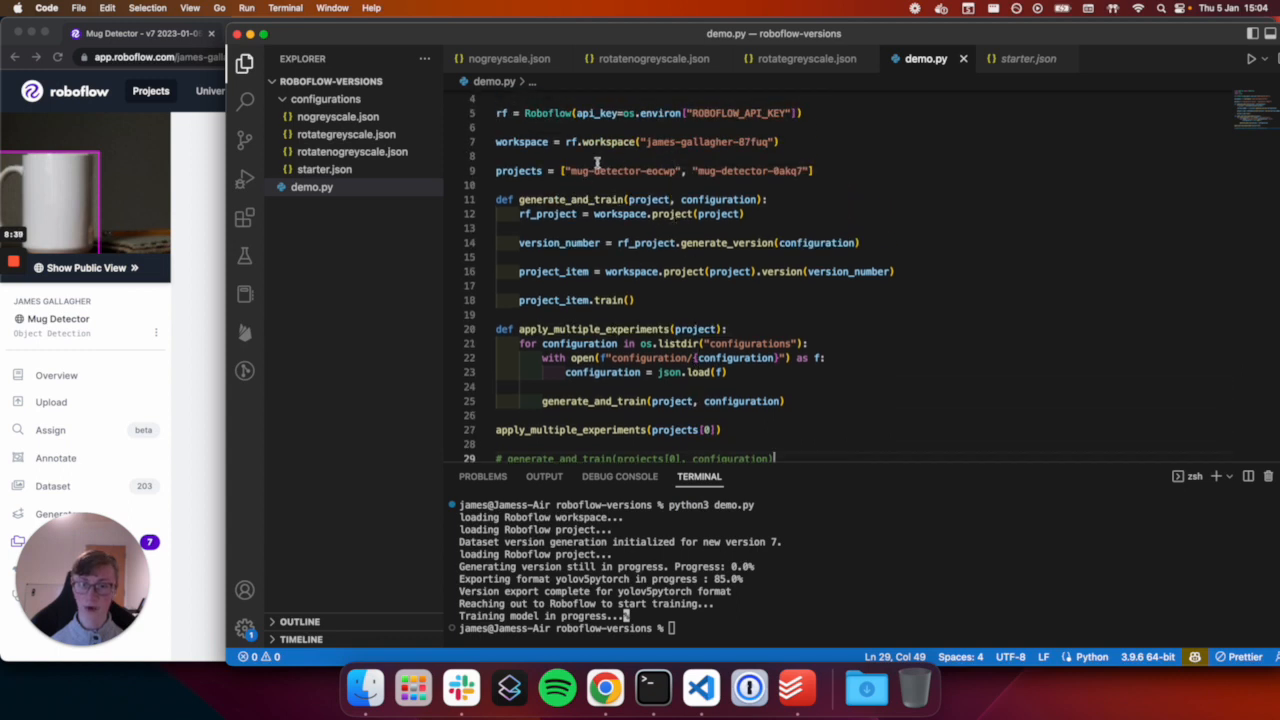
Run python3 demo.py in the terminal
scroll(down, 3)
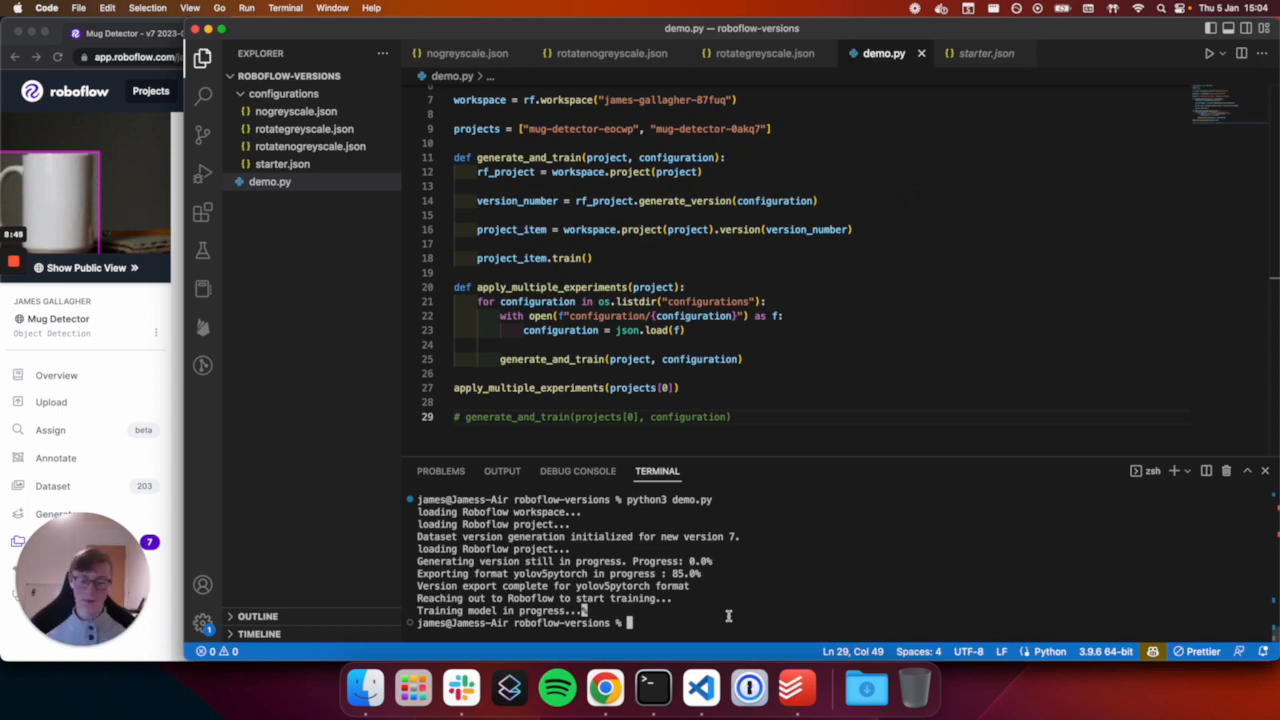
text(python3 demo.py)
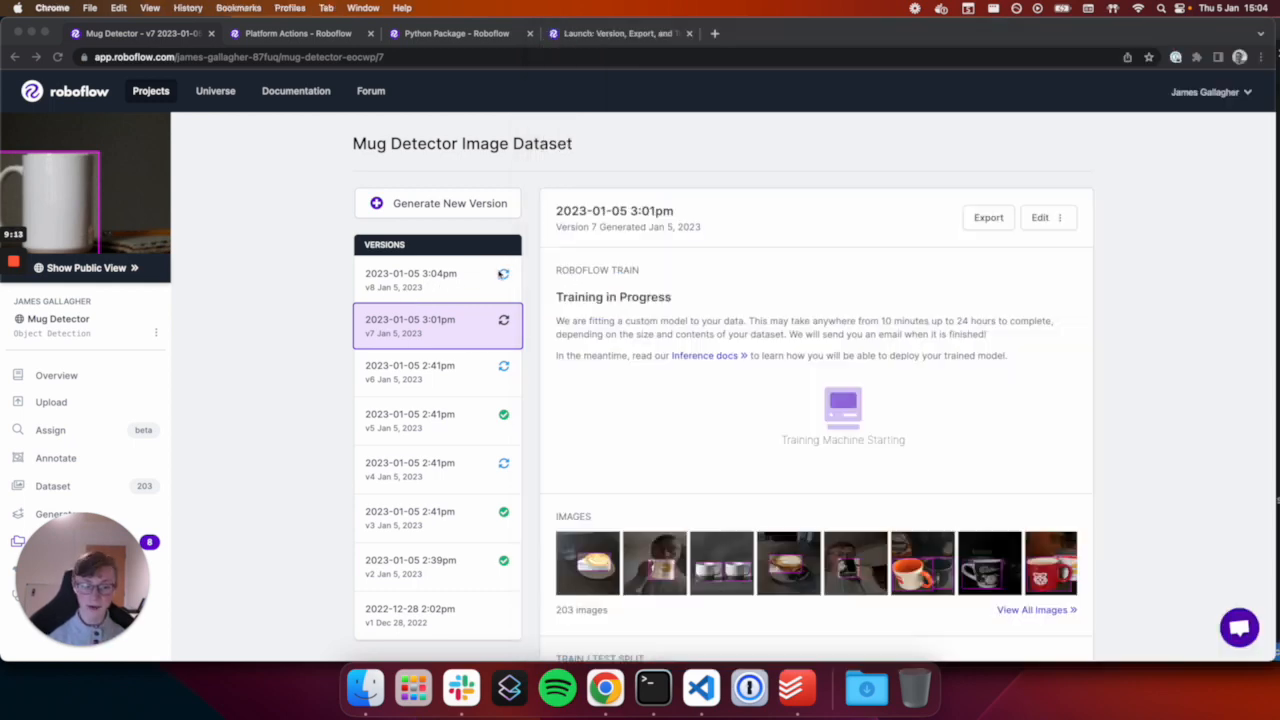
View the new v9 entry of Mug Detector, now training
click(436, 276)
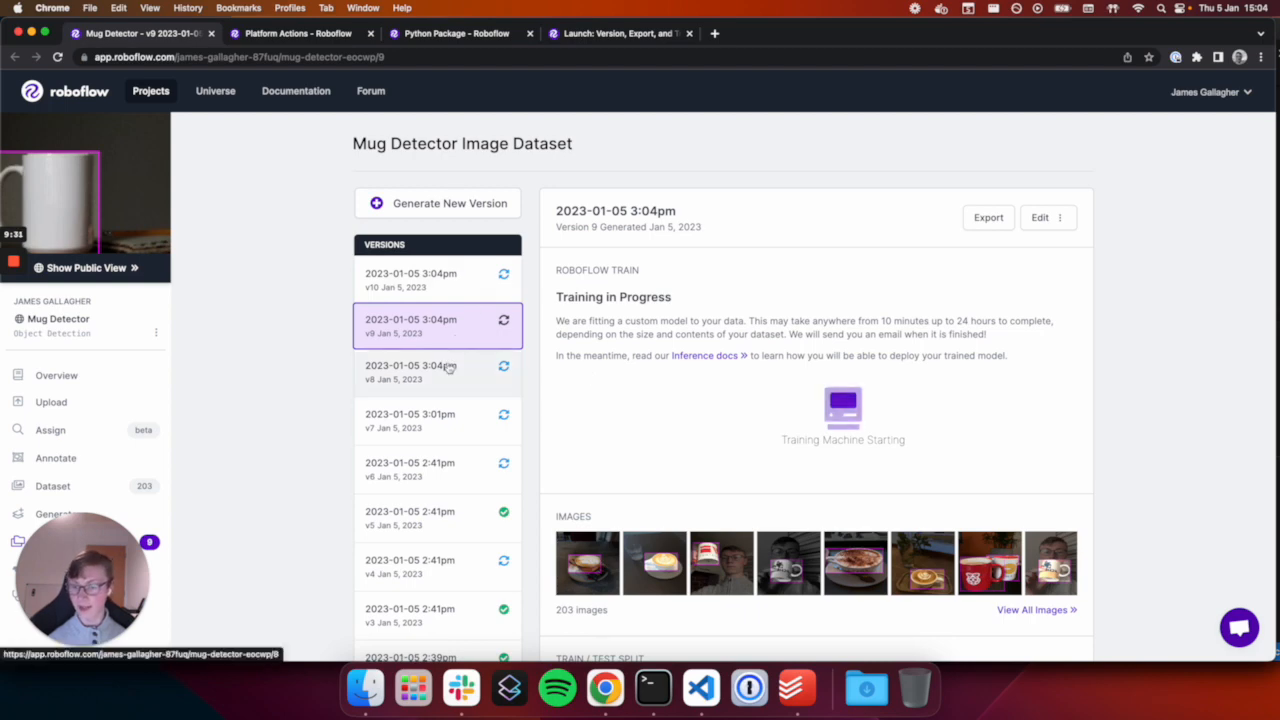
mouse_move(700, 688)
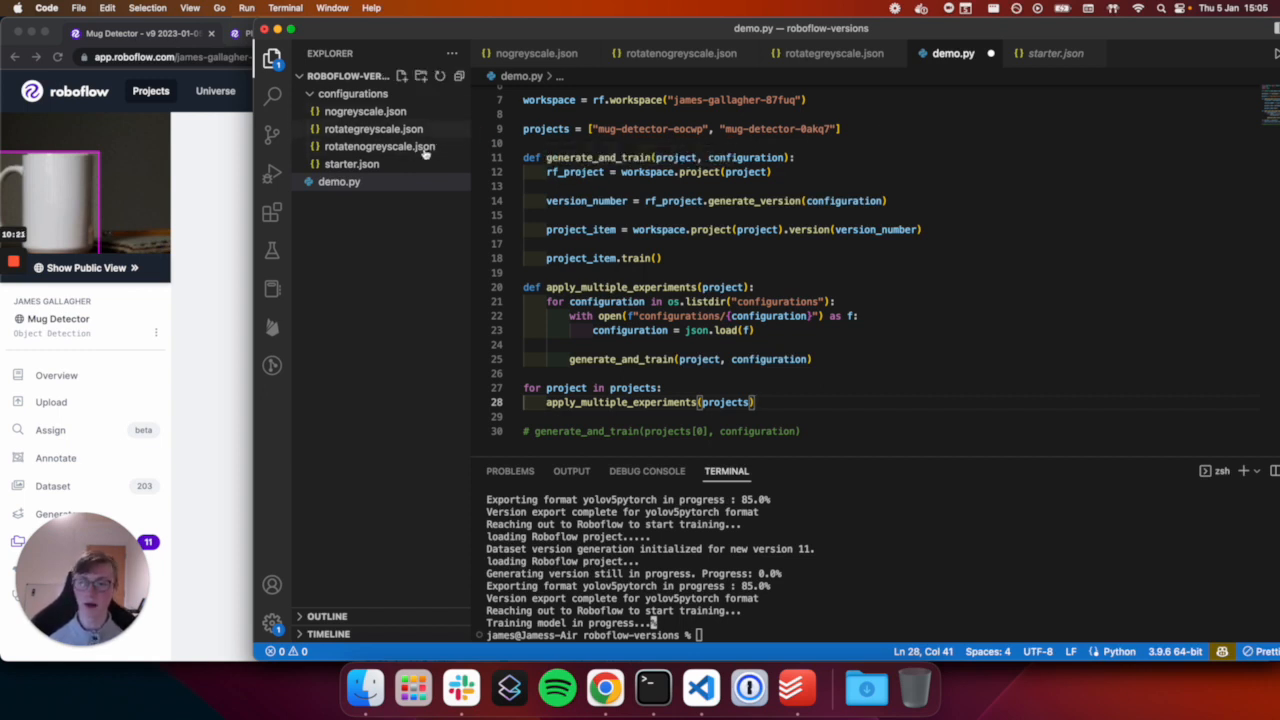
mouse_move(378, 146)
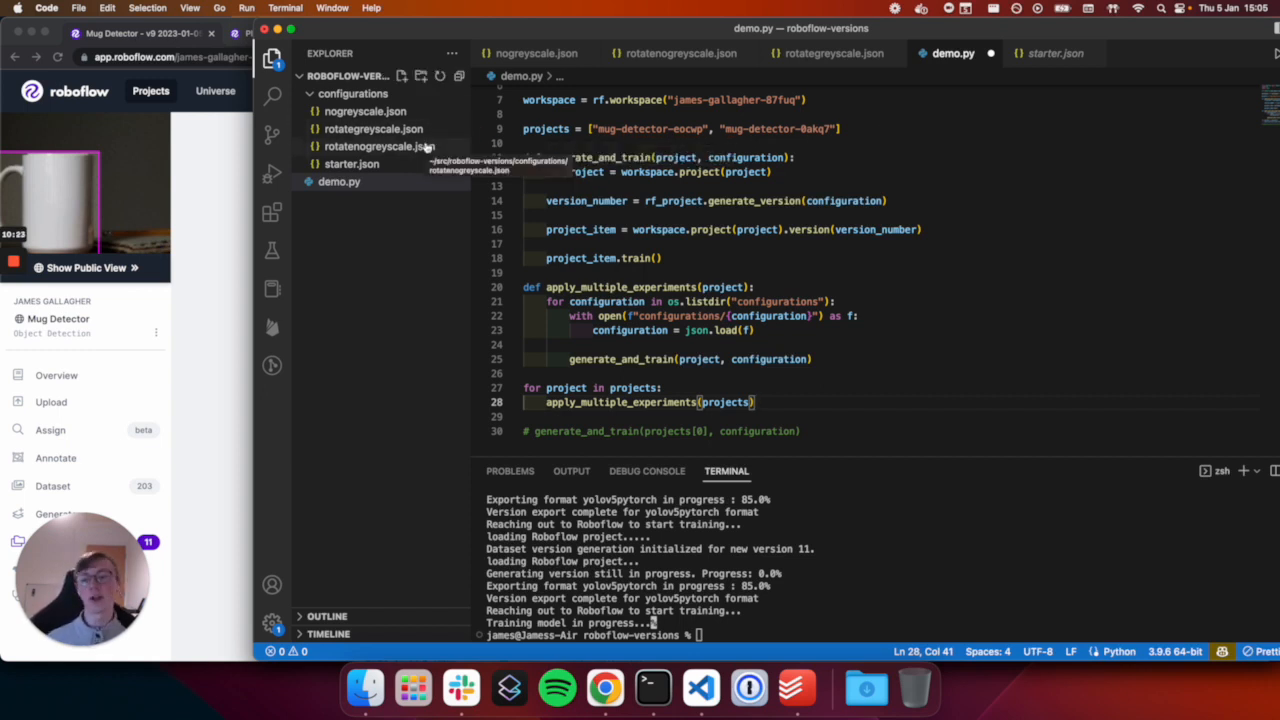
mouse_move(874, 228)
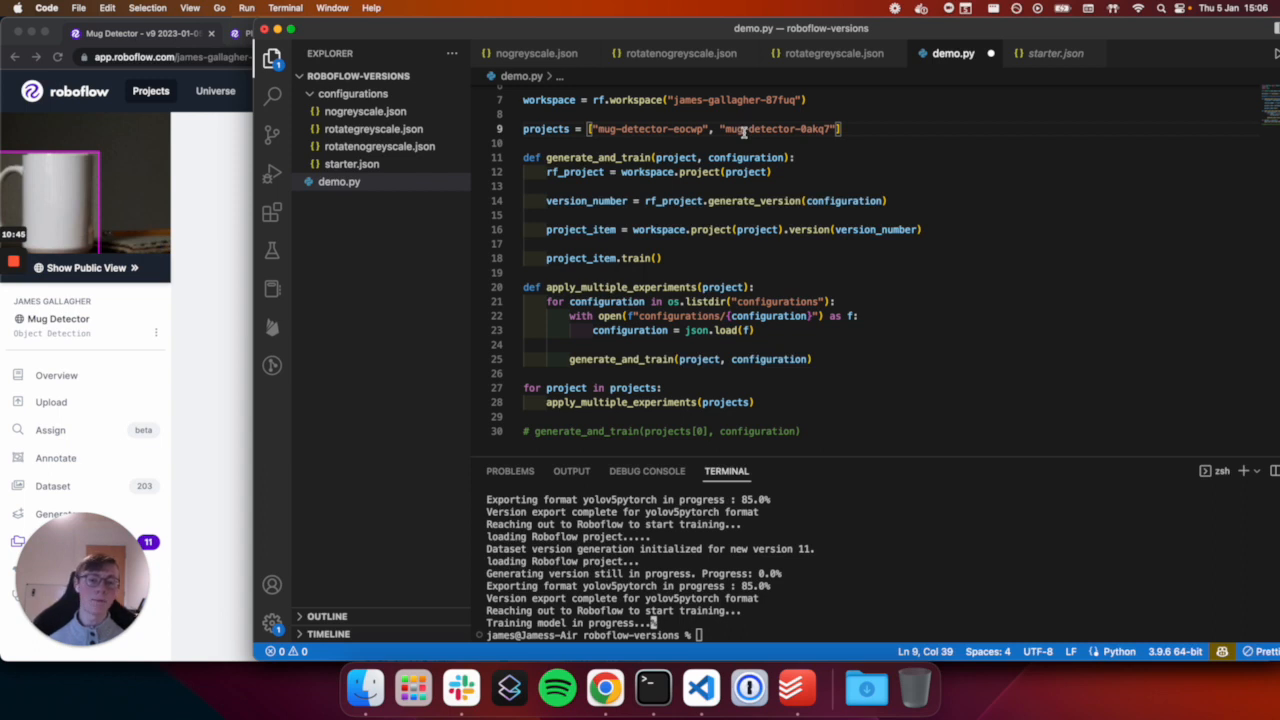
Loop apply_multiple_experiments over every project in the projects list
double_click(760, 128)
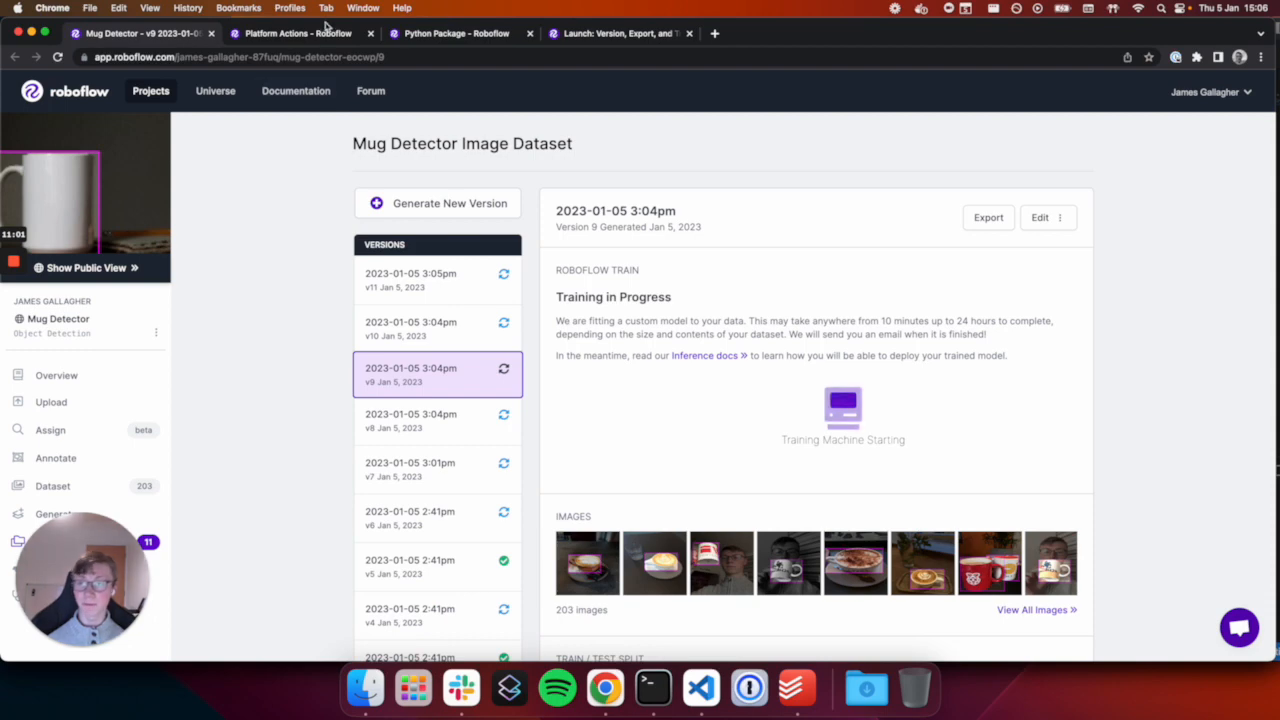
Reach the Generate section's full augmentation and preprocessing settings example in Platform Actions docs
click(296, 32)
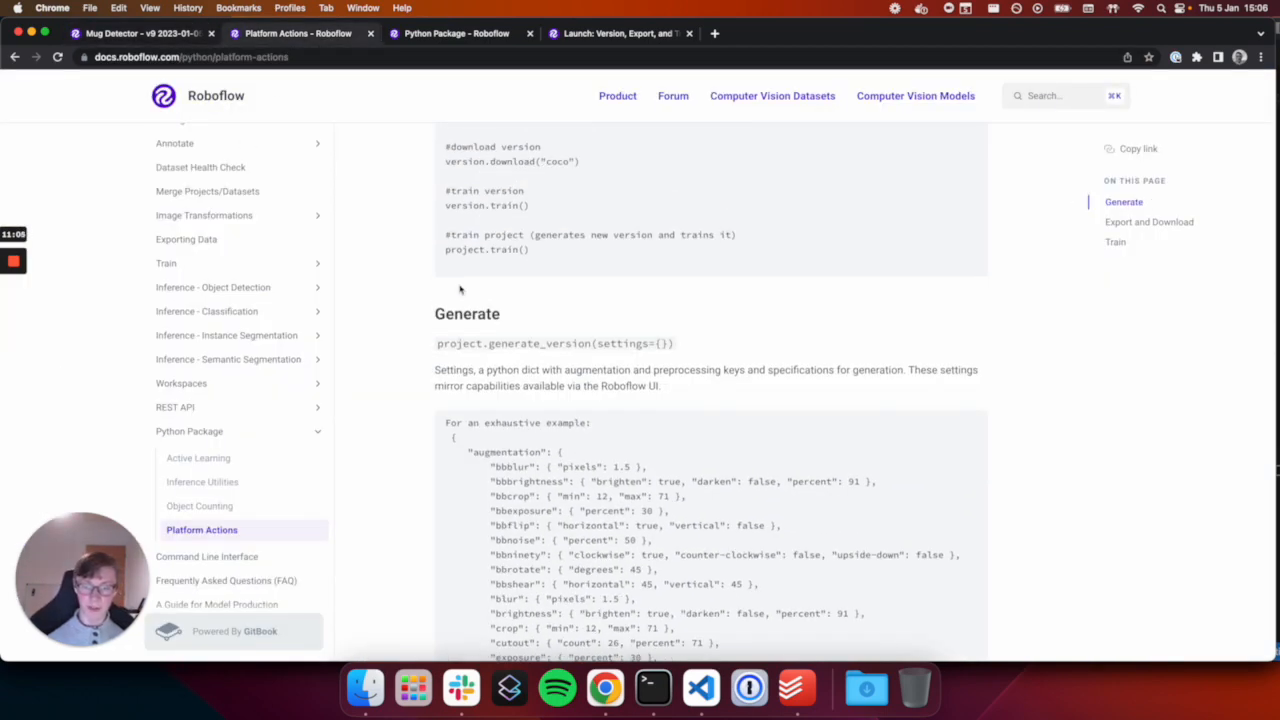
scroll(down, 3)
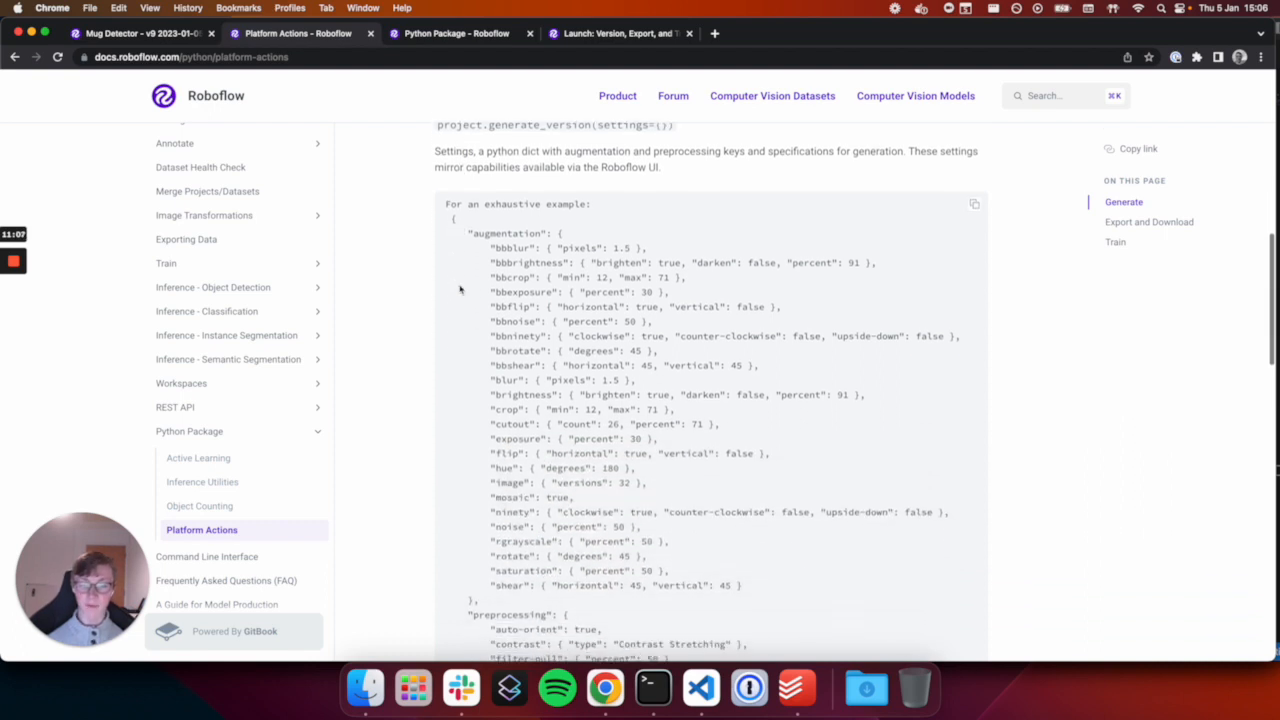
scroll(down, 3)
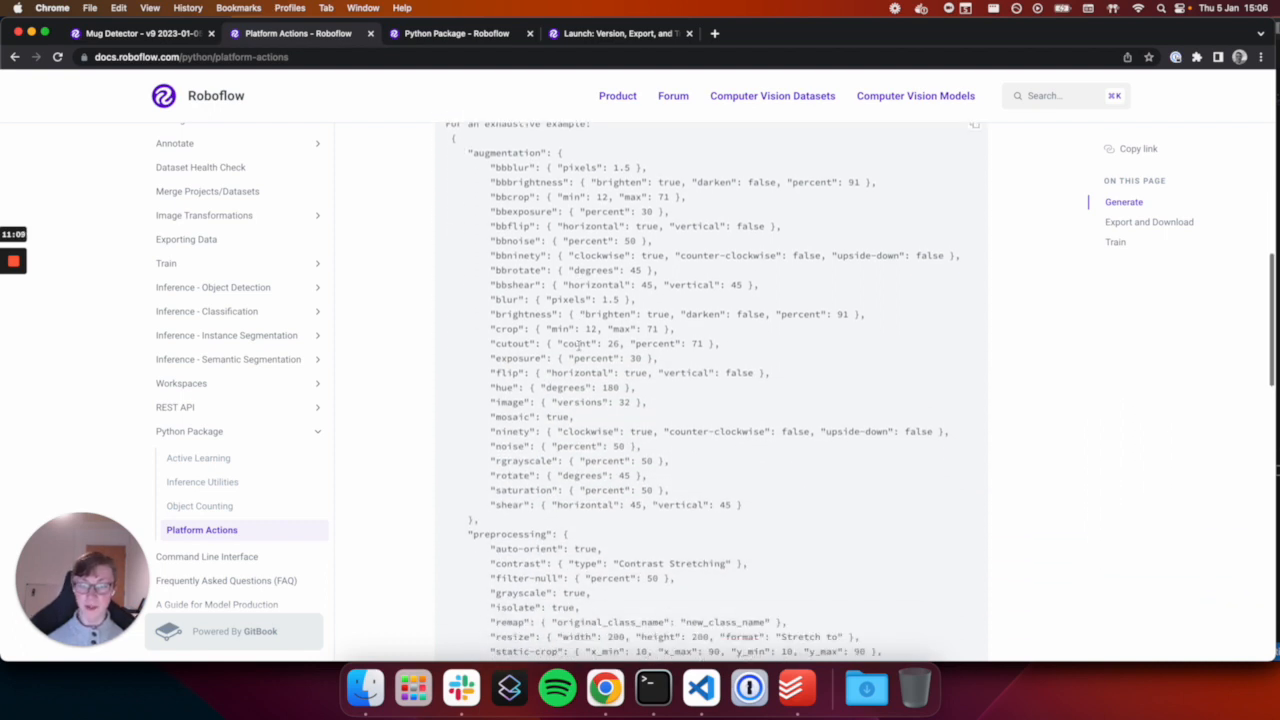
mouse_move(770, 128)
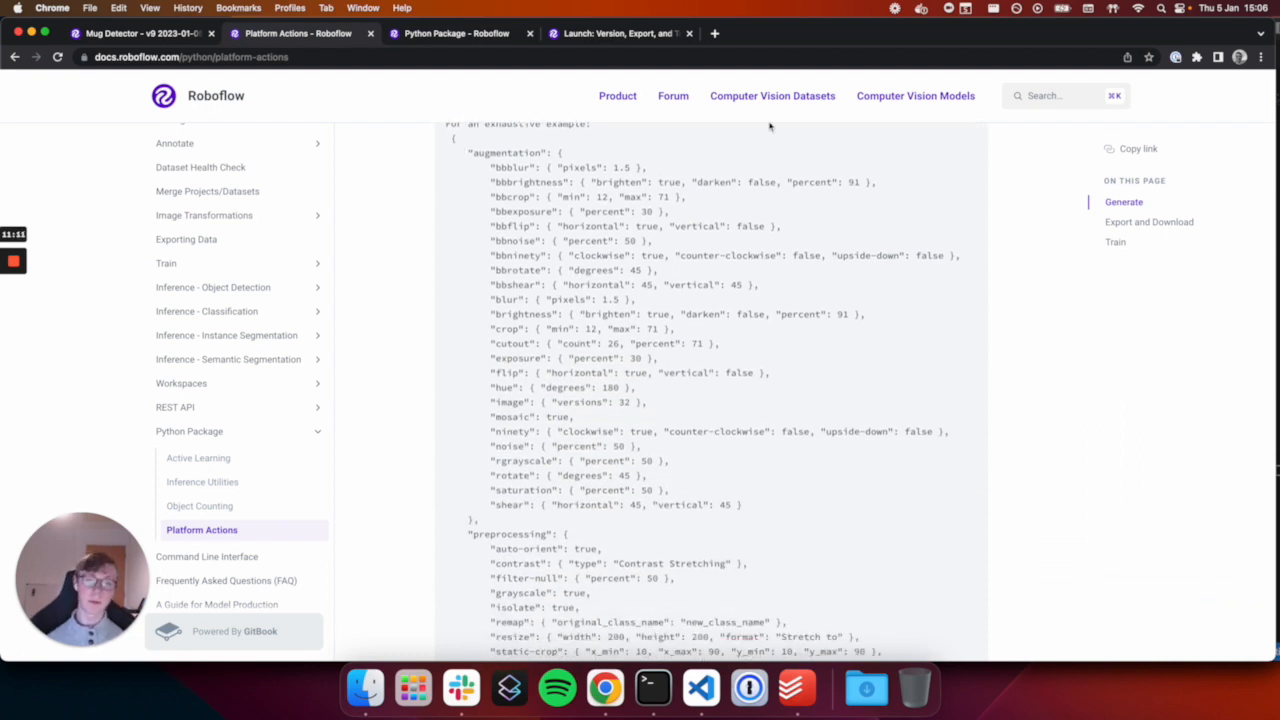
scroll(down, 3)
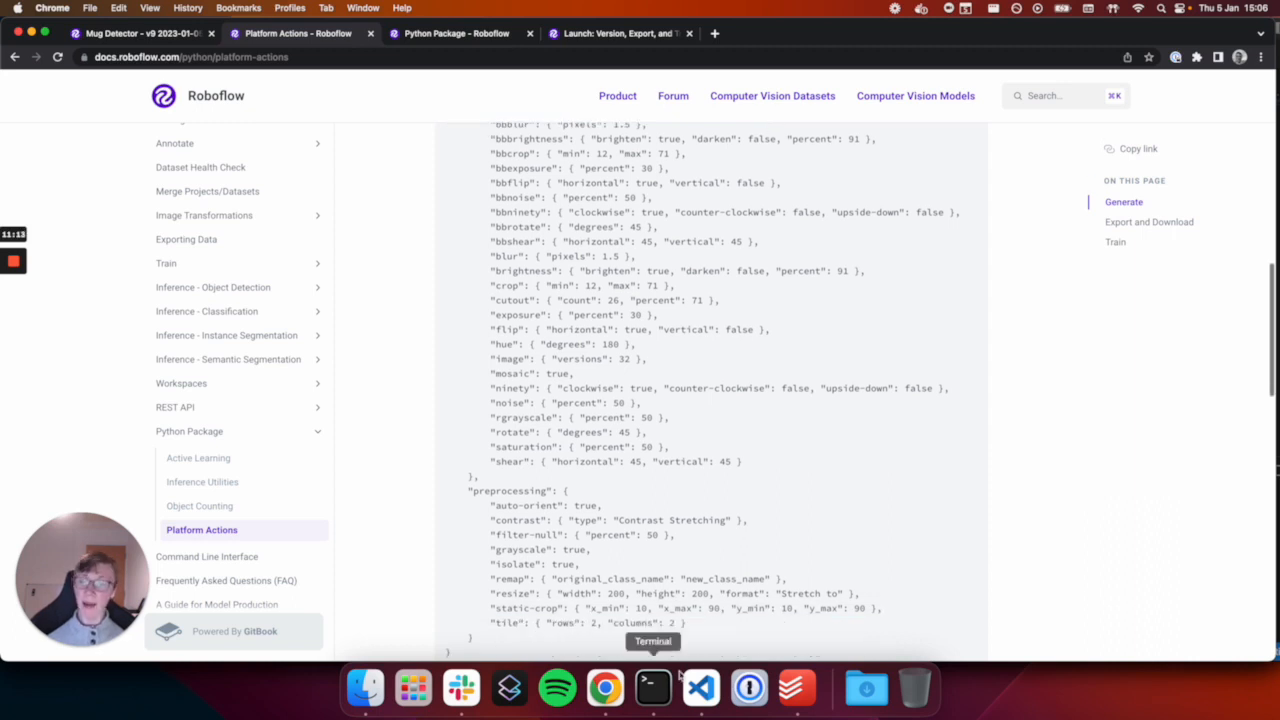
mouse_move(776, 200)
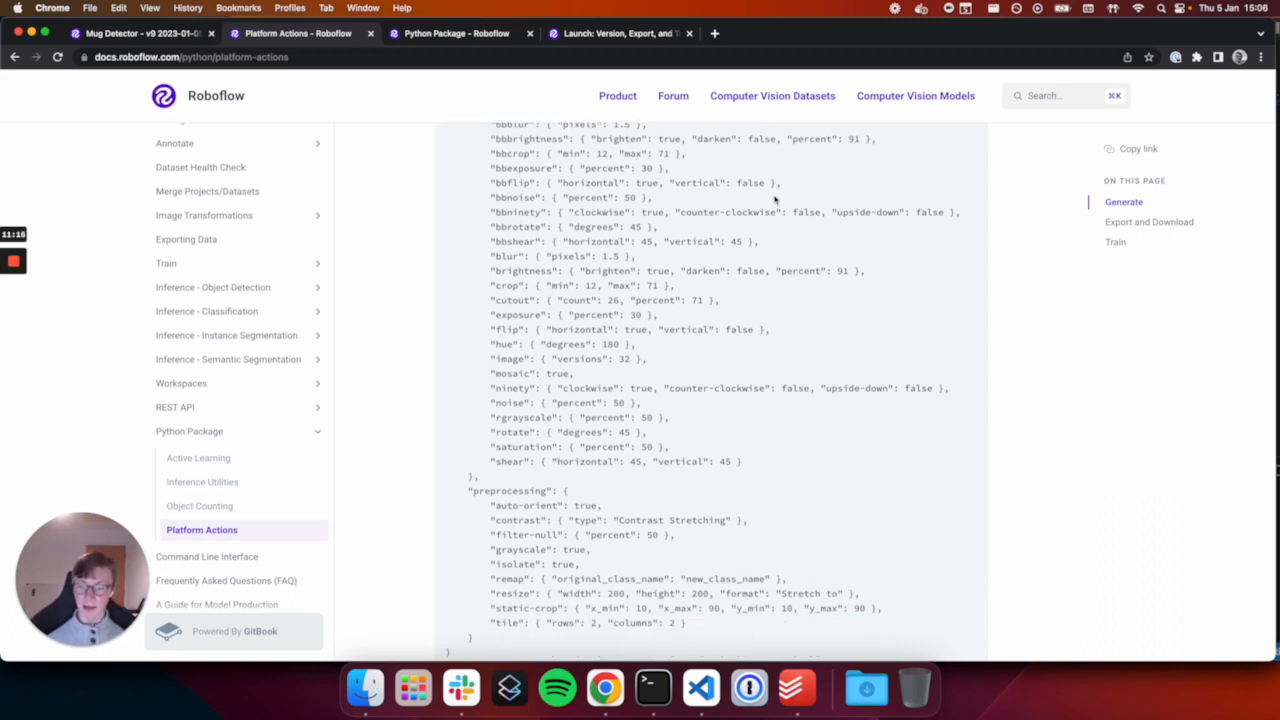
mouse_move(652, 688)
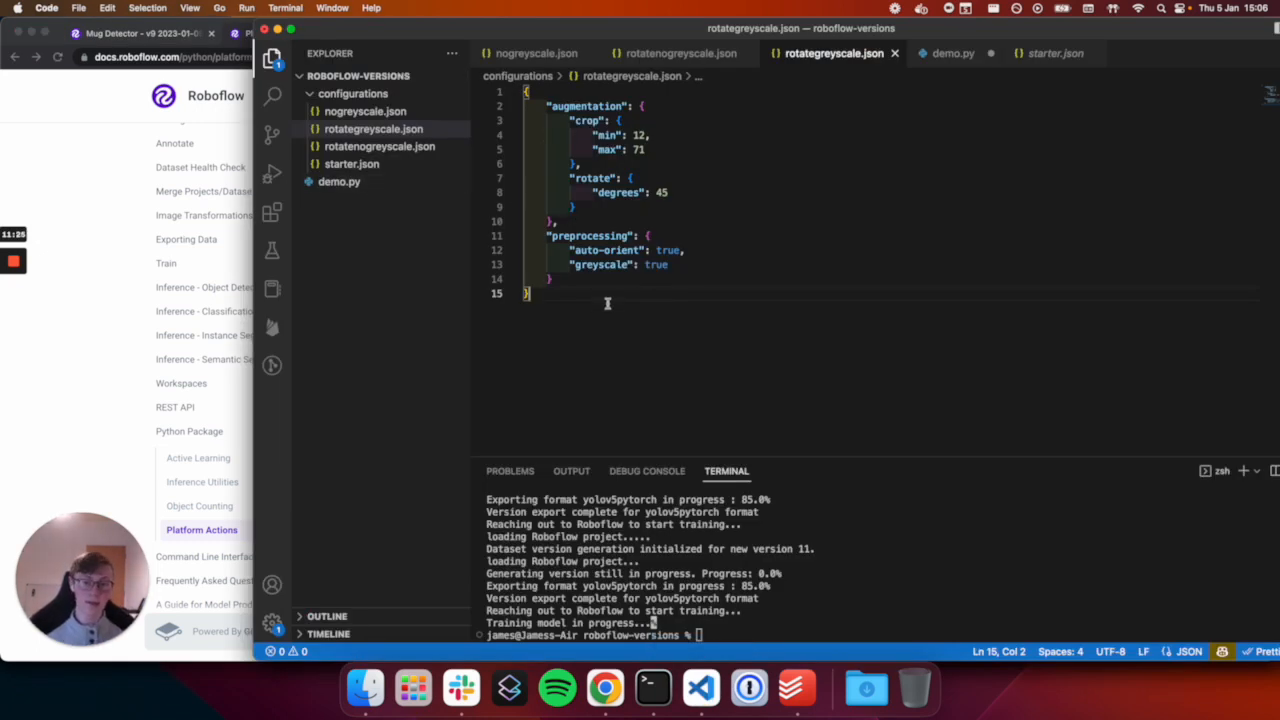
mouse_move(360, 210)
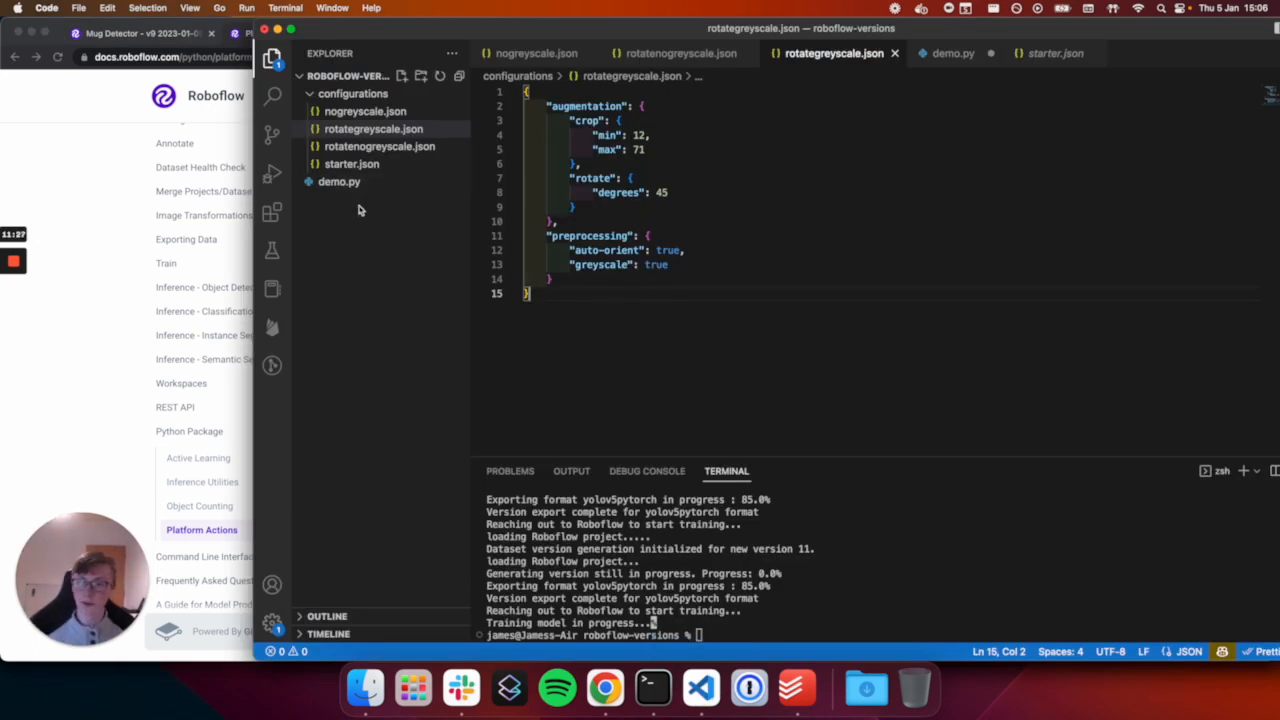
Bring the rotategreyscale.json configuration back into view
click(340, 180)
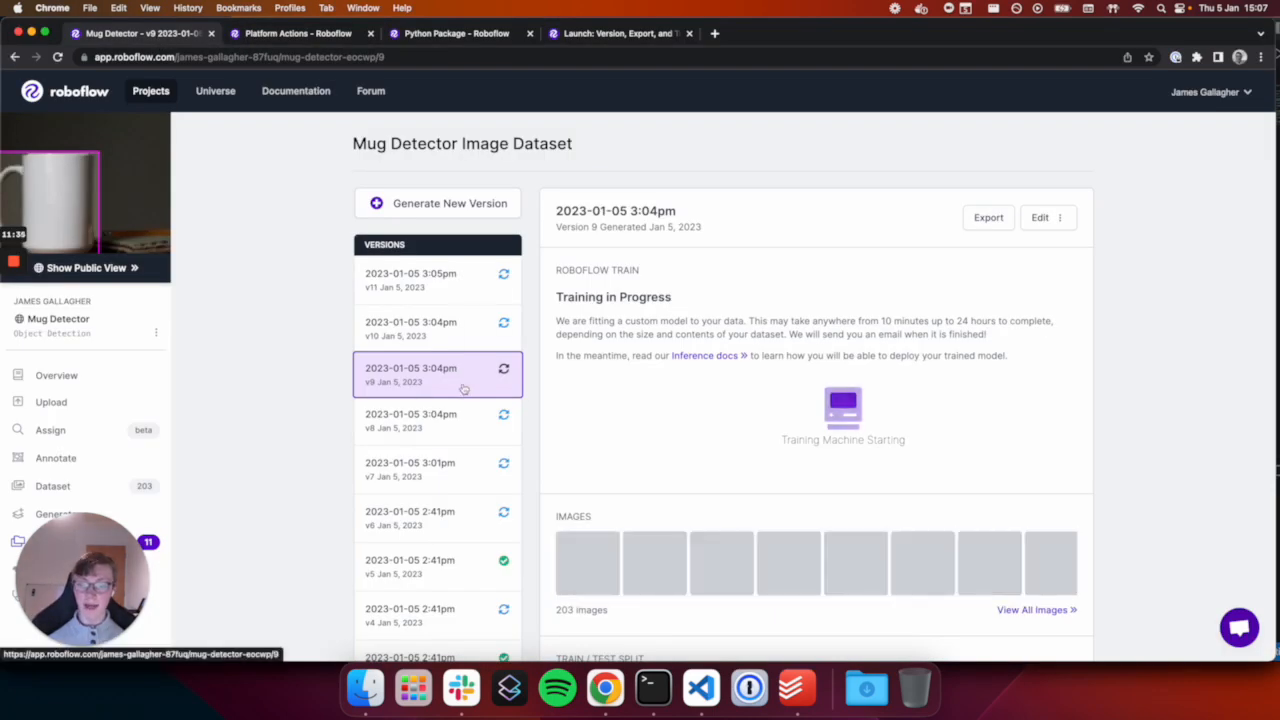
View v8, then the 2:41pm v6 with its training graph showing 76.43% mAP
click(436, 422)
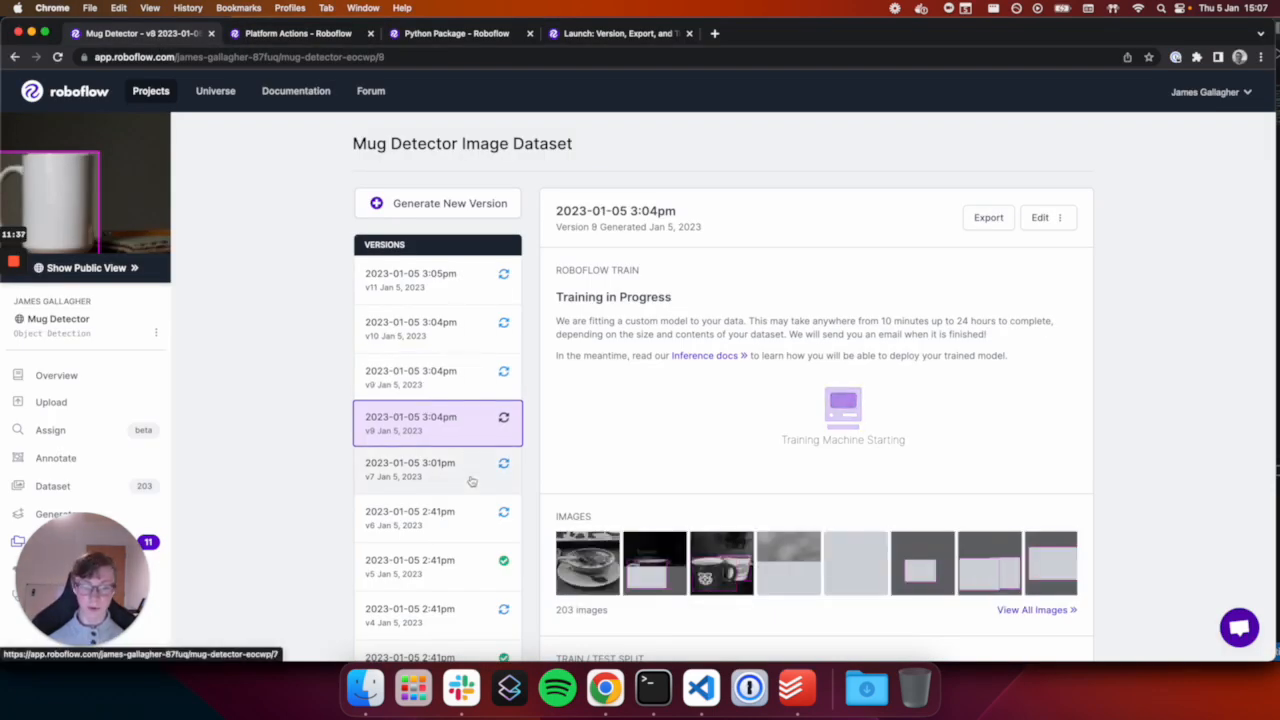
click(430, 514)
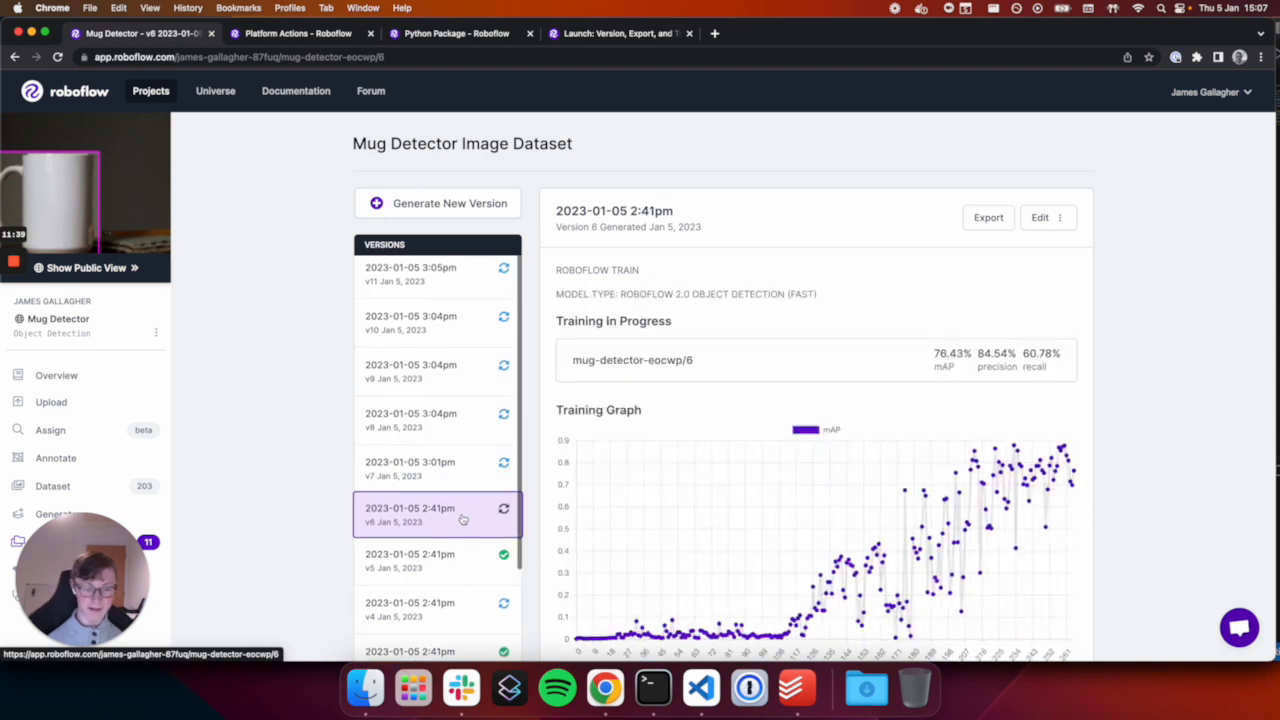
scroll(down, 3)
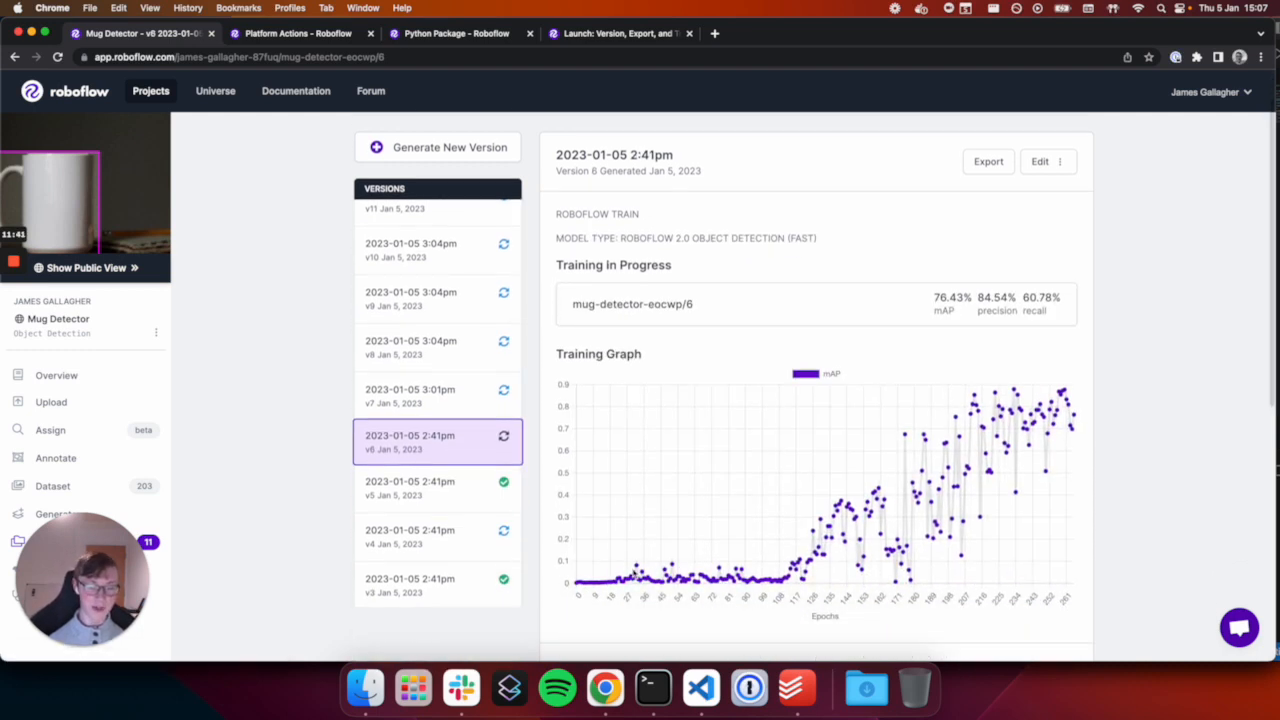